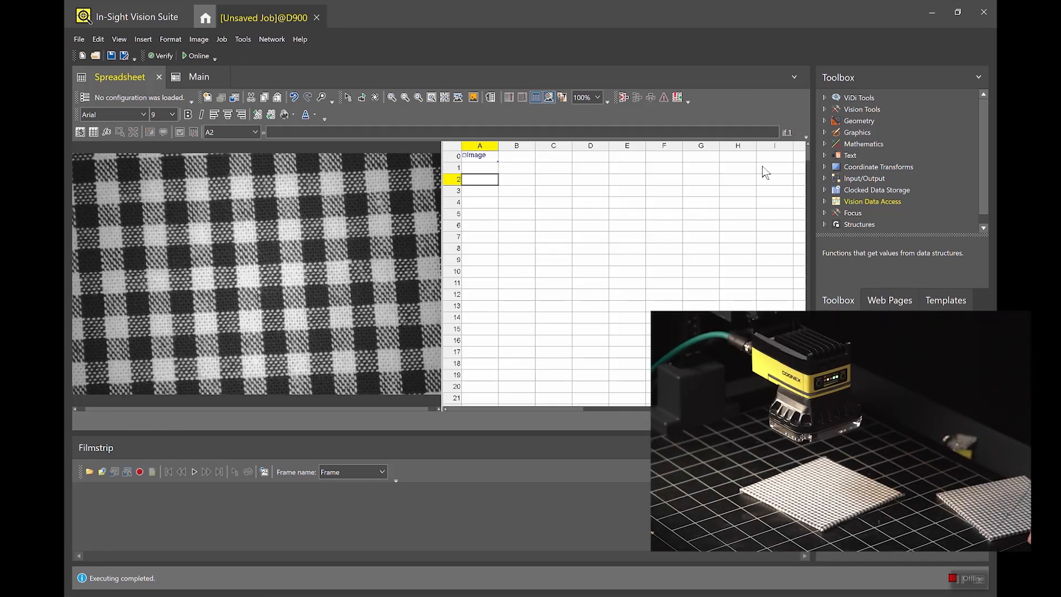
mouse_move(585, 213)
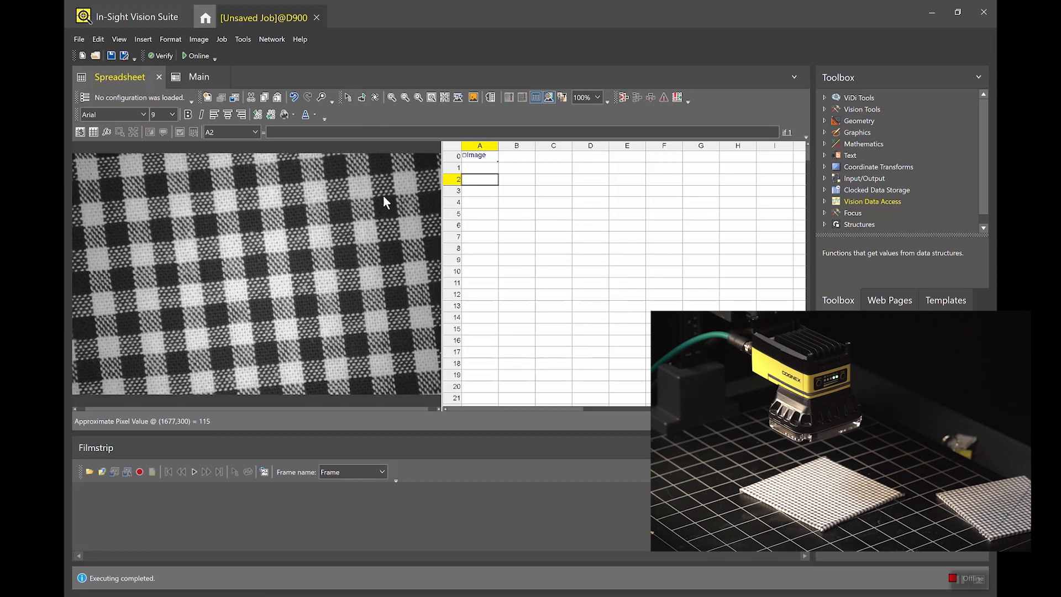
Enable filmstrip recording and trigger captures of the good fabric samples
left_click(362, 97)
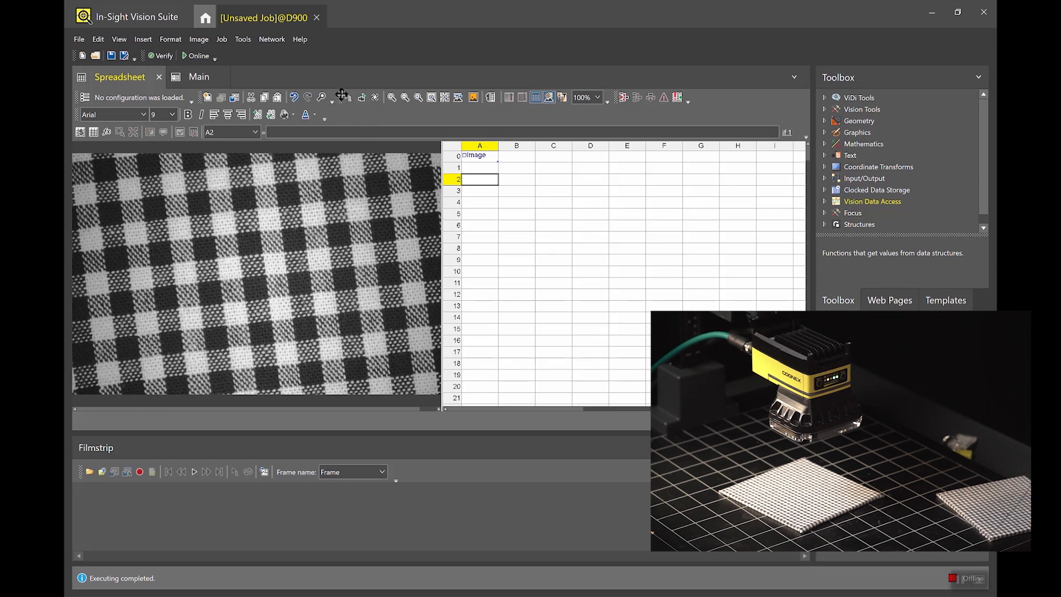
left_click(140, 472)
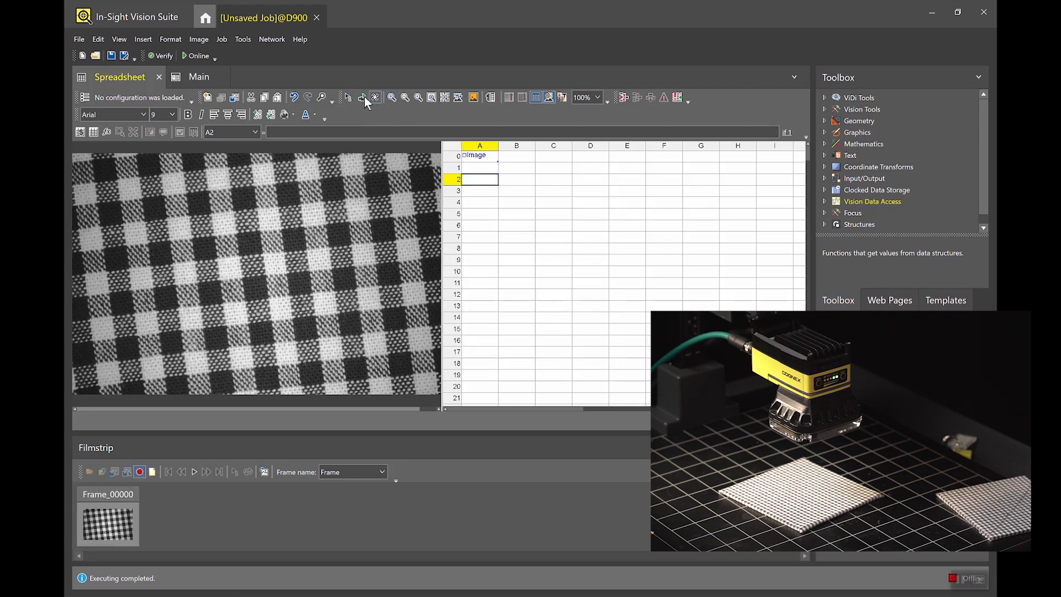
mouse_move(361, 98)
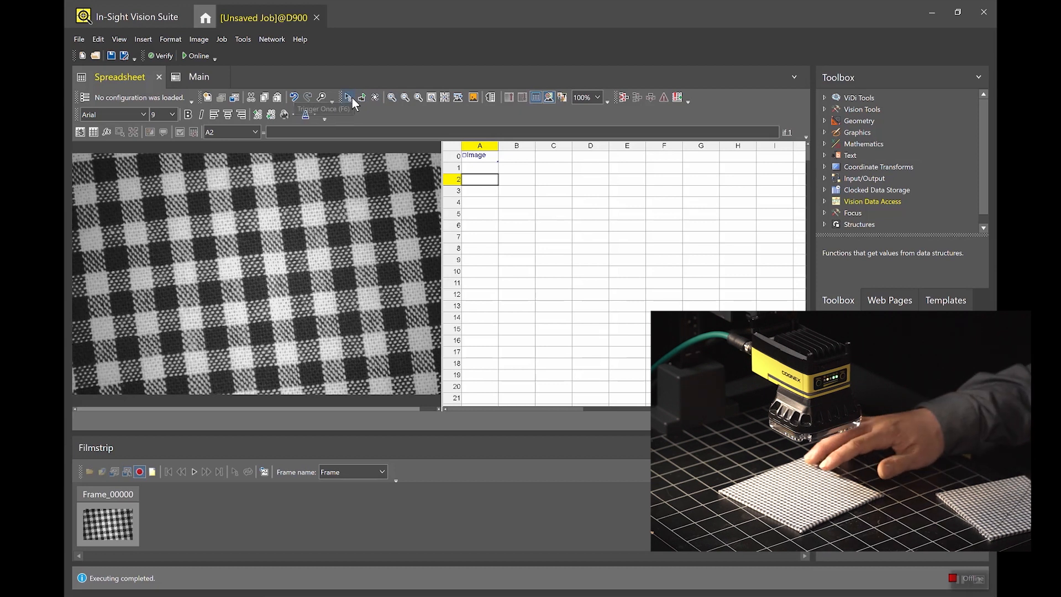
left_click(348, 97)
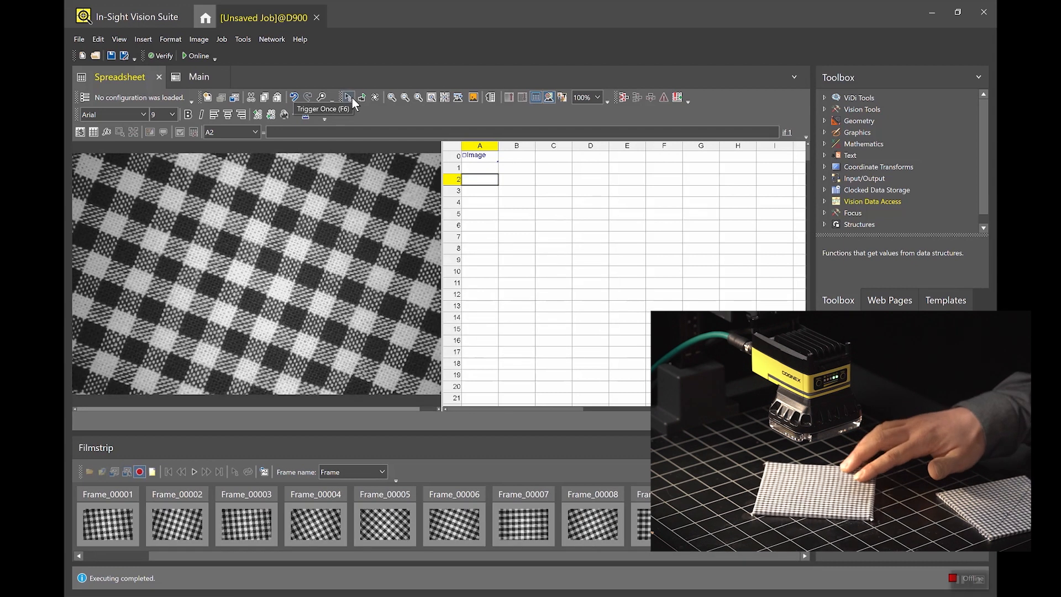
left_click(346, 98)
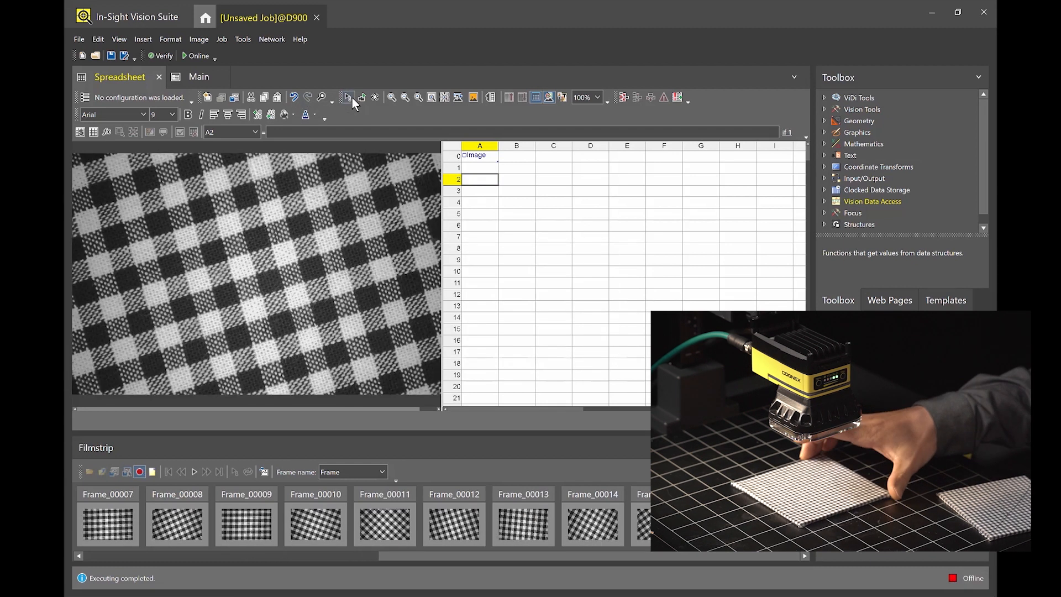
Trigger further captures, including frames of the defective fabric
left_click(346, 97)
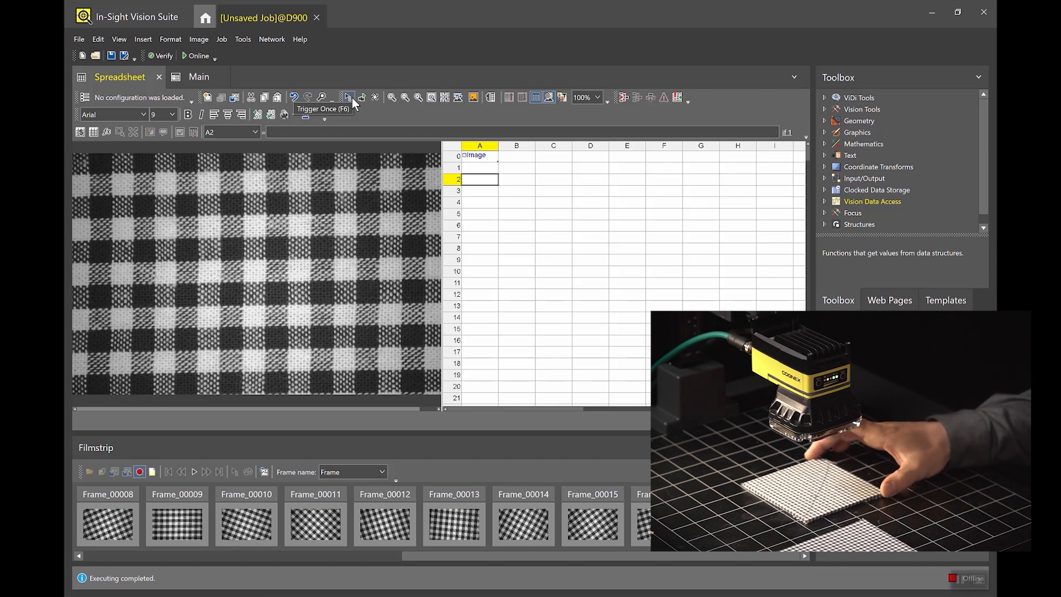
left_click(347, 98)
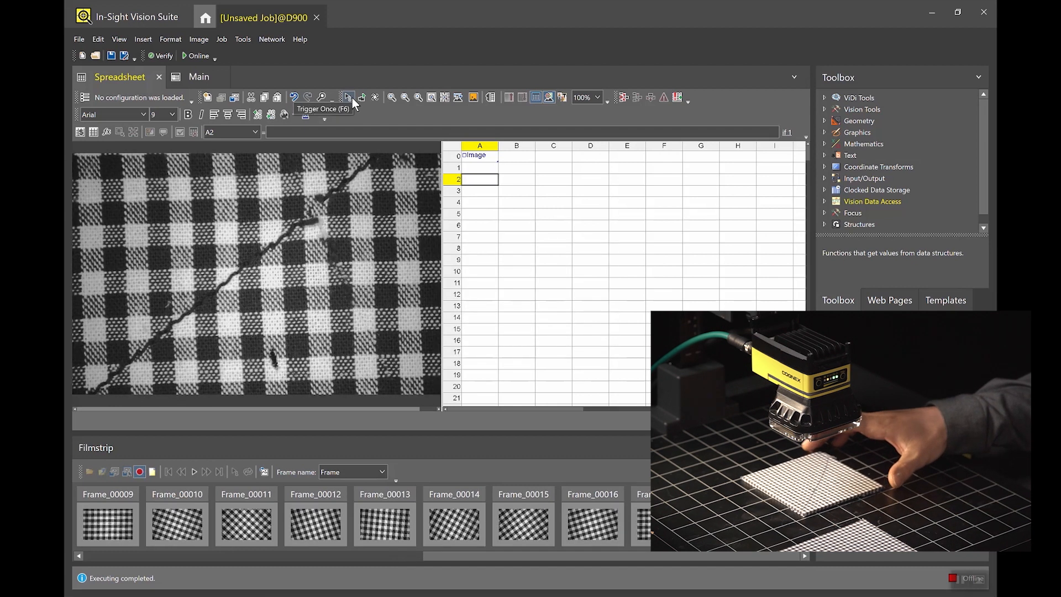
left_click(348, 97)
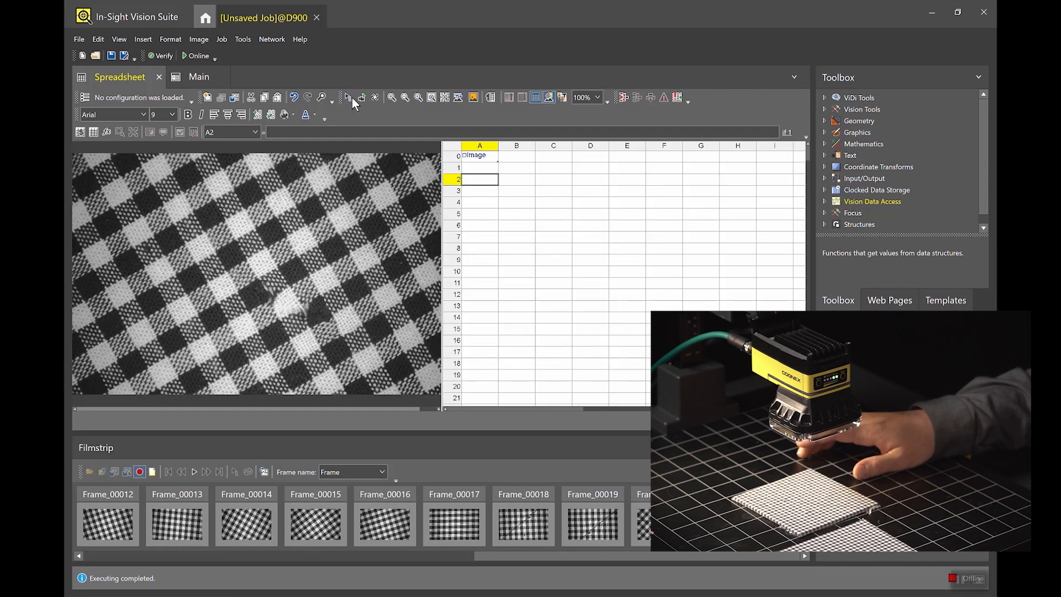
left_click(347, 98)
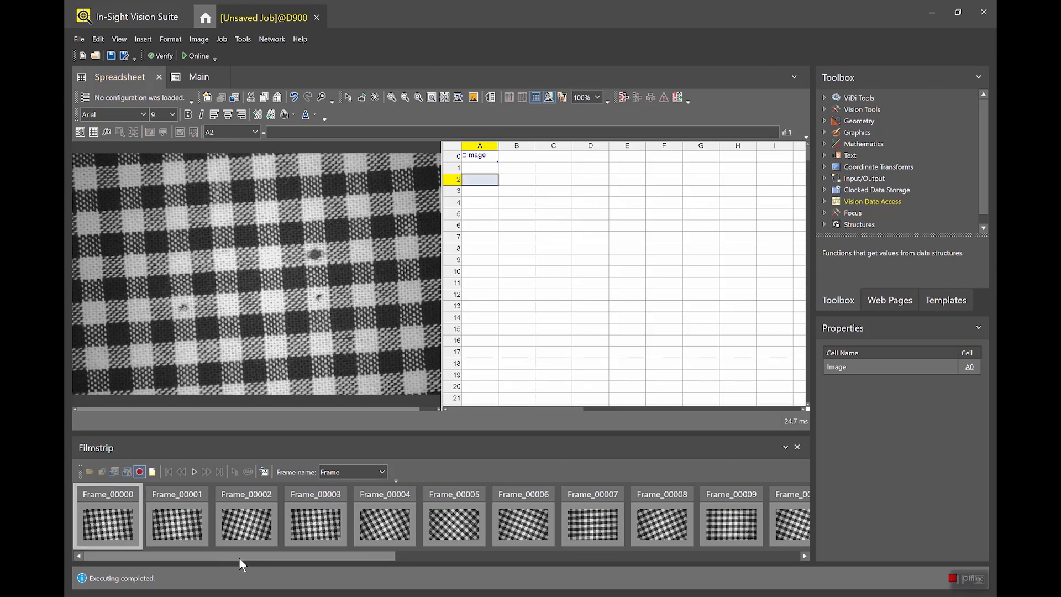
mouse_move(168, 570)
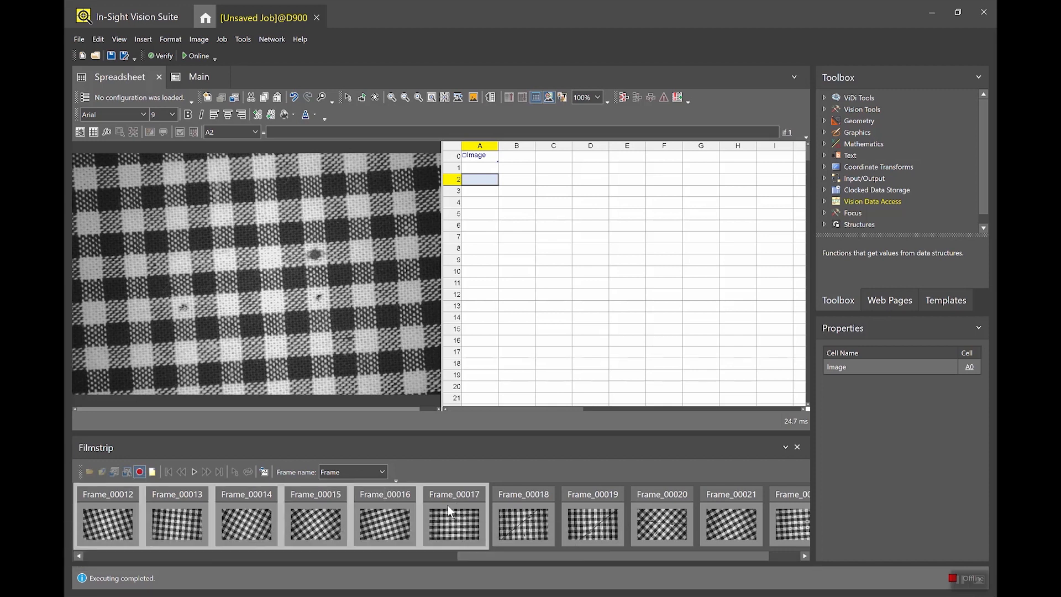
Rename the selected good frames by prepending the prefix Good_
right_click(454, 521)
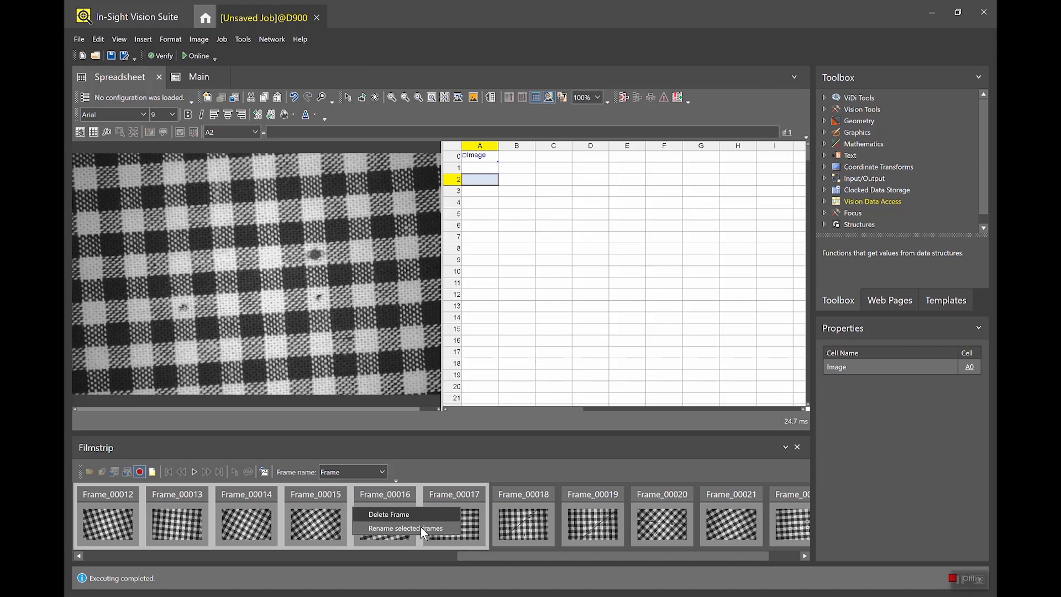
left_click(407, 528)
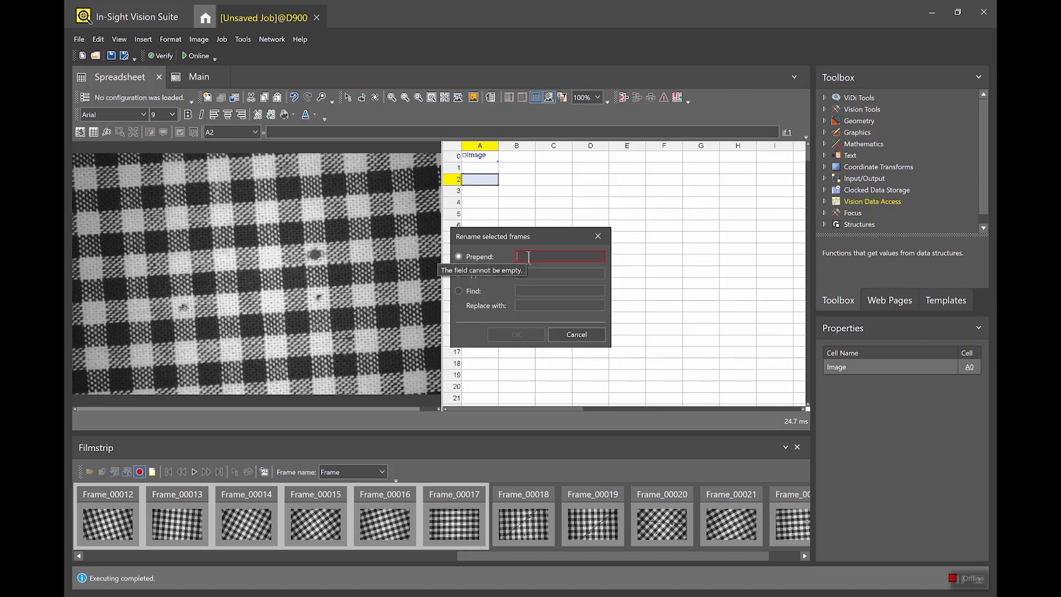
type("Good)")
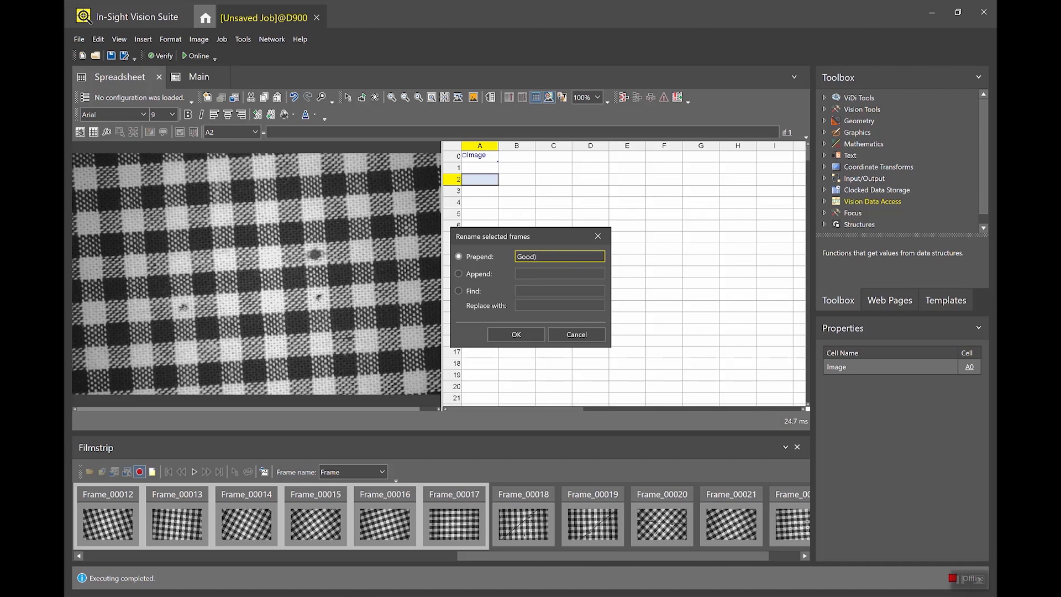
type("Good_")
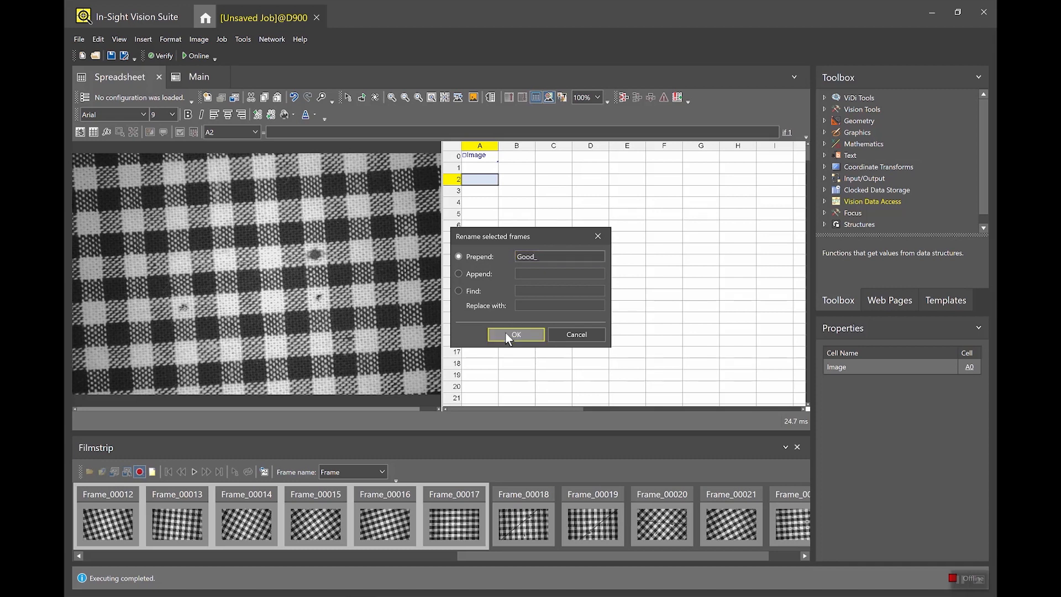
left_click(516, 334)
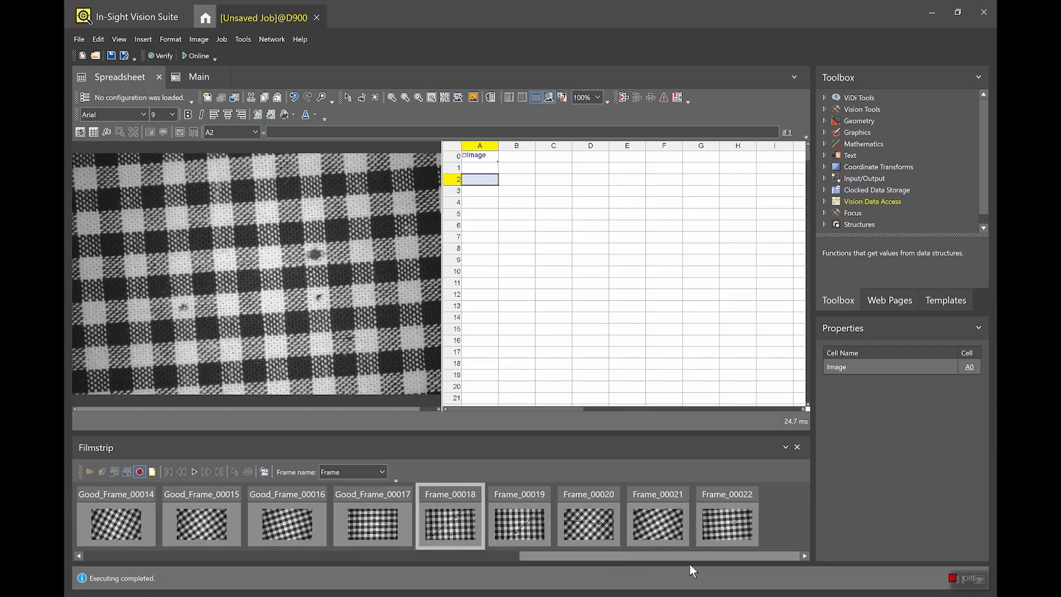
Rename the selected defect frames by prepending the prefix Bad_
right_click(728, 524)
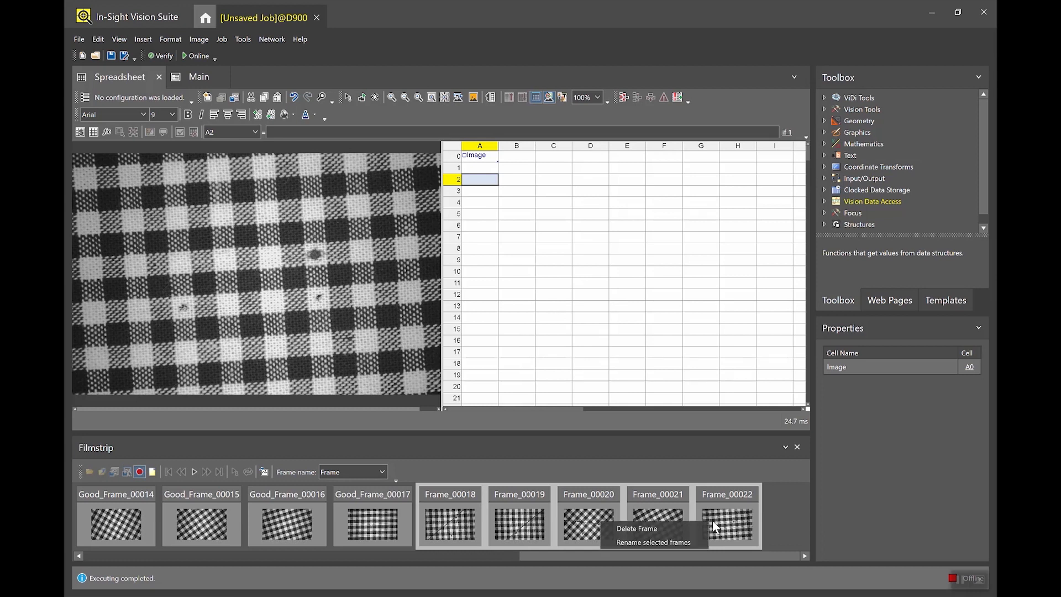
left_click(652, 542)
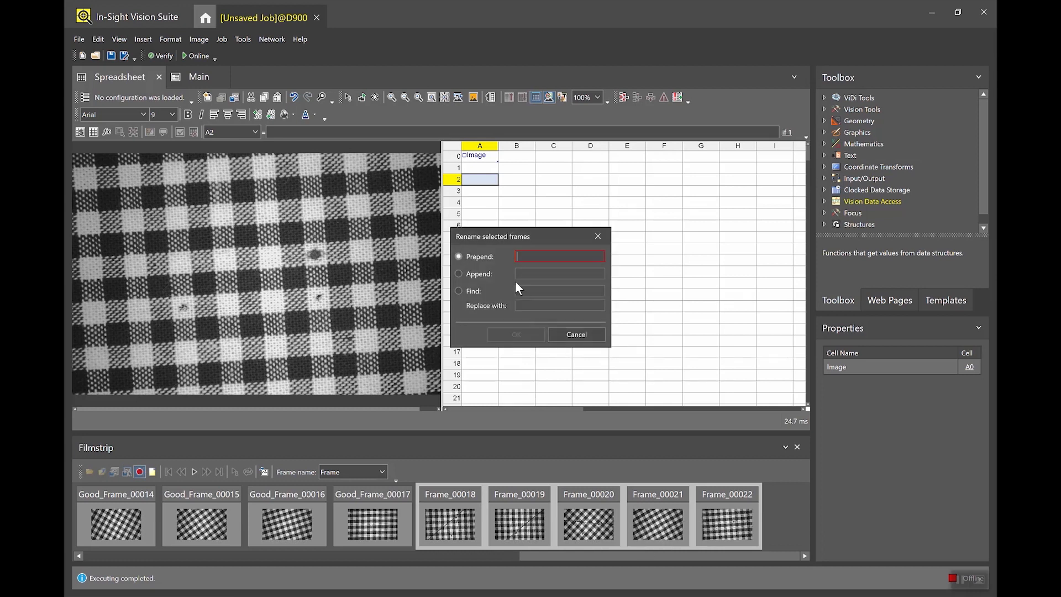
type("Bad_")
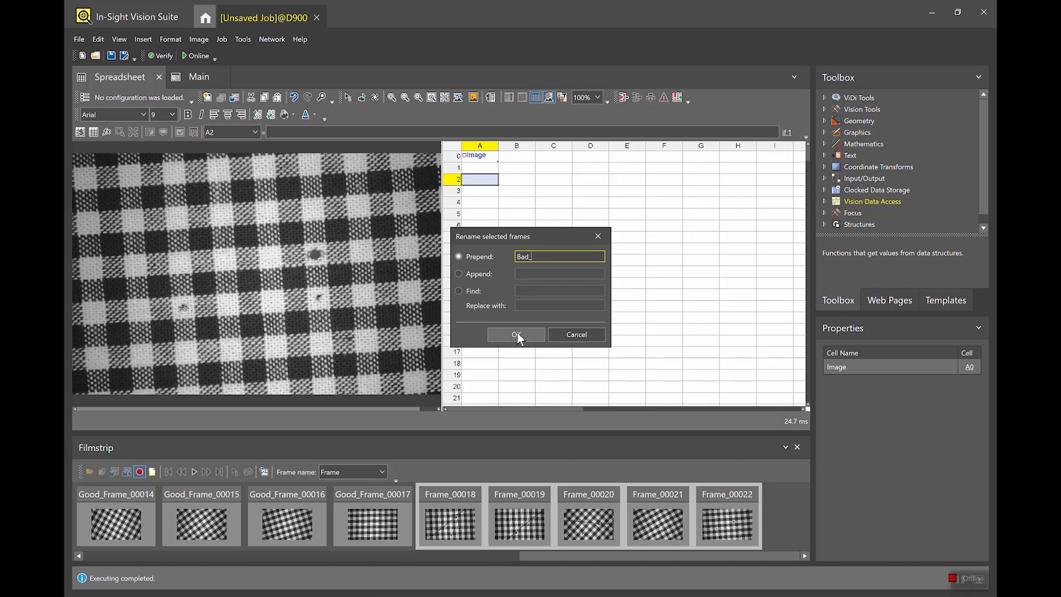
left_click(515, 334)
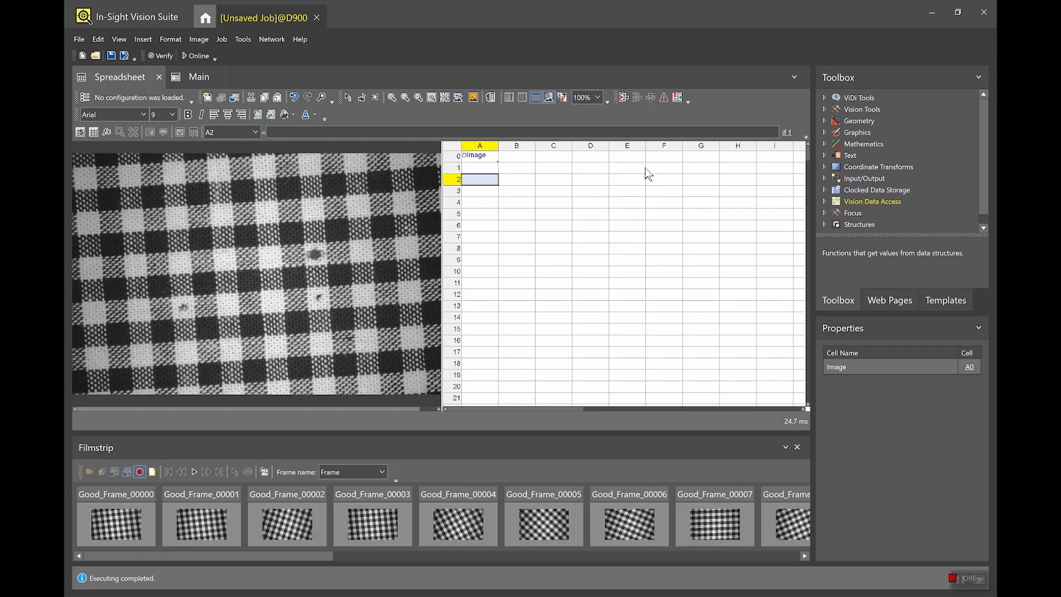
mouse_move(826, 105)
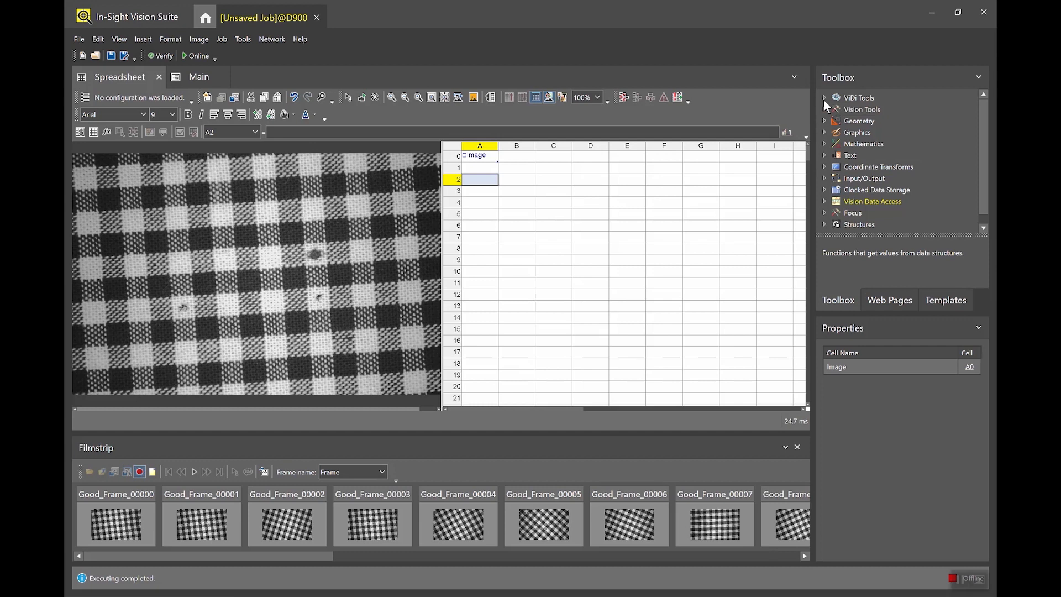
Pick ViDiDetect from the ViDi Tools toolbox and drop it into spreadsheet cell A2
scroll("down", 3)
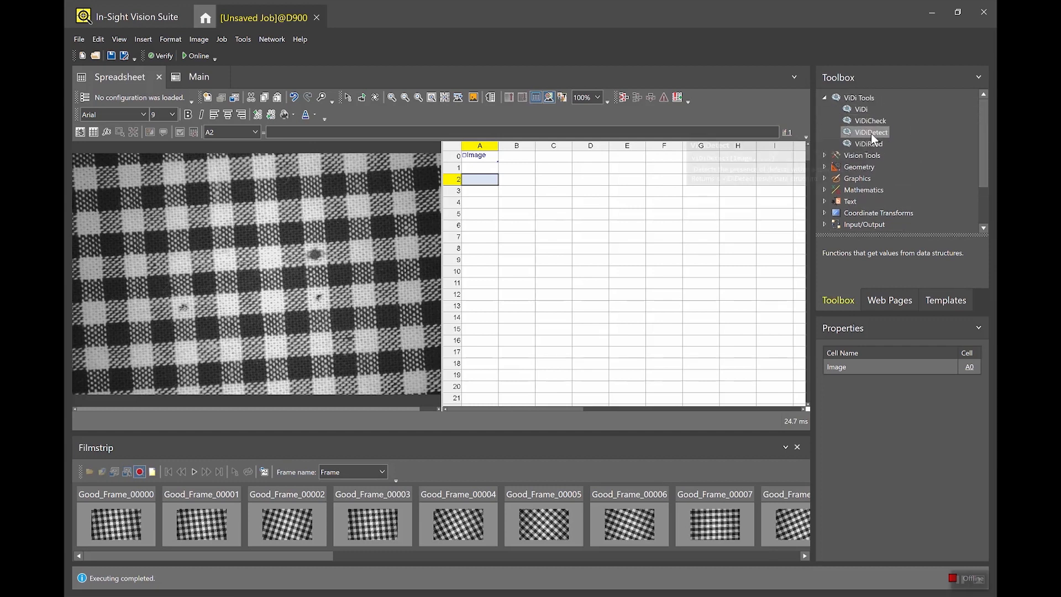
left_click(871, 131)
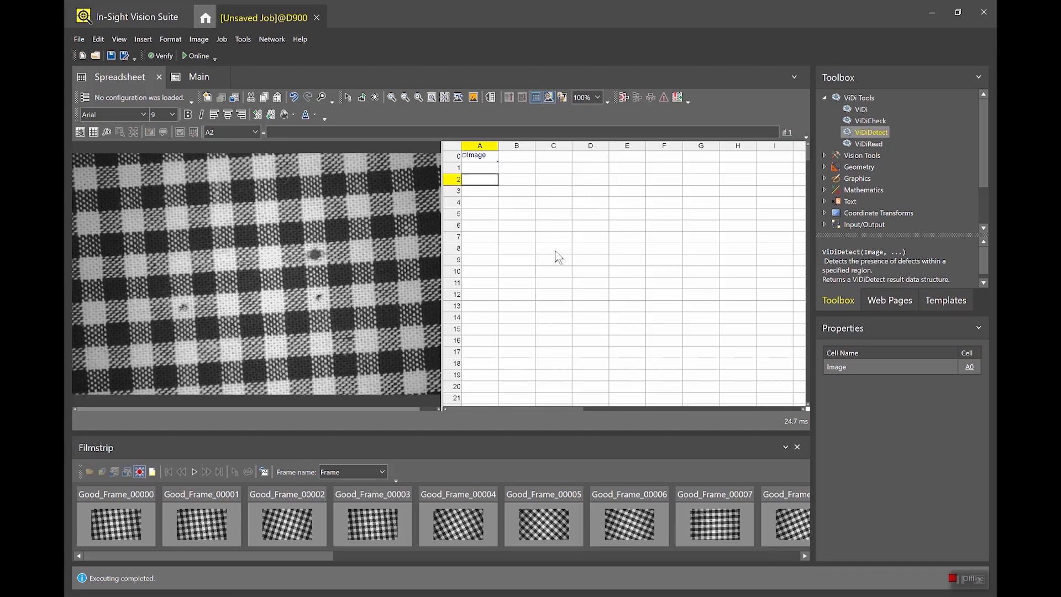
double_click(872, 132)
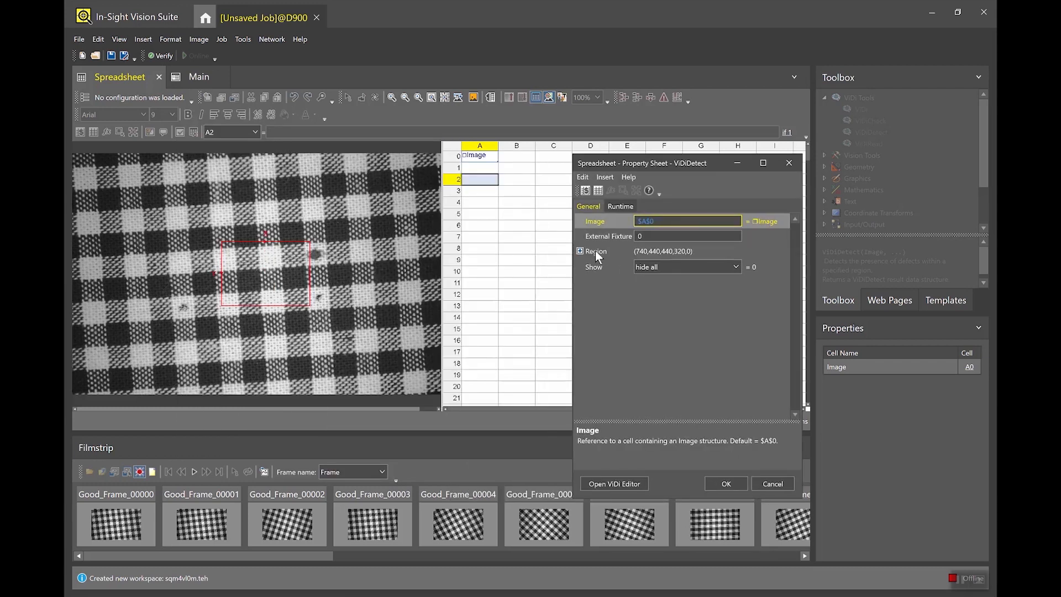
left_click(596, 251)
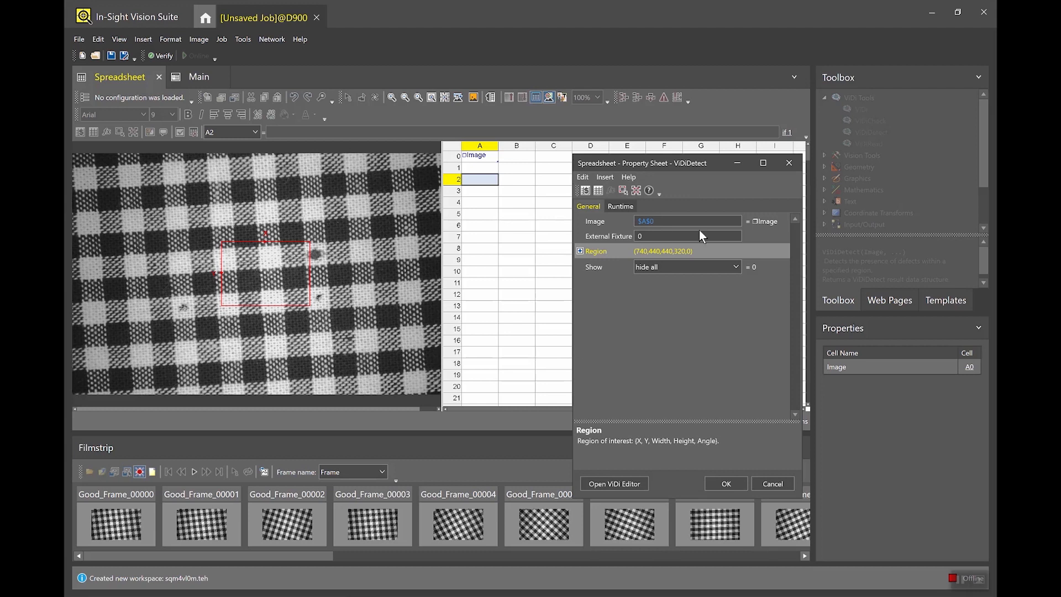
mouse_move(702, 254)
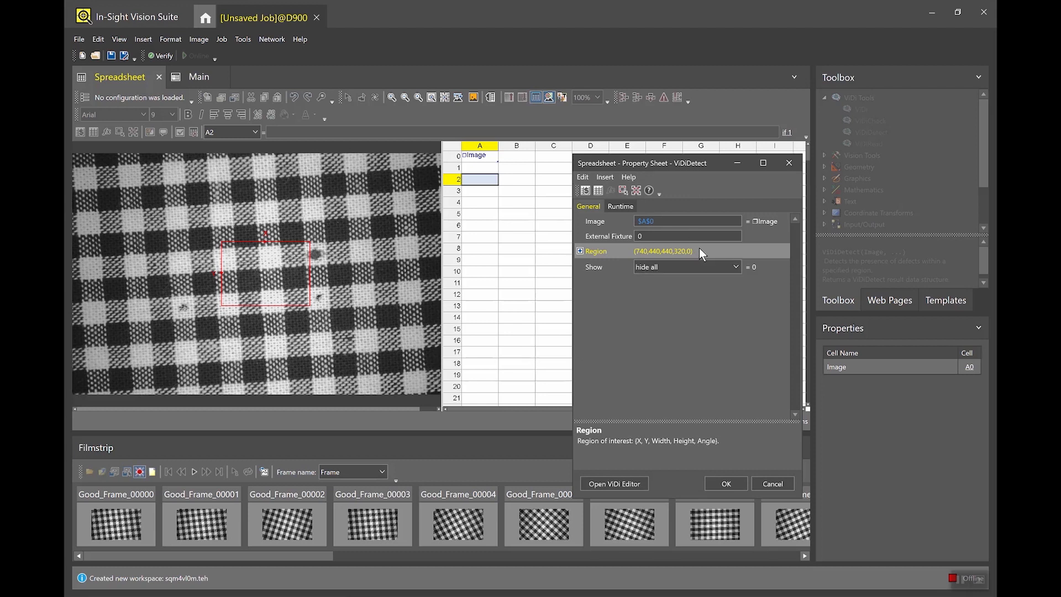
mouse_move(708, 178)
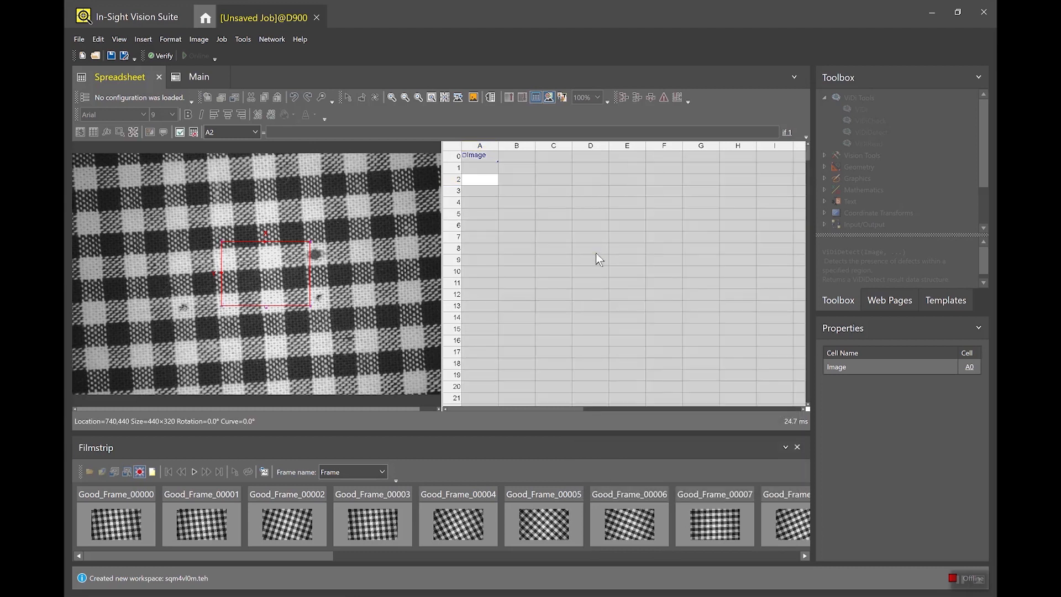
left_click_drag(264, 274, 142, 206)
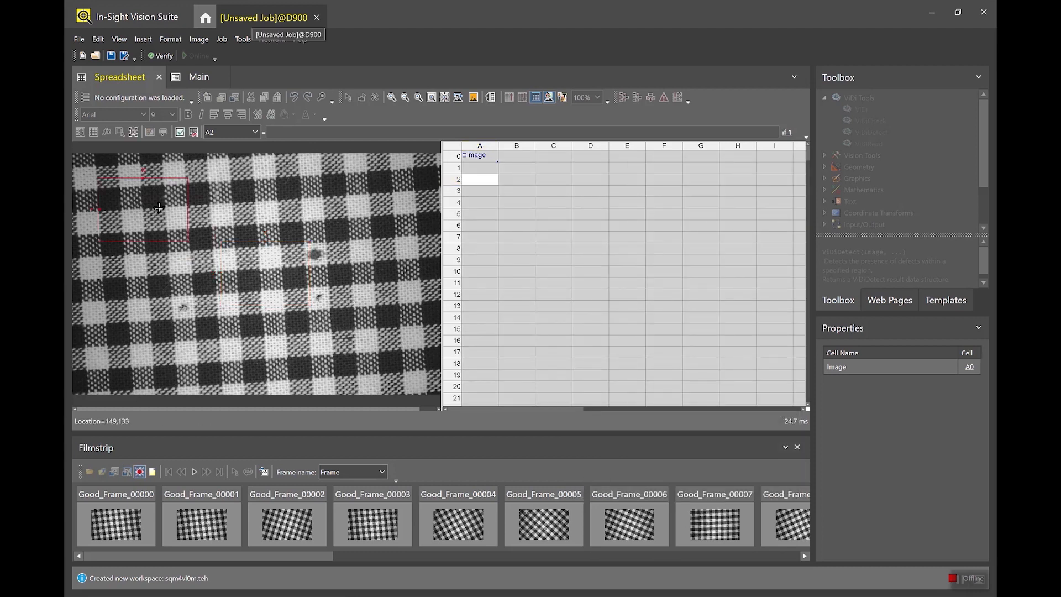
left_click_drag(185, 235, 377, 343)
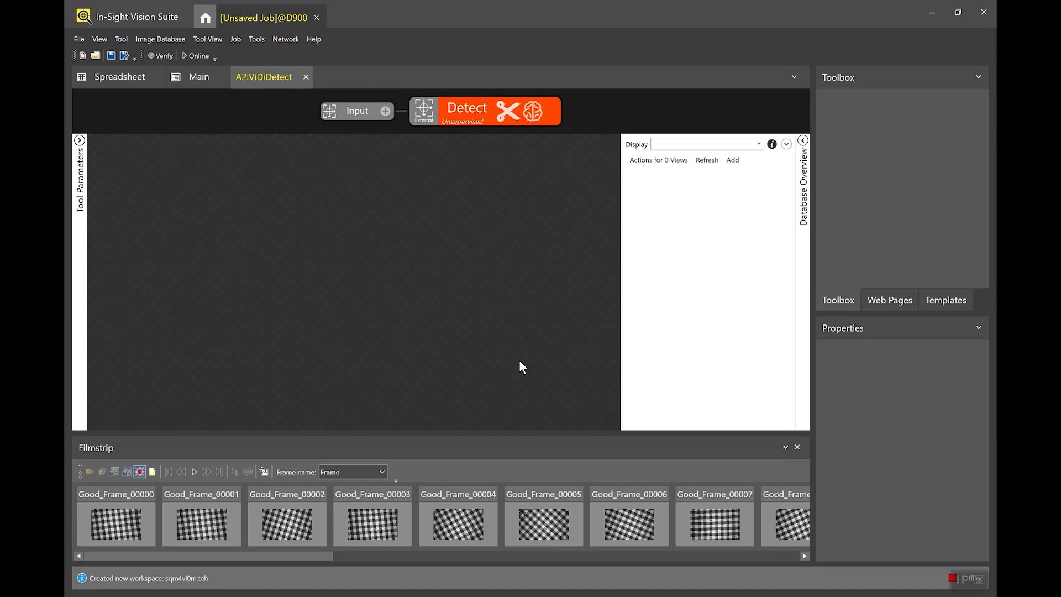
Add the filmstrip frames to the Detect database and preview a good and a torn fabric view
left_click(373, 523)
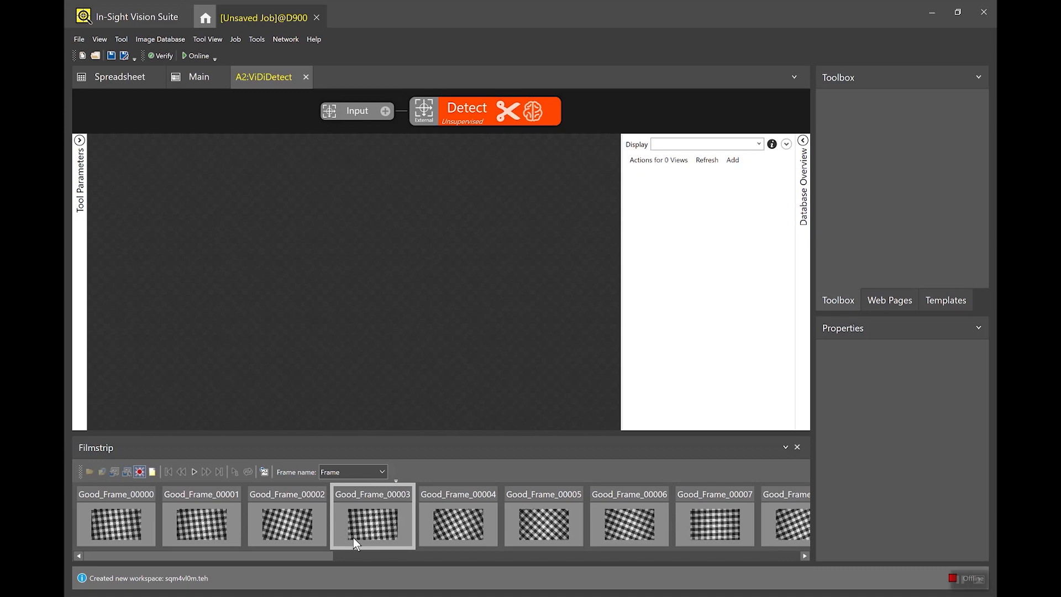
left_click(115, 520)
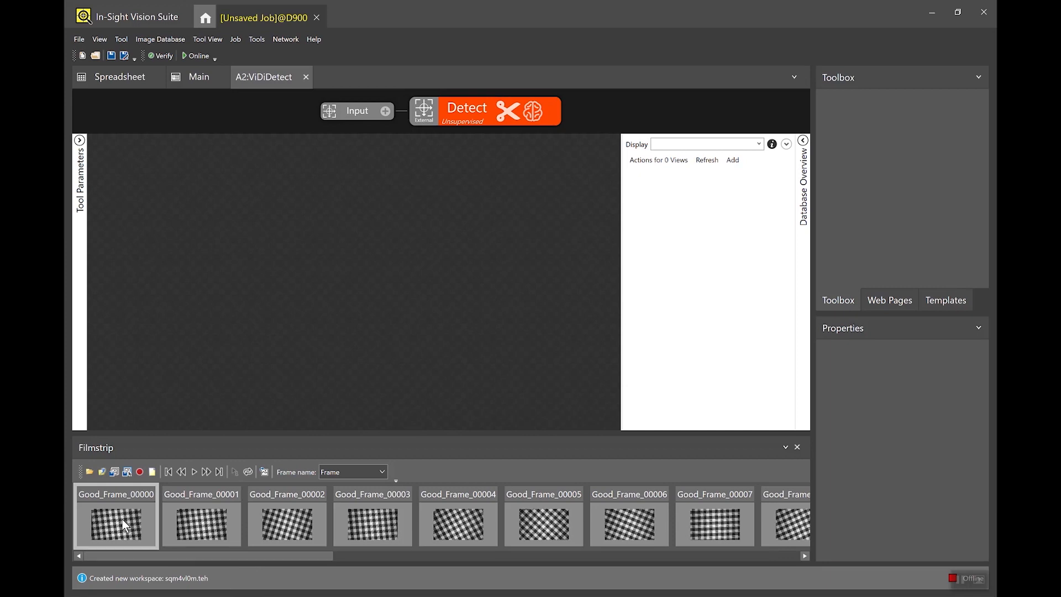
scroll("right", 3)
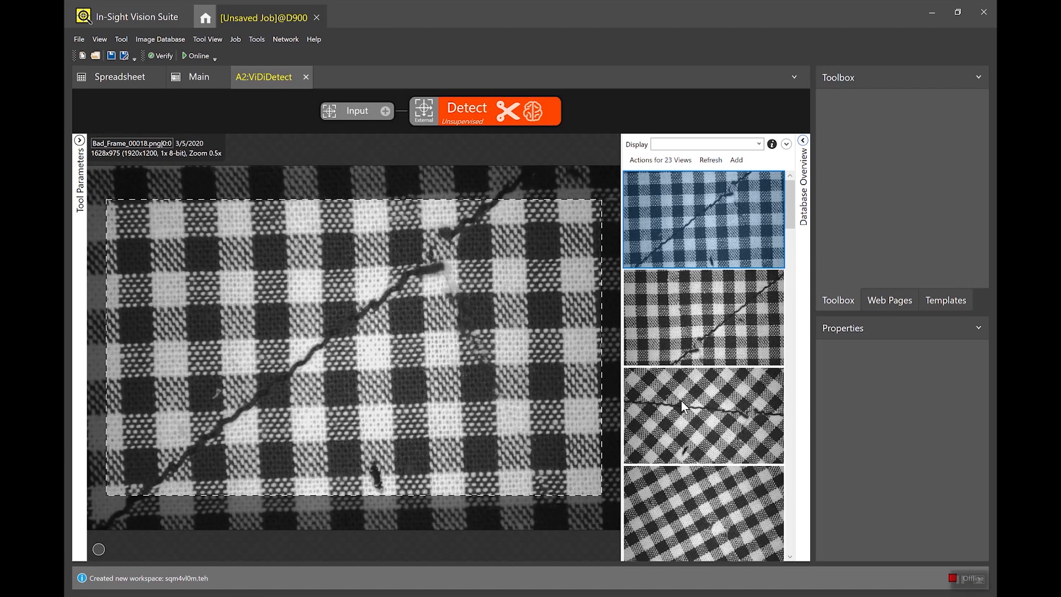
mouse_move(399, 508)
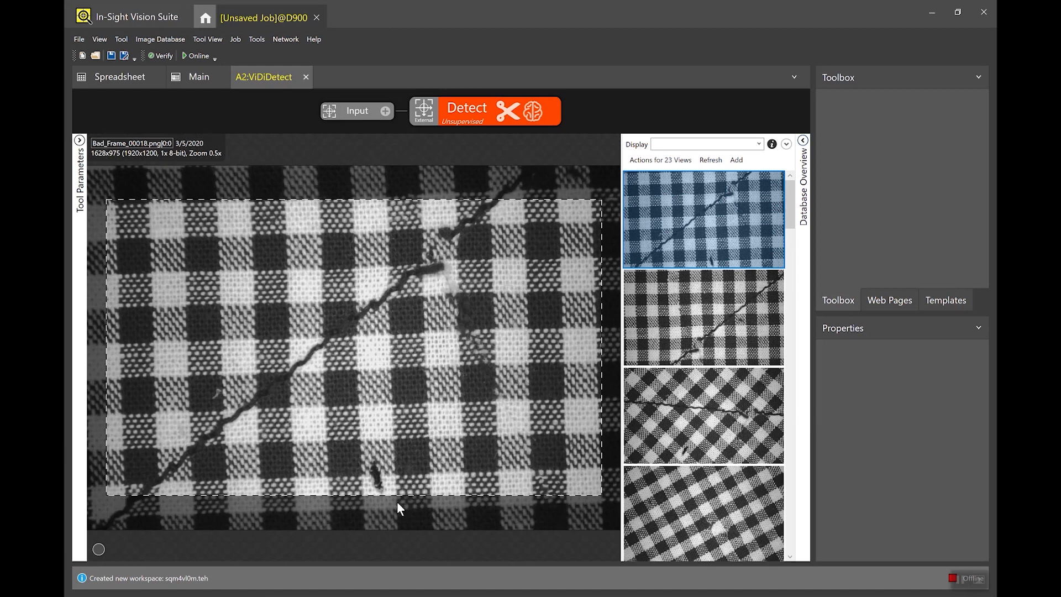
left_click(703, 317)
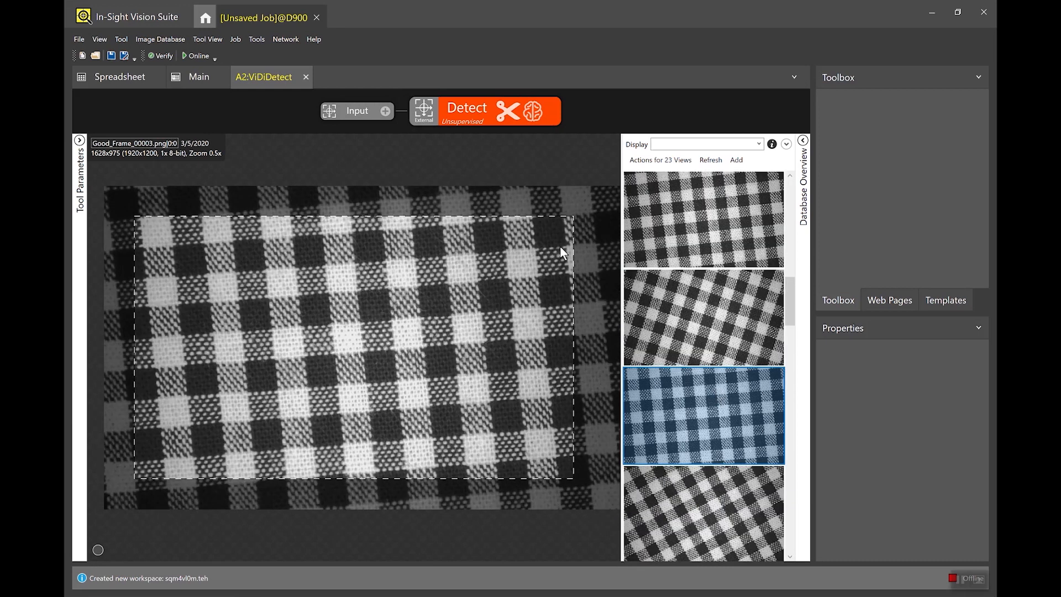
mouse_move(264, 207)
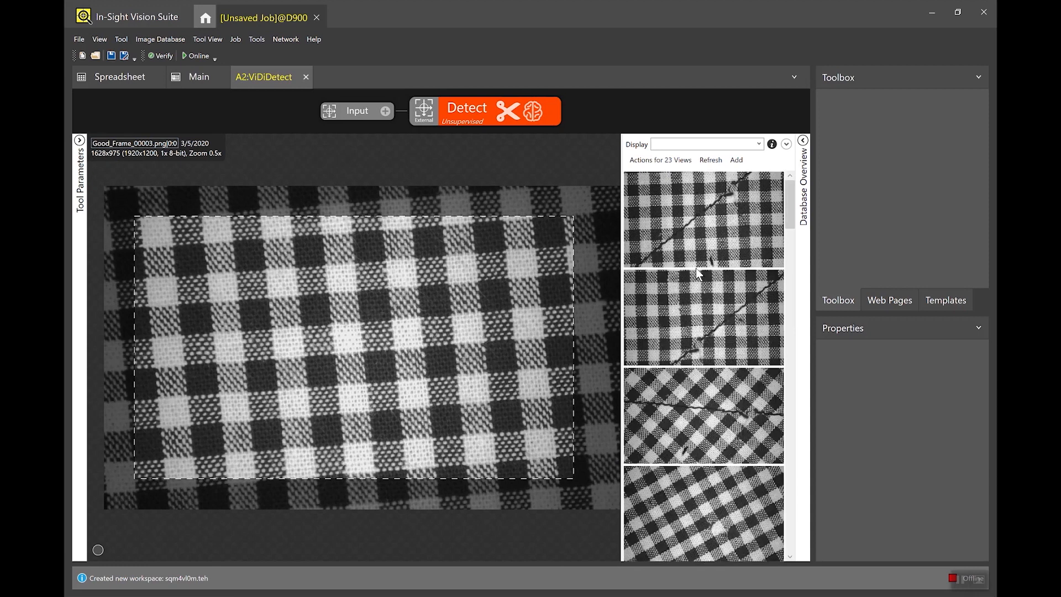
left_click(704, 218)
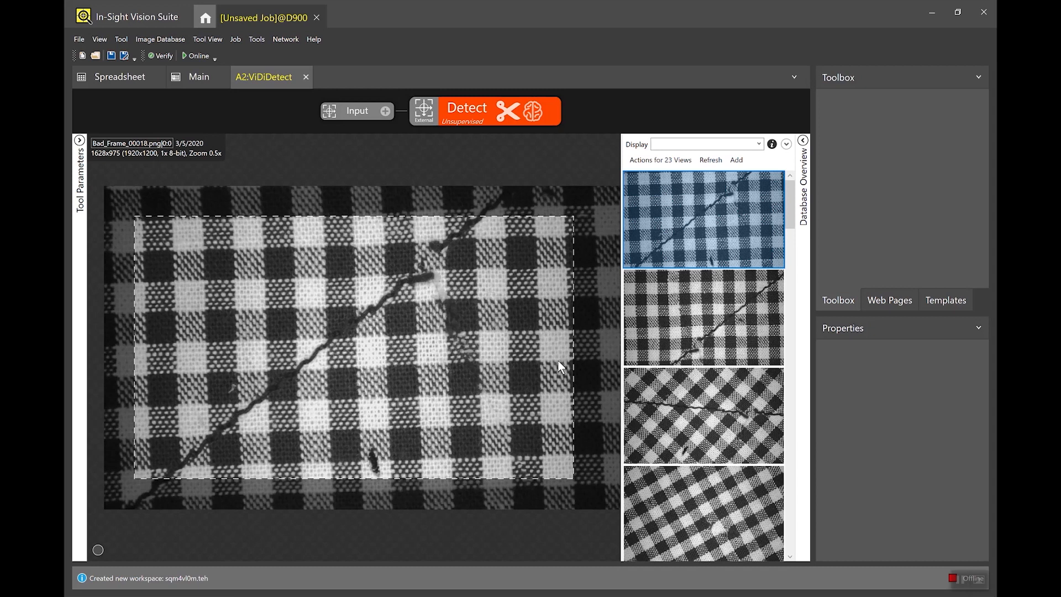
mouse_move(690, 169)
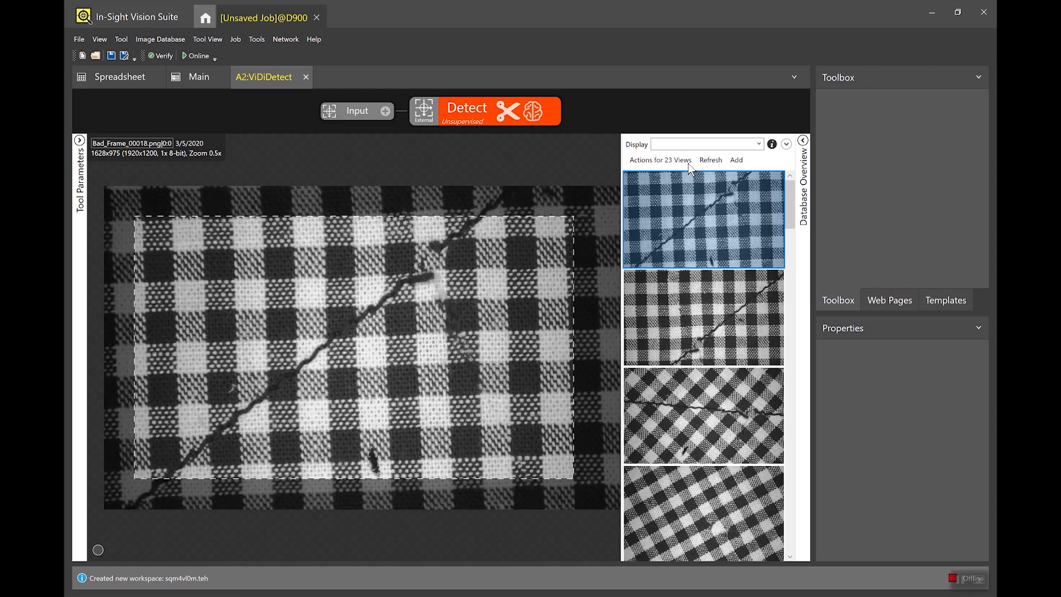
Filter the database to the Good views and label all 18 of them Good
left_click(704, 143)
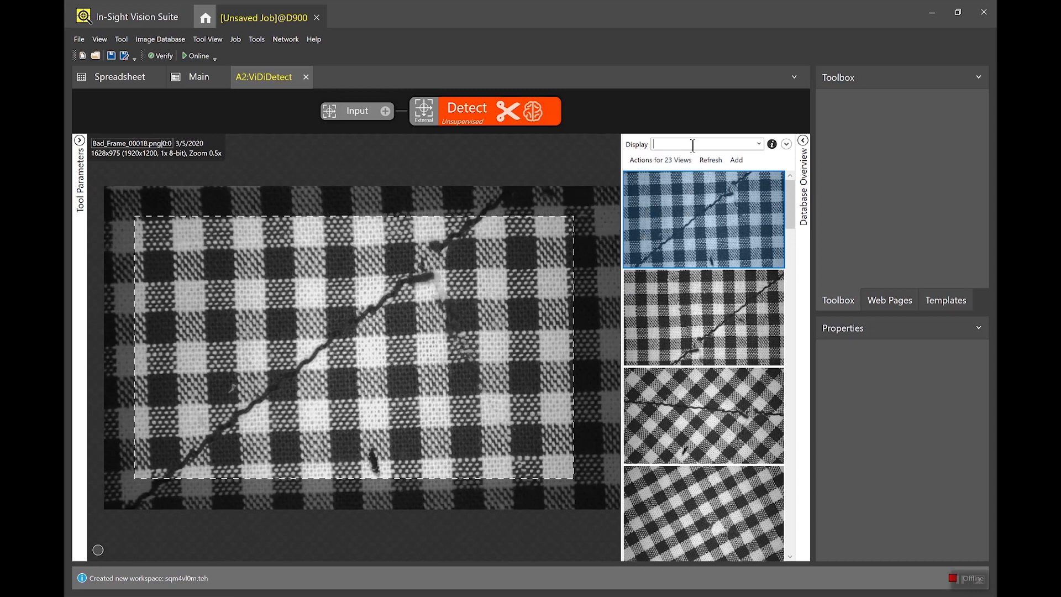
type("Good")
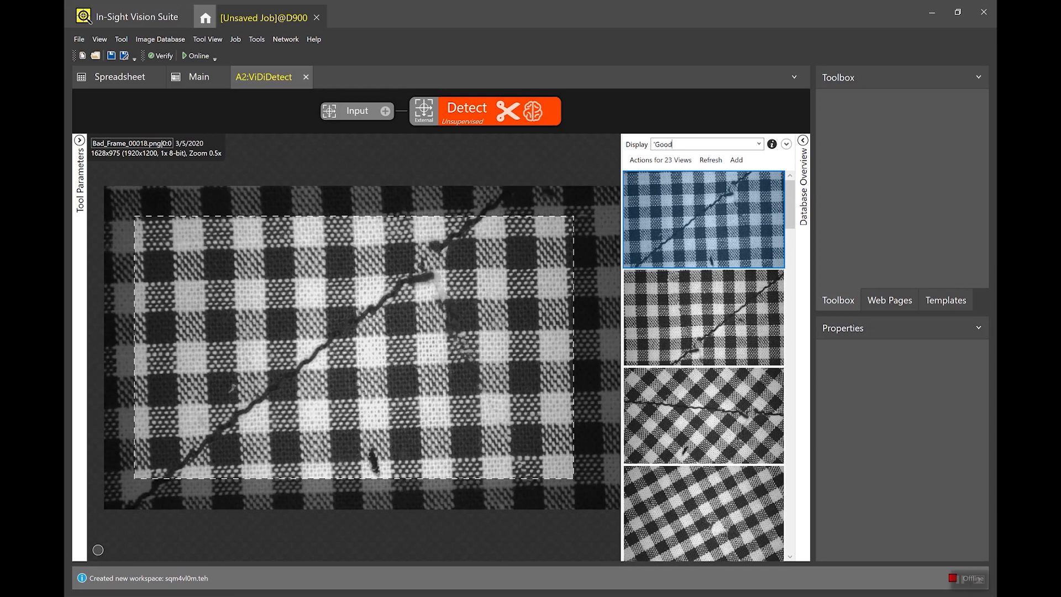
left_click(704, 144)
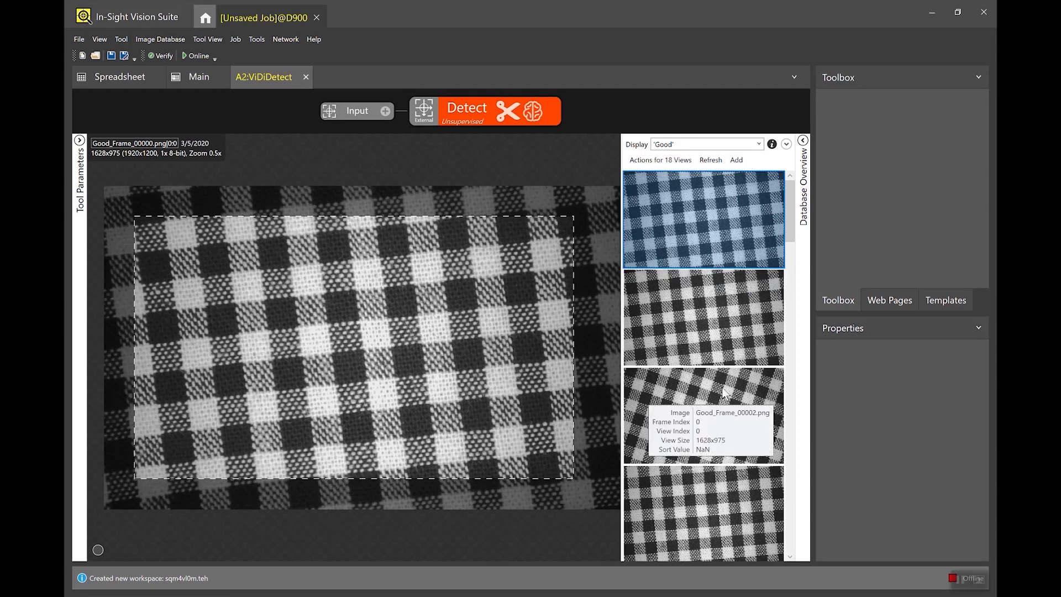
mouse_move(663, 404)
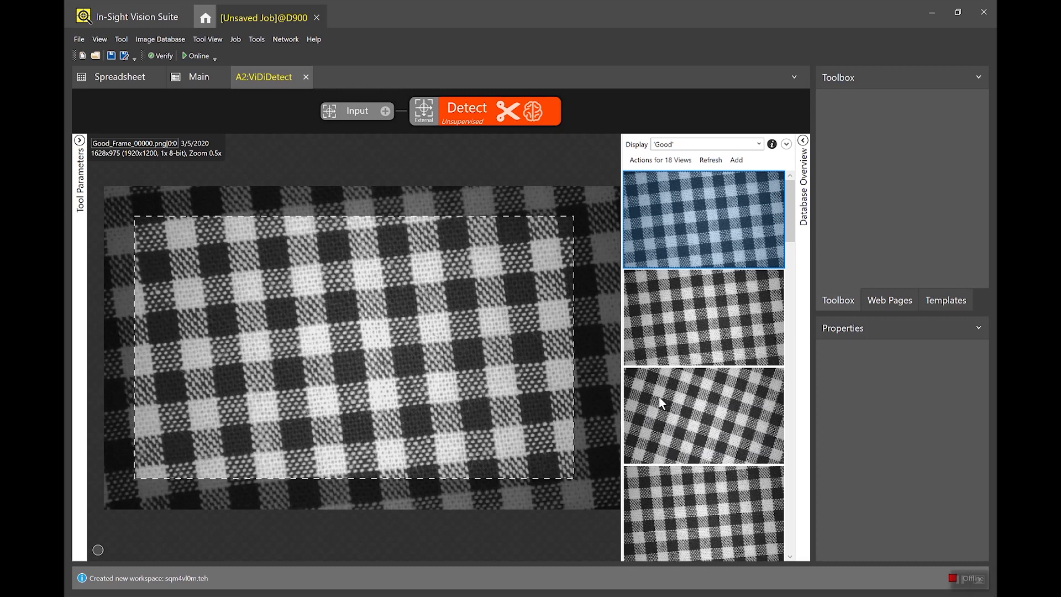
left_click(659, 159)
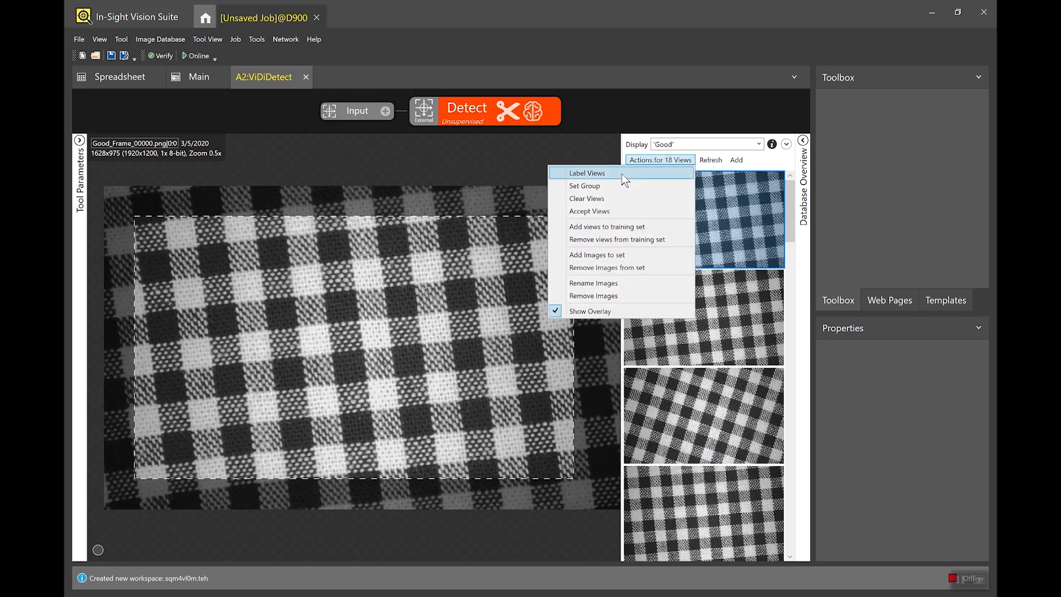
left_click(586, 173)
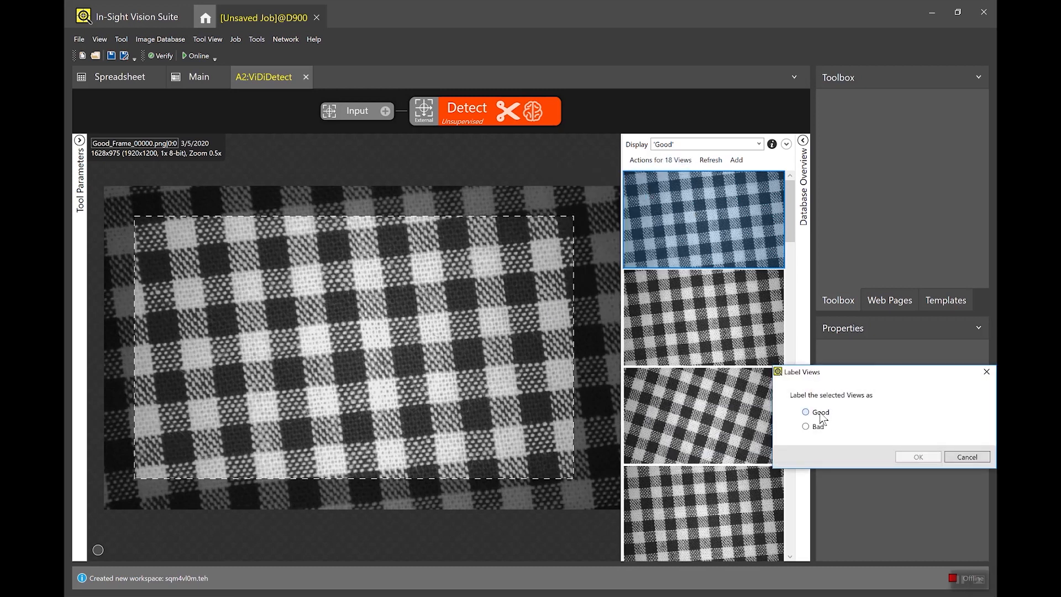
left_click_drag(799, 372, 335, 269)
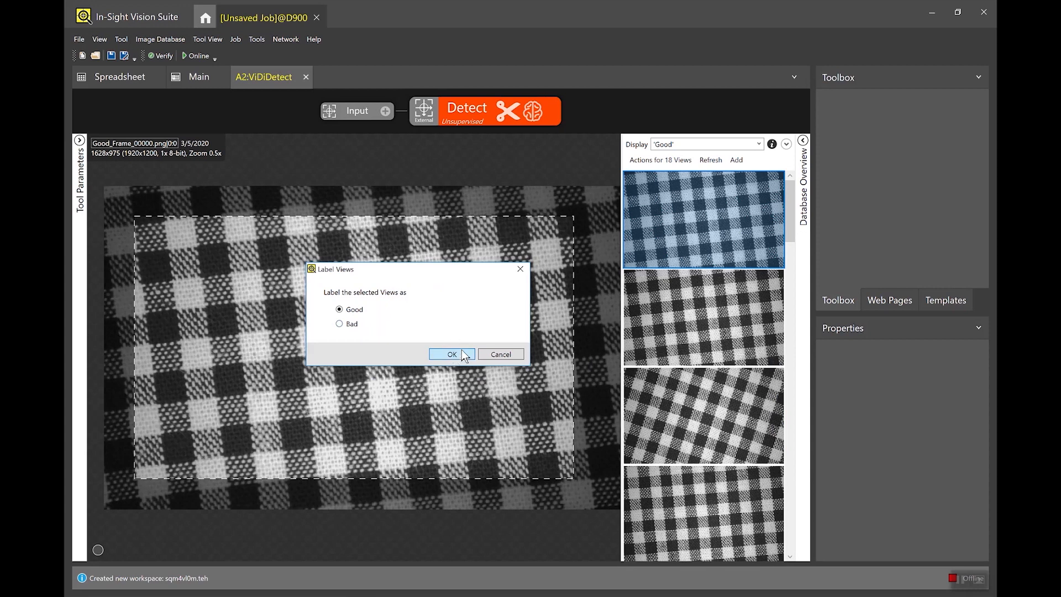
left_click(448, 354)
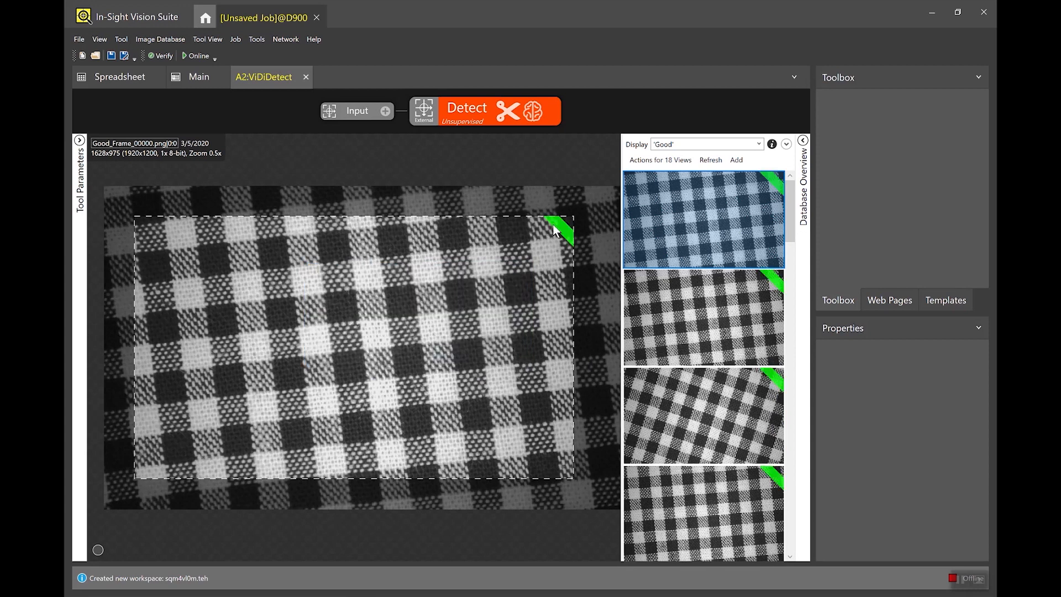
mouse_move(598, 246)
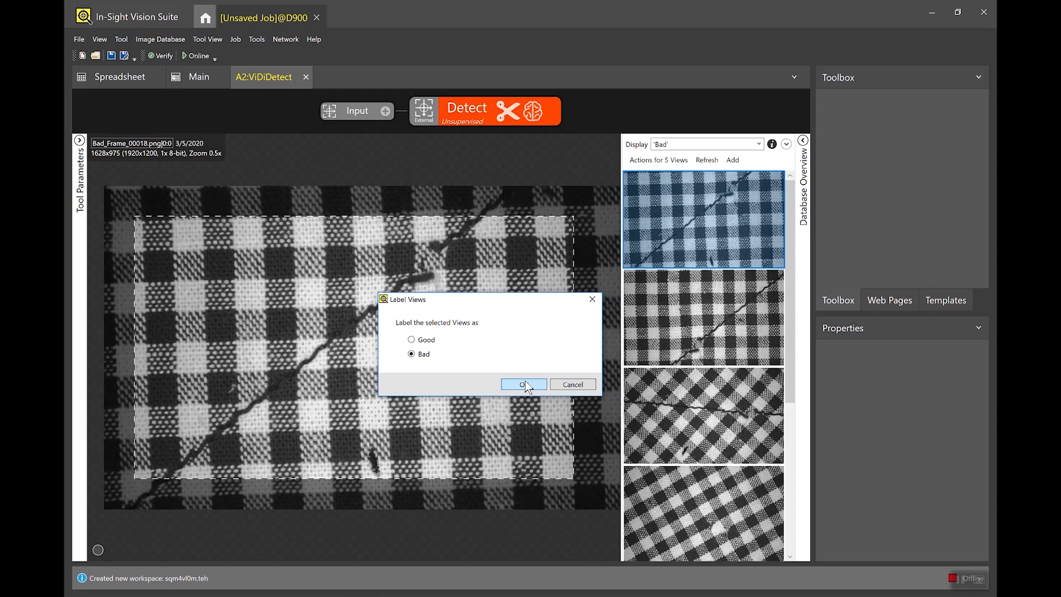
Label the 5 filtered defect views Bad and review the fabric image with scattered holes
left_click(523, 385)
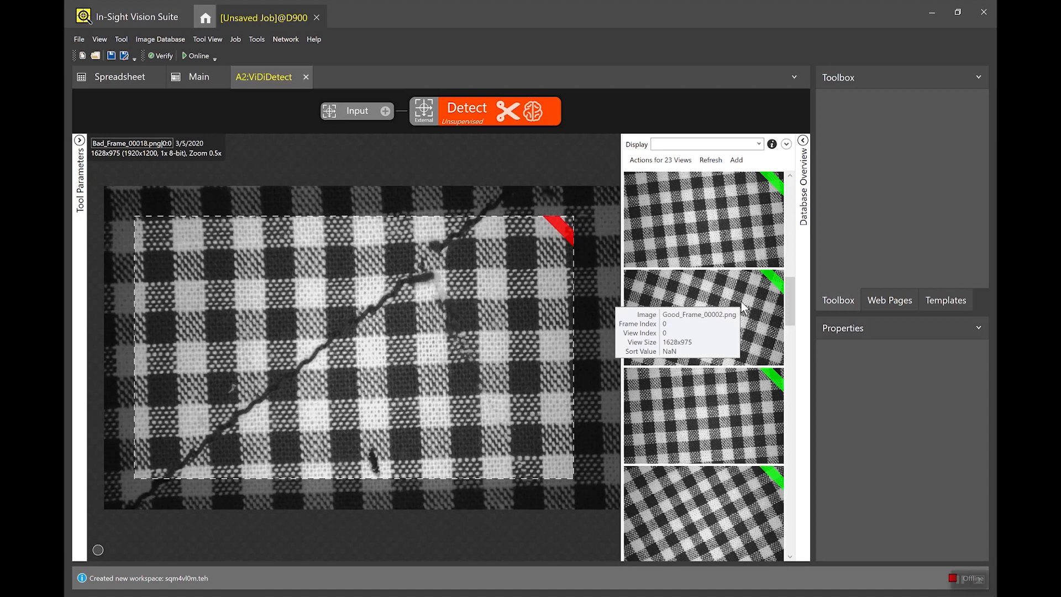
mouse_move(433, 268)
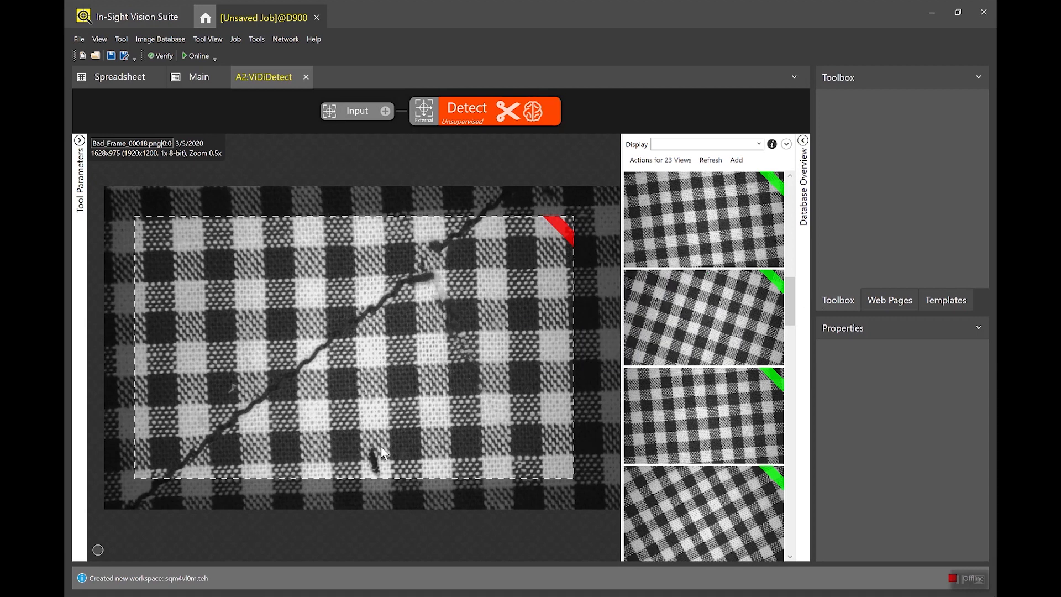
scroll("down", 3)
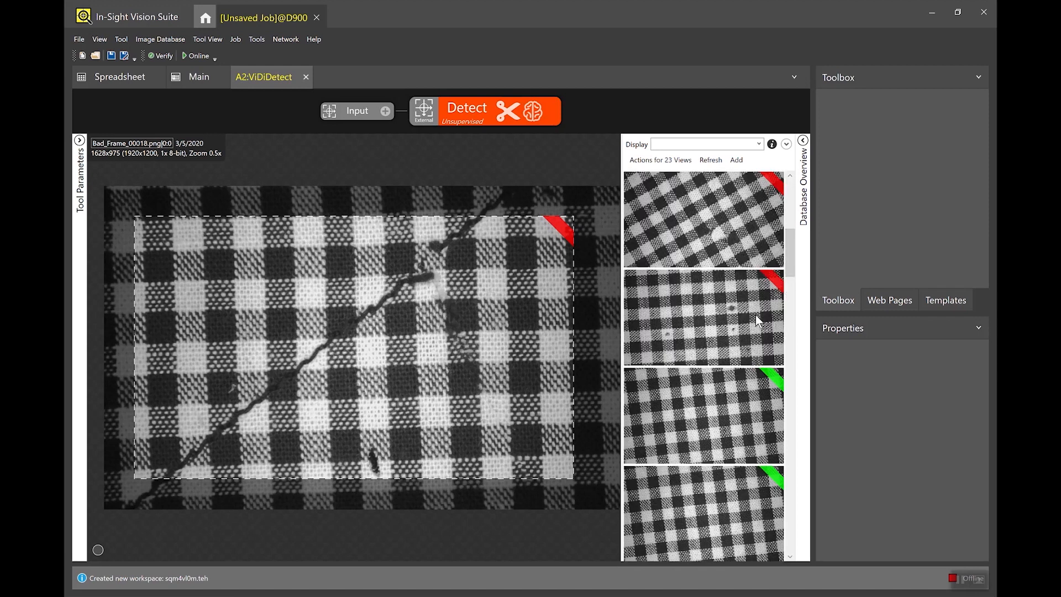
left_click(704, 318)
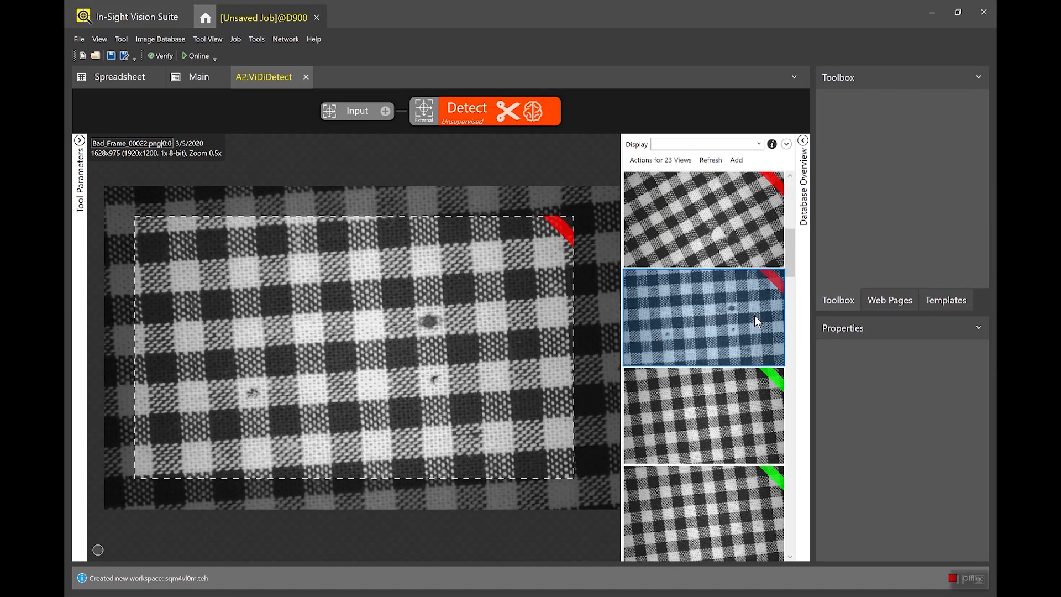
mouse_move(259, 431)
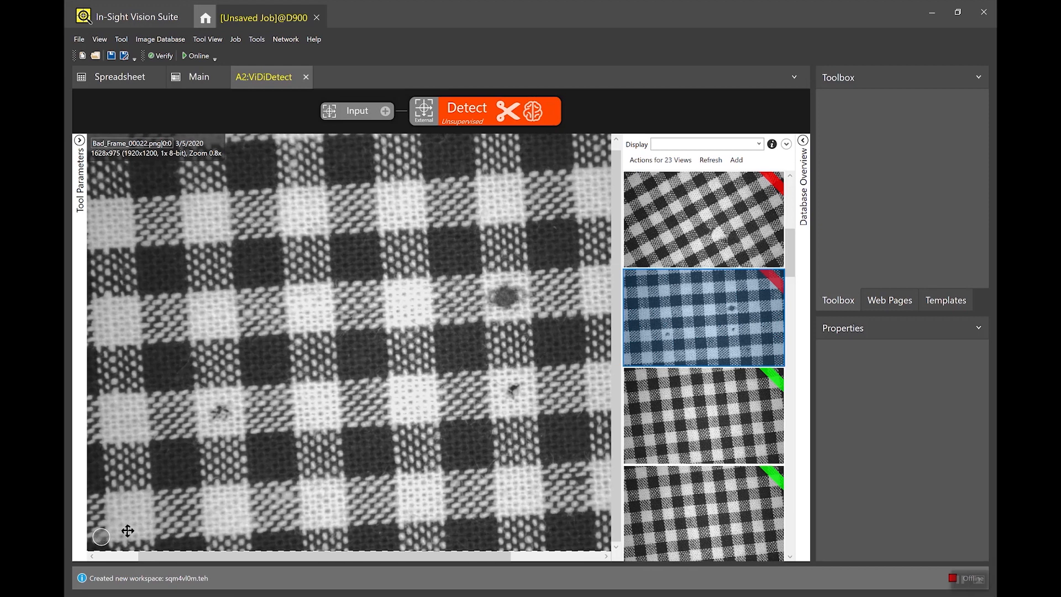
mouse_move(211, 422)
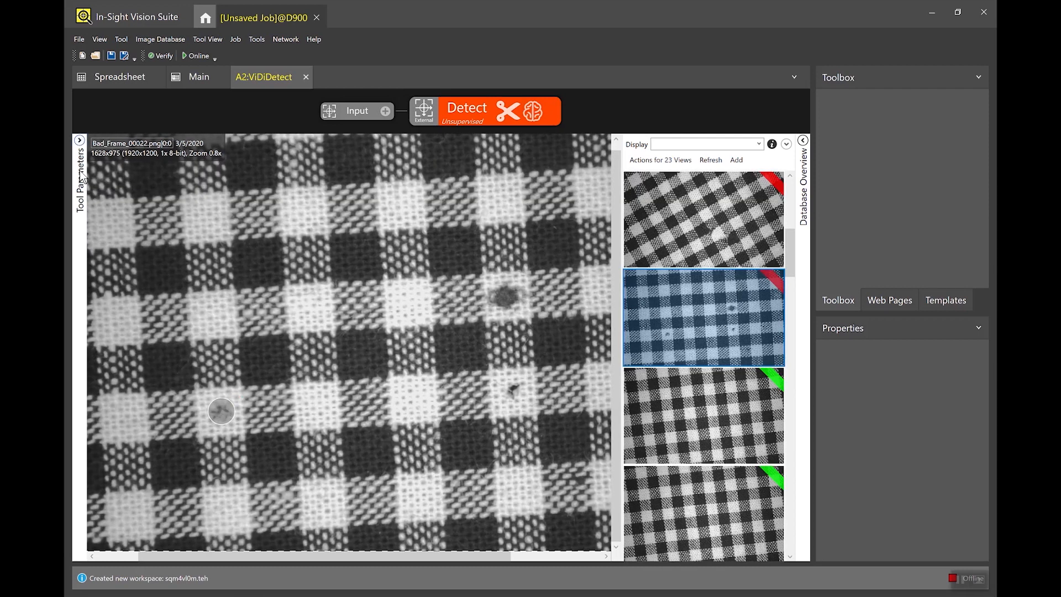
Change the Detect tool's Feature Size from 90.8 to 60 in Tool Parameters
left_click(79, 141)
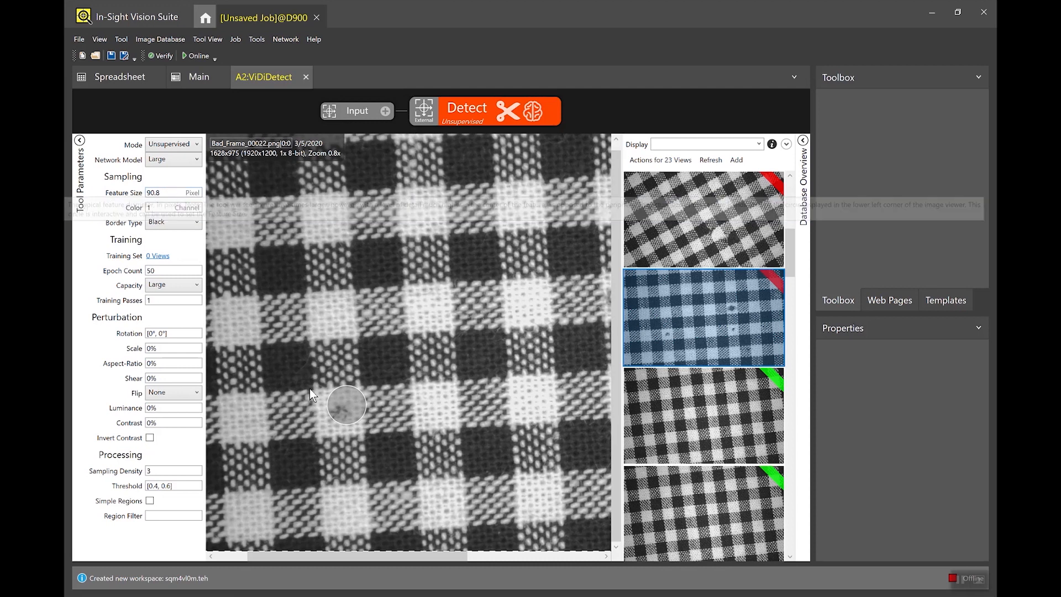
left_click(173, 193)
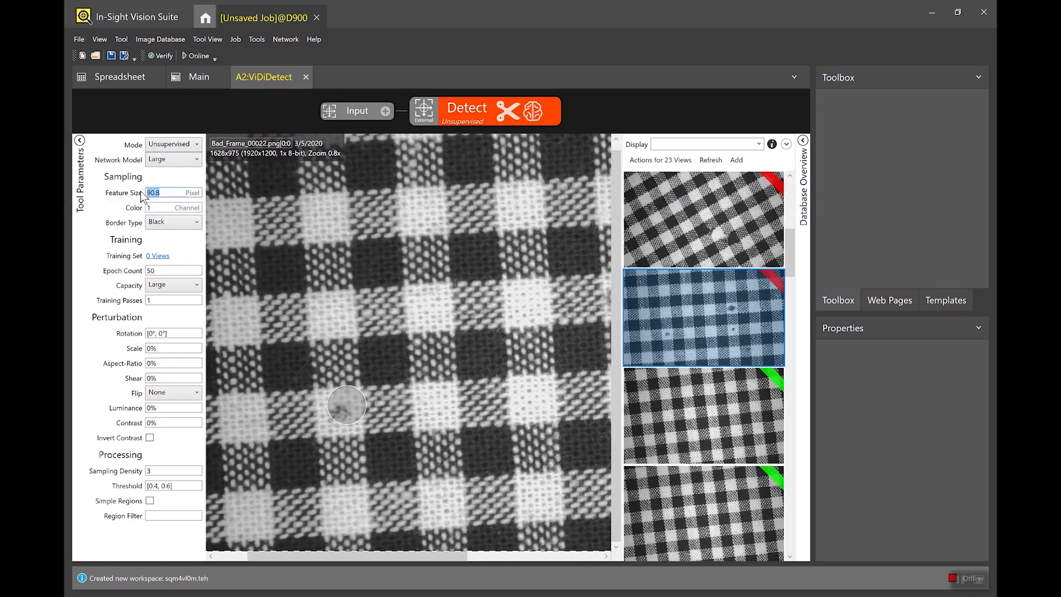
type("60")
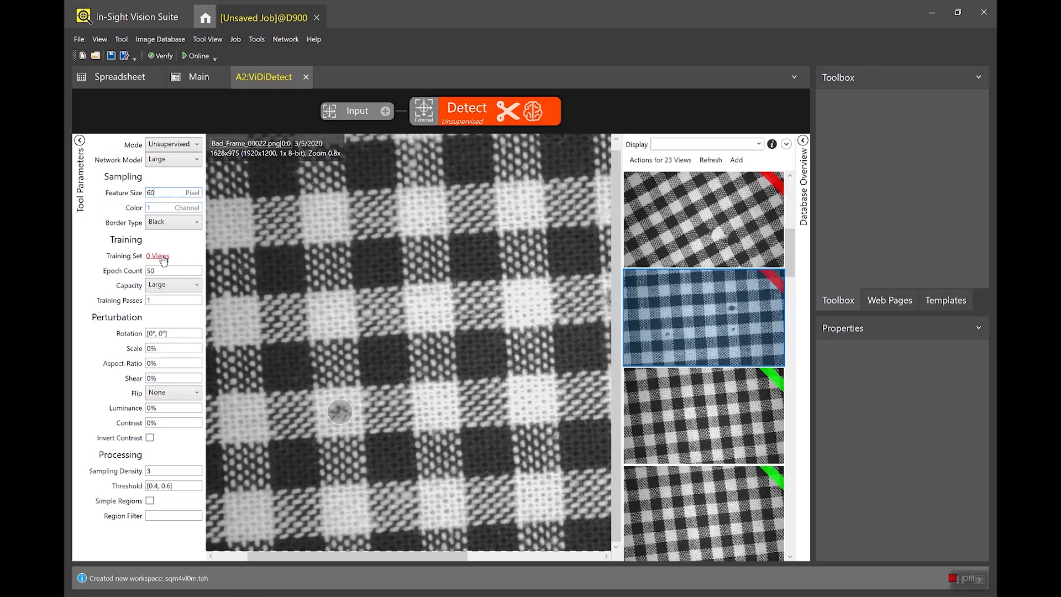
left_click(156, 257)
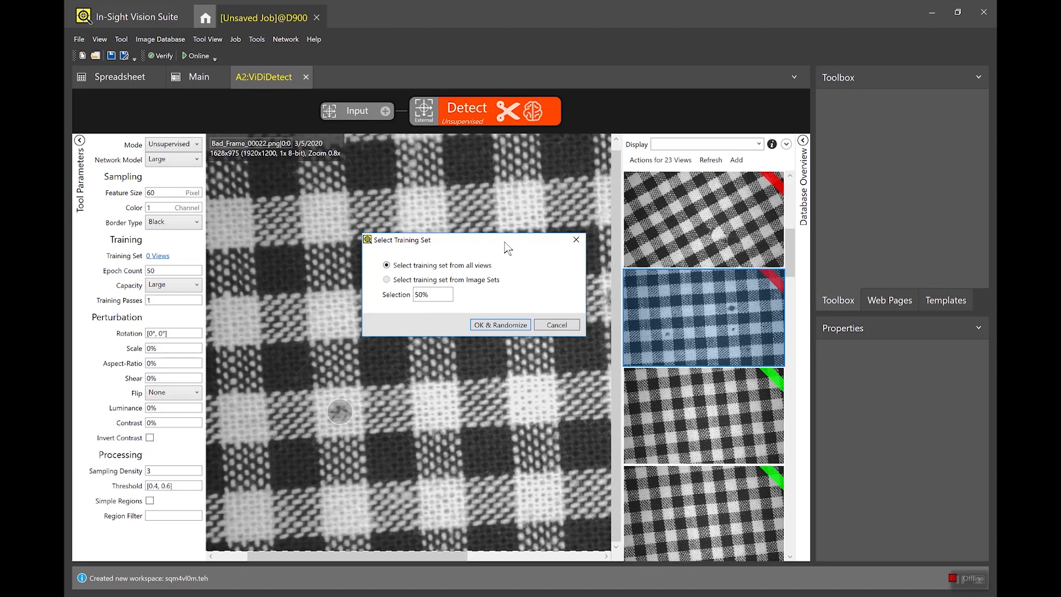
mouse_move(471, 291)
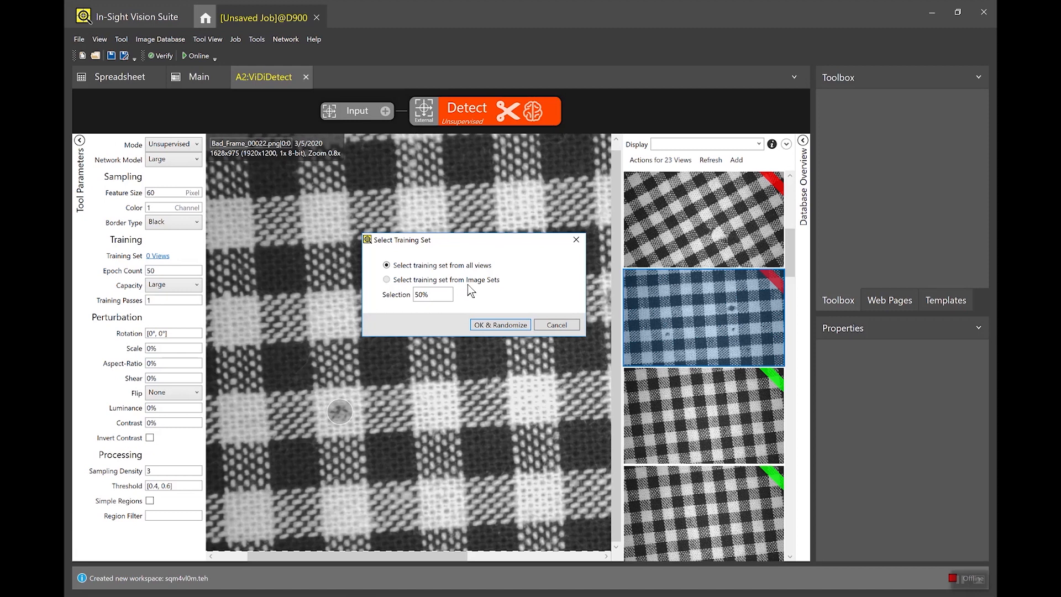
mouse_move(434, 294)
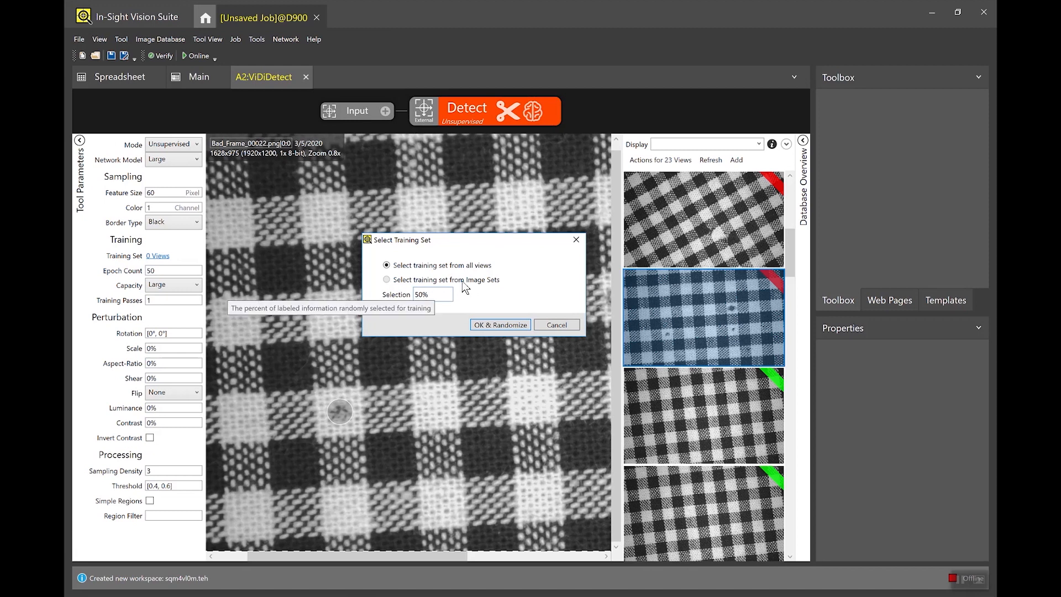
Randomize a 50% training set from all views, giving 9 training views
left_click(500, 325)
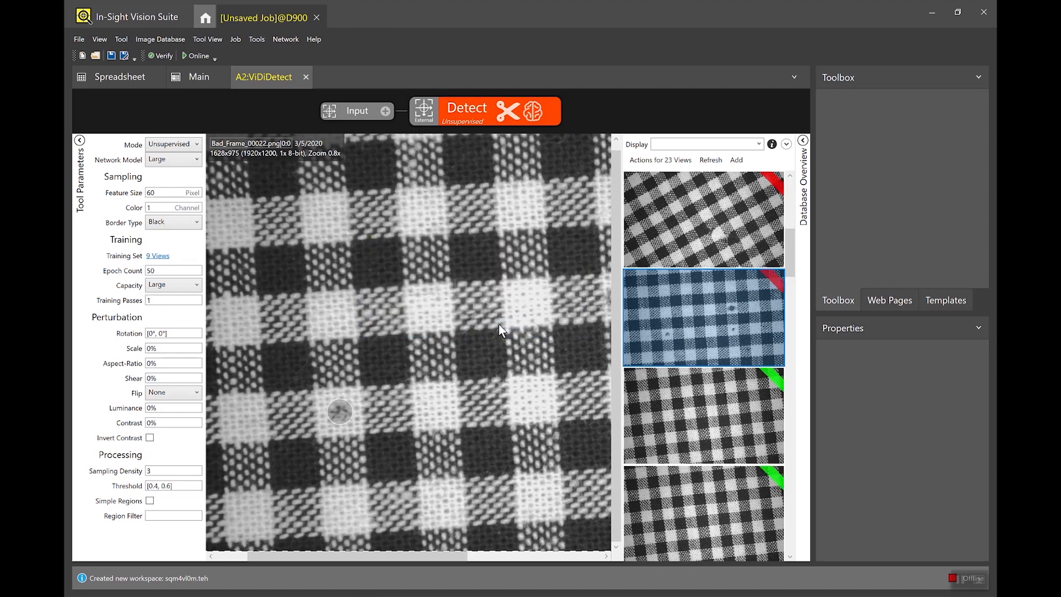
mouse_move(482, 116)
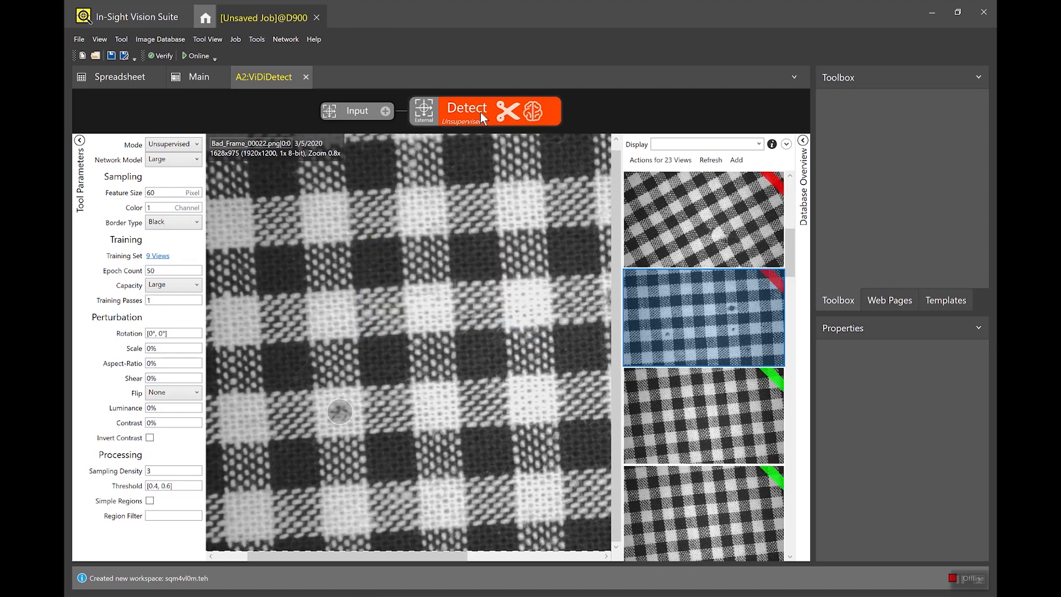
mouse_move(490, 120)
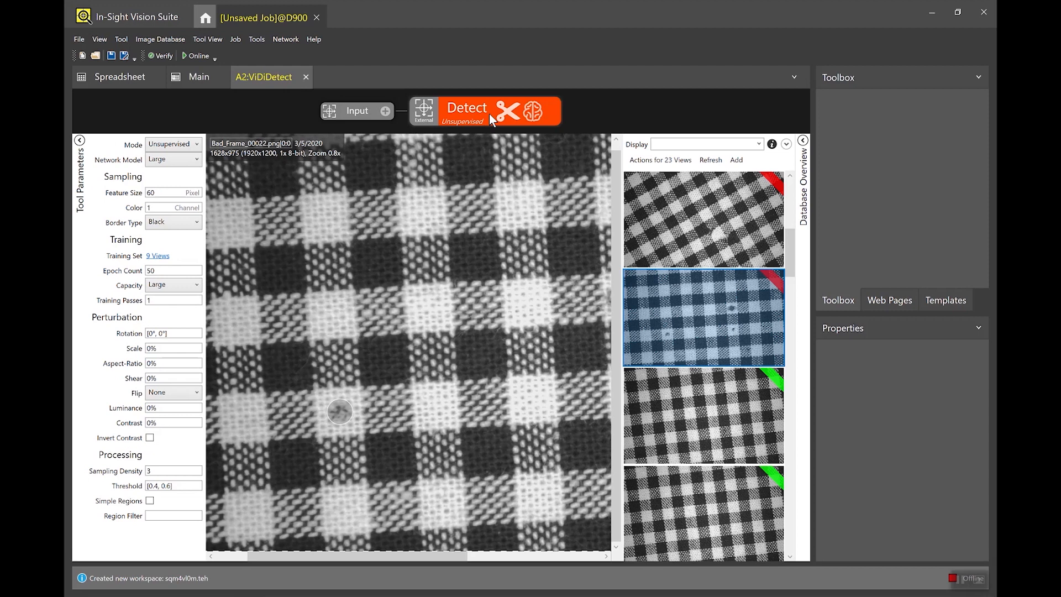
left_click(704, 144)
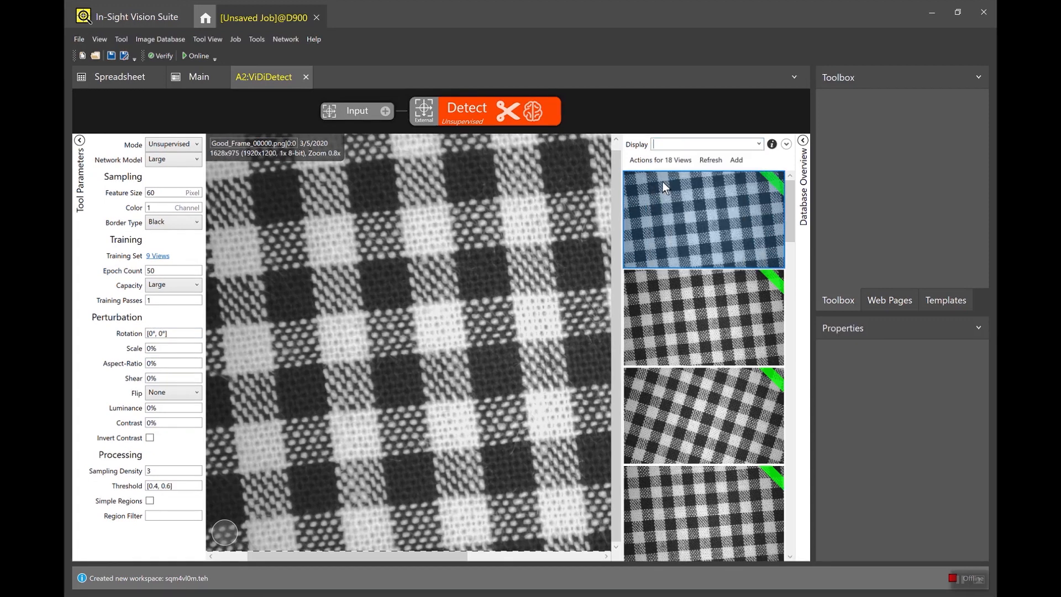
mouse_move(703, 218)
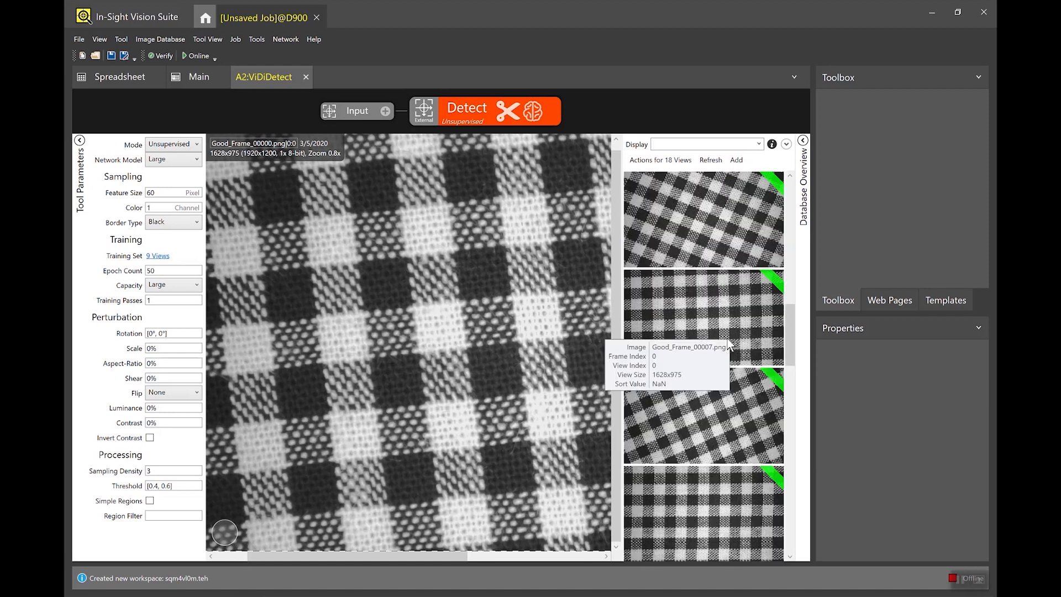
Set the Perturbation Rotation range to [0°, 360°] in Tool Parameters
scroll("down", 3)
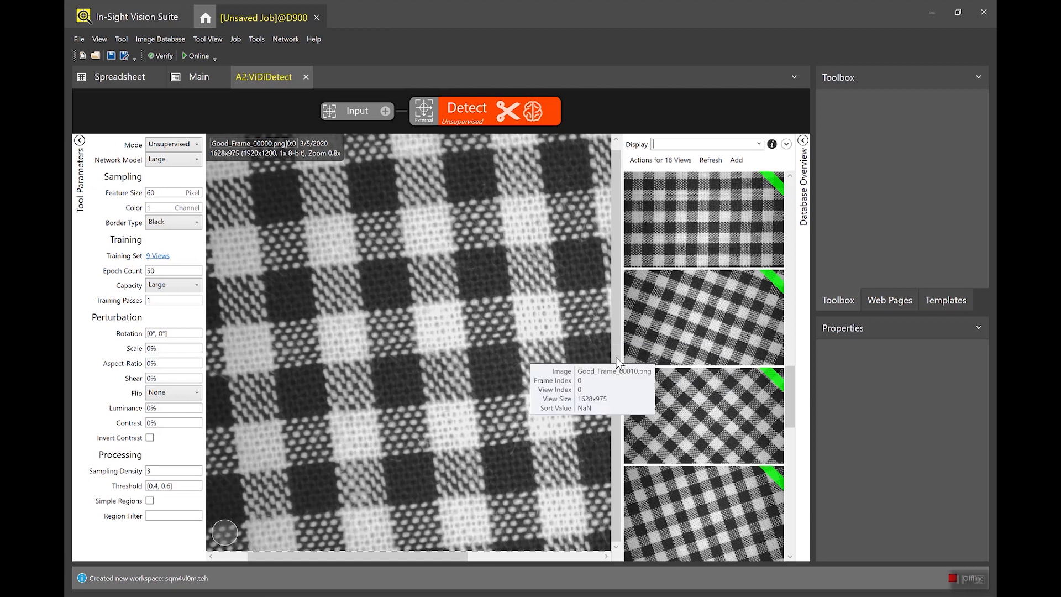
mouse_move(469, 347)
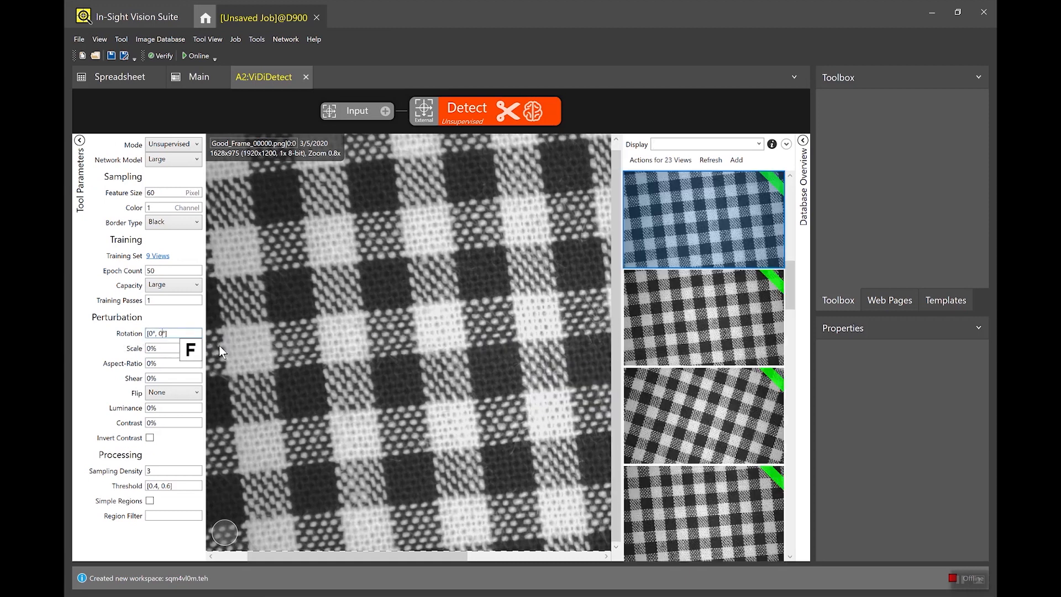
type("360")
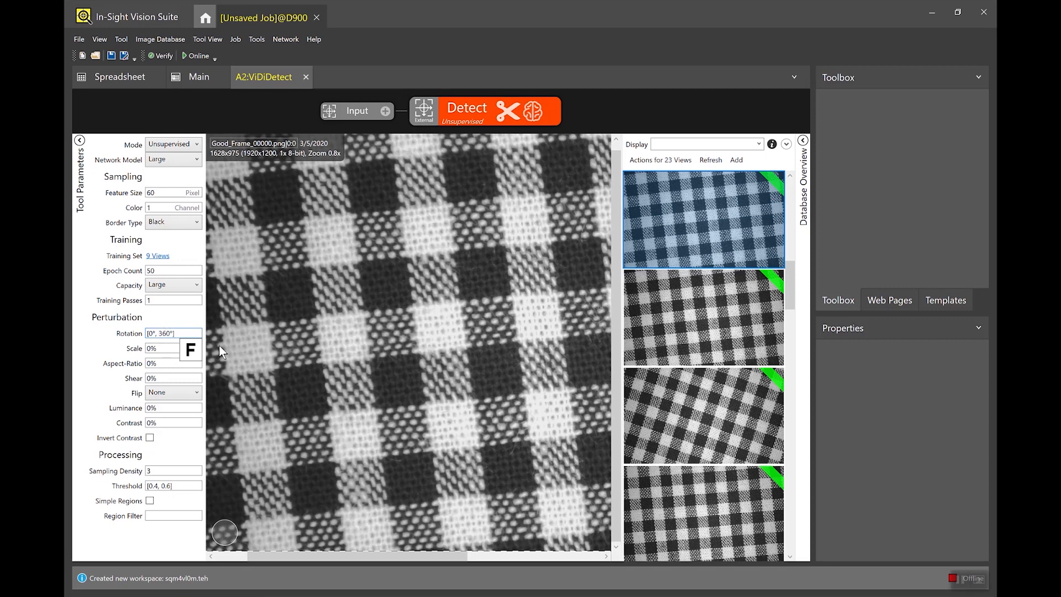
left_click(173, 348)
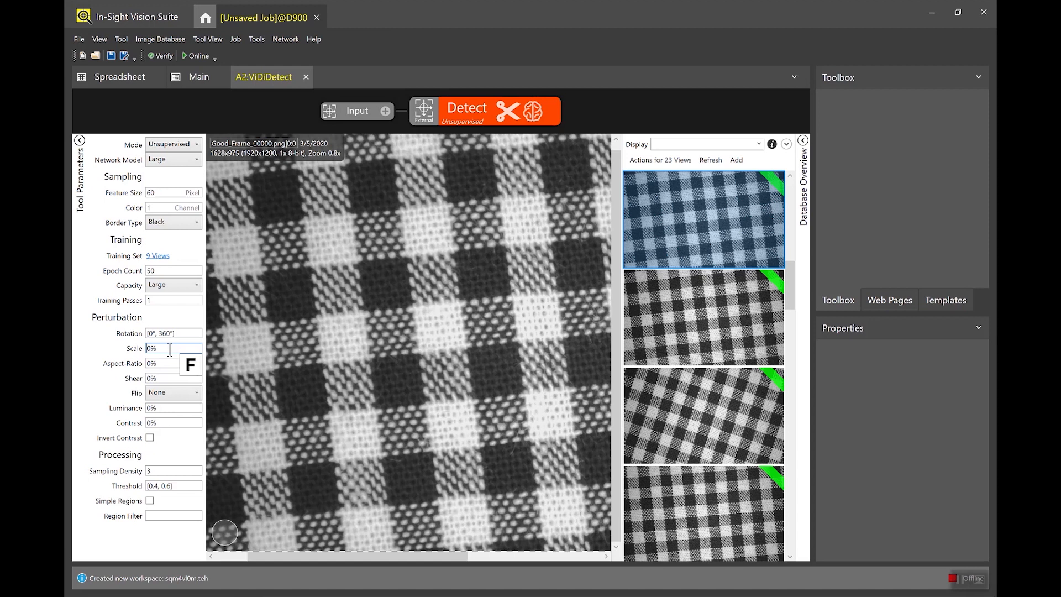
mouse_move(704, 416)
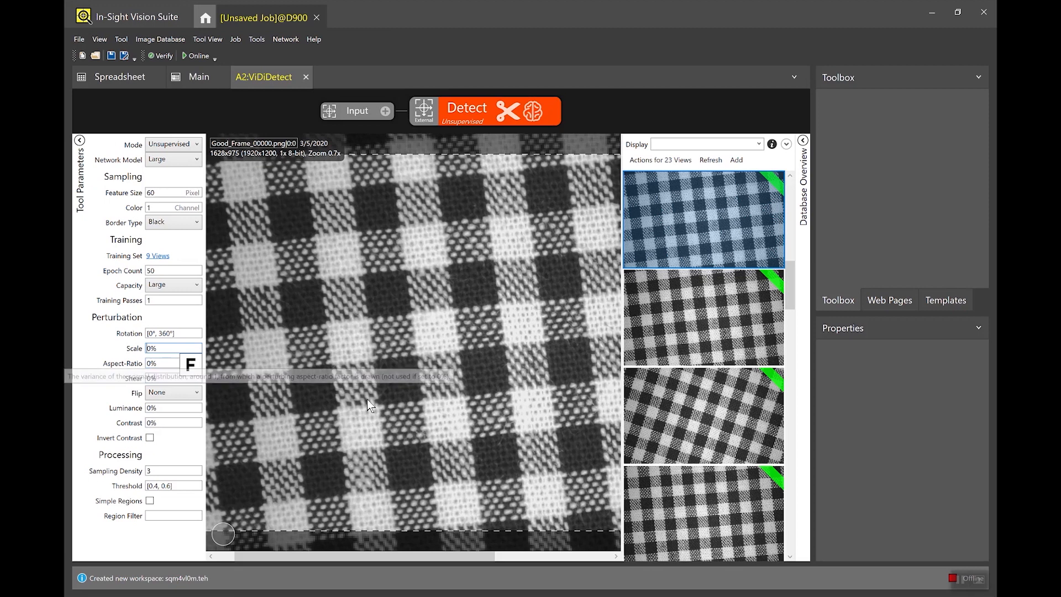
mouse_move(535, 115)
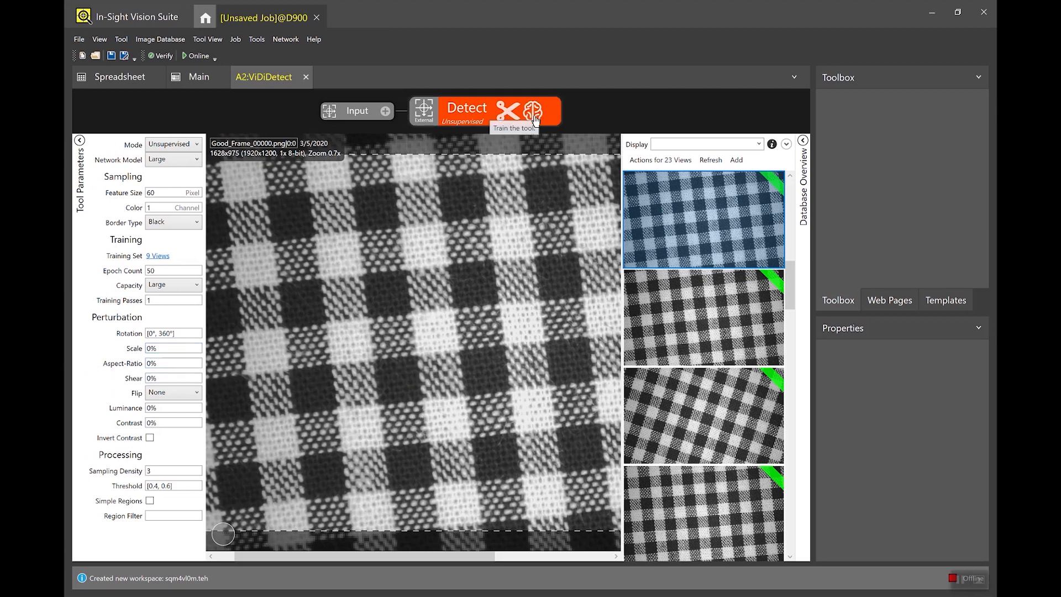
Train the Detect tool so every view is scored with threshold [4.71, 7.99]
left_click(535, 116)
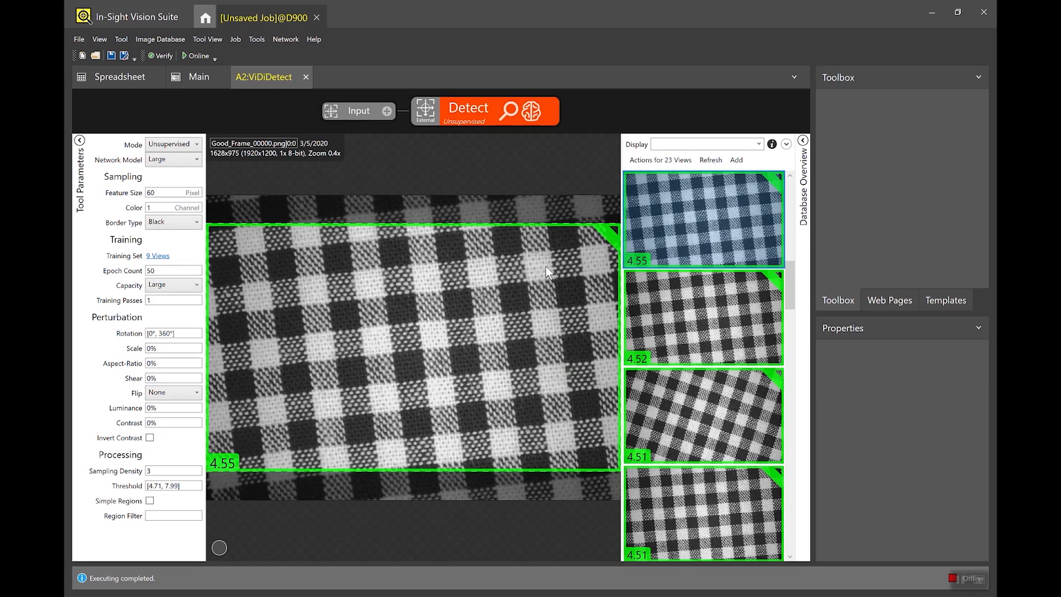
mouse_move(591, 281)
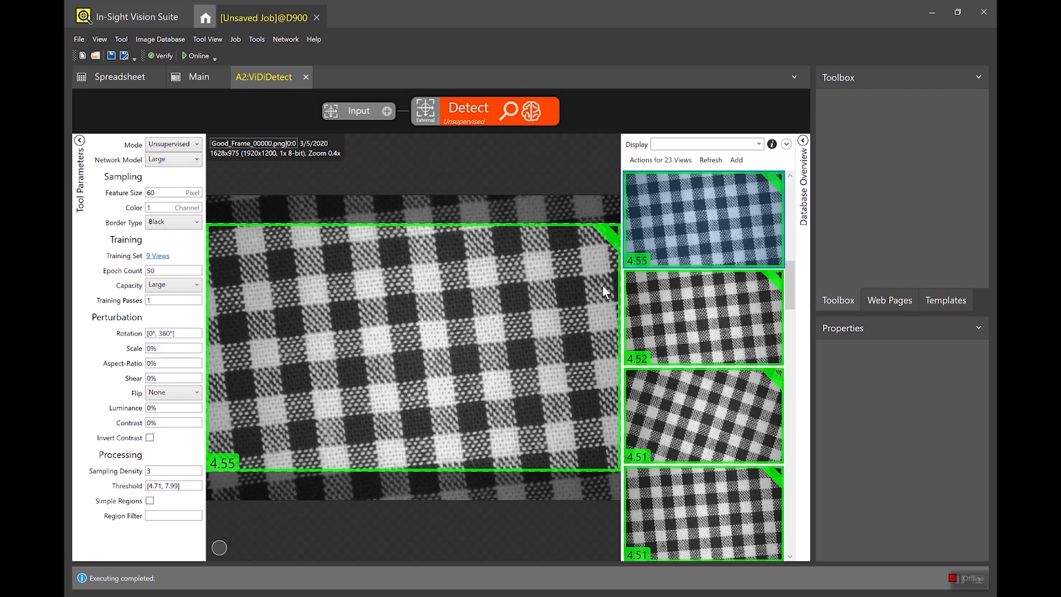
mouse_move(249, 412)
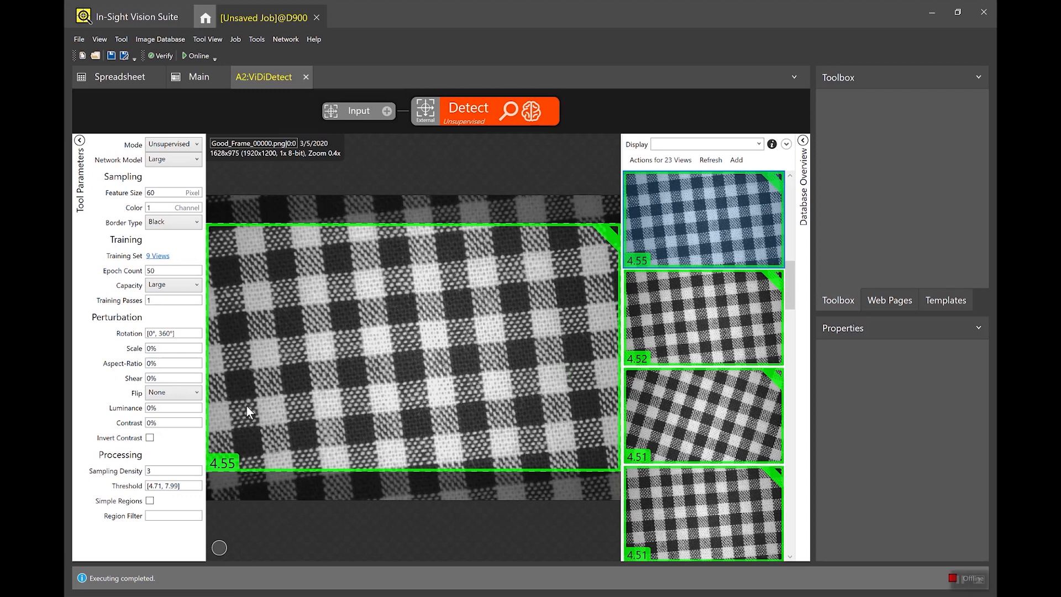
mouse_move(603, 455)
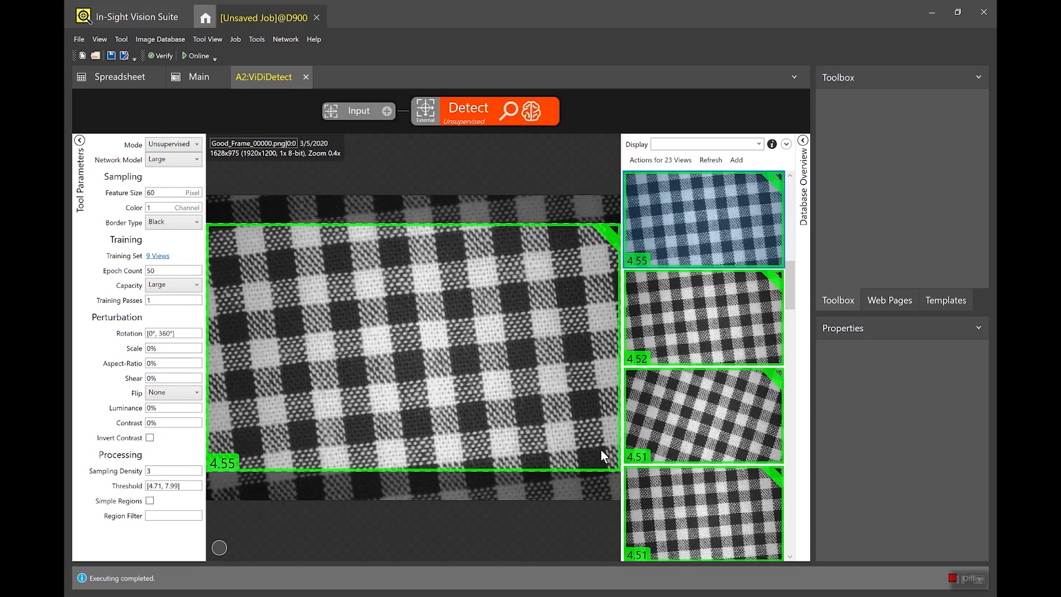
mouse_move(479, 414)
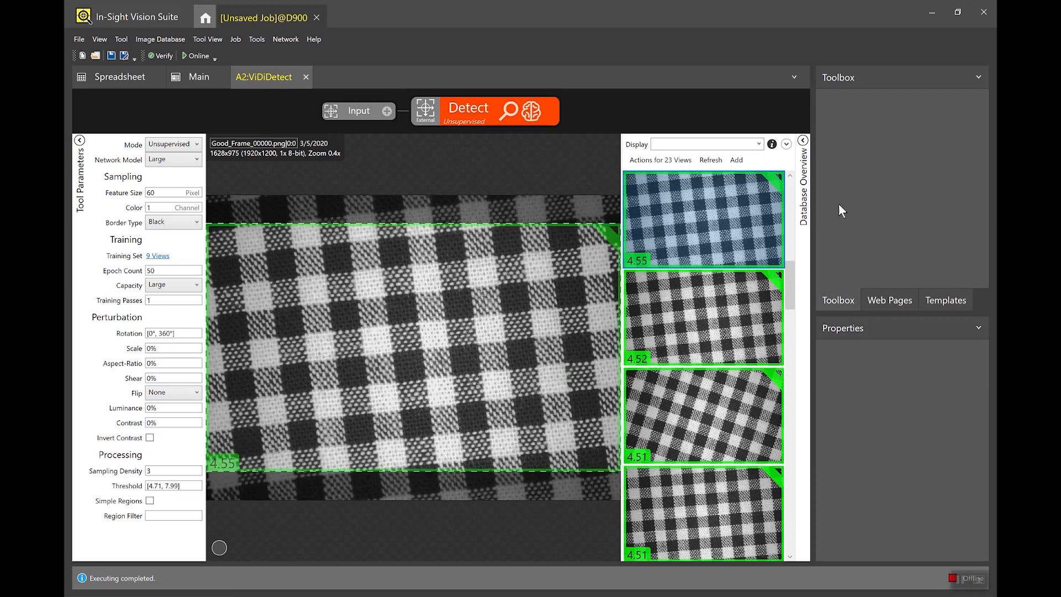
Show the score statistics and scroll down to the Bad views with red defect heatmaps
left_click(802, 140)
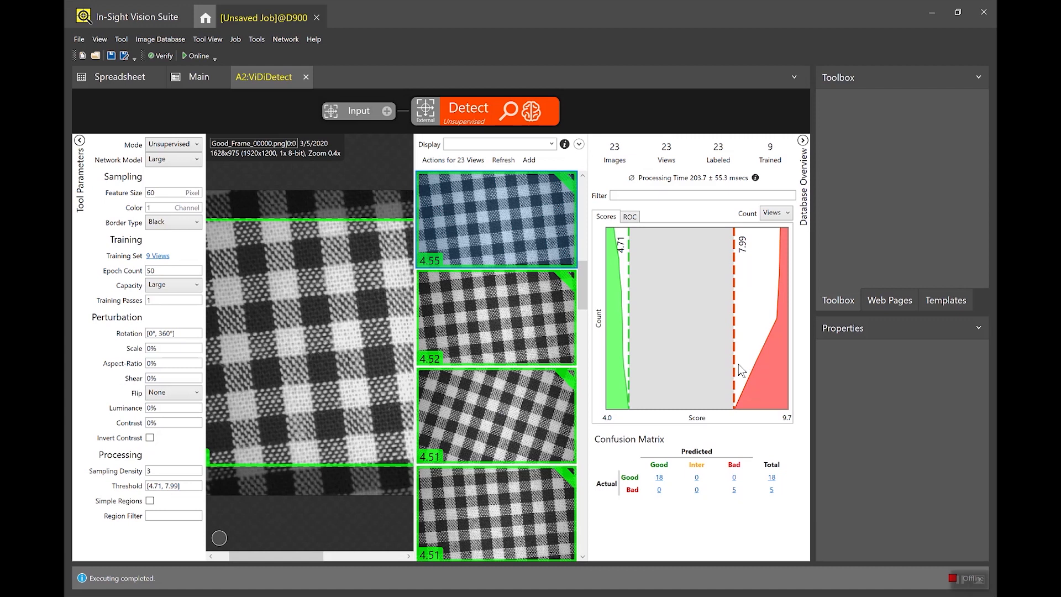
mouse_move(794, 421)
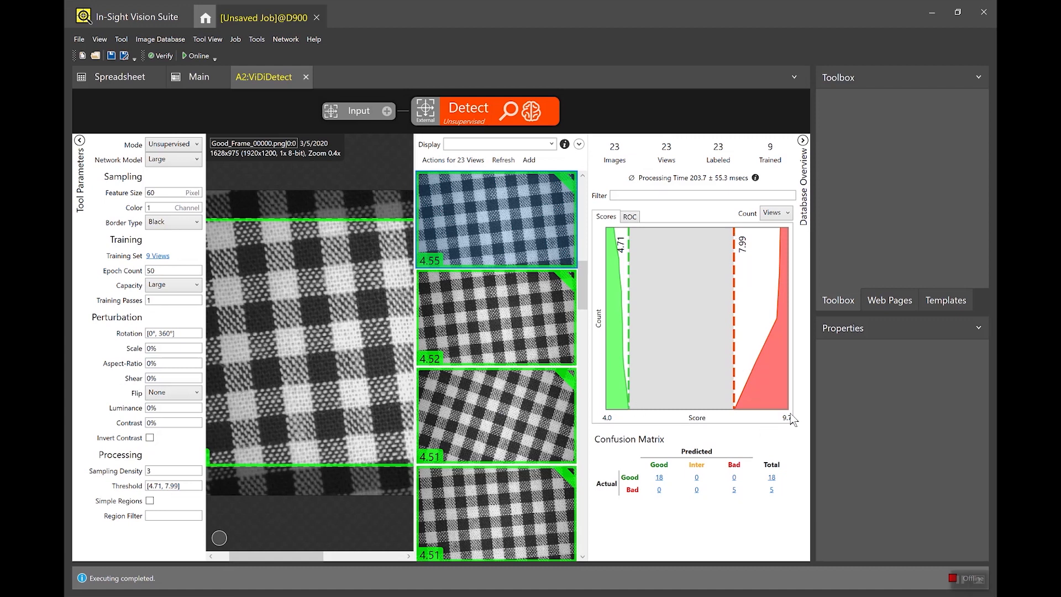
mouse_move(601, 246)
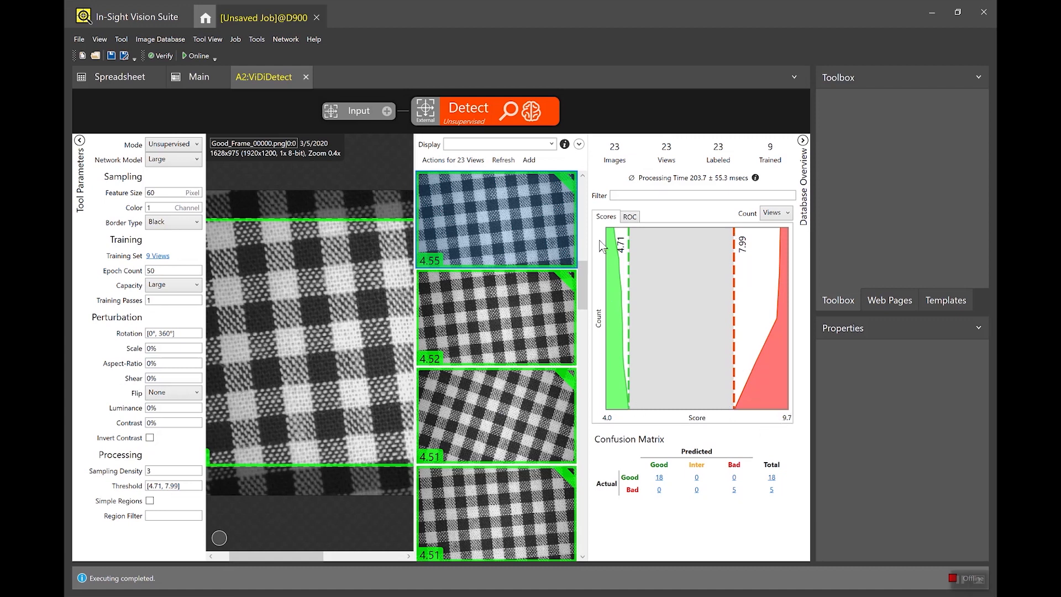
mouse_move(628, 345)
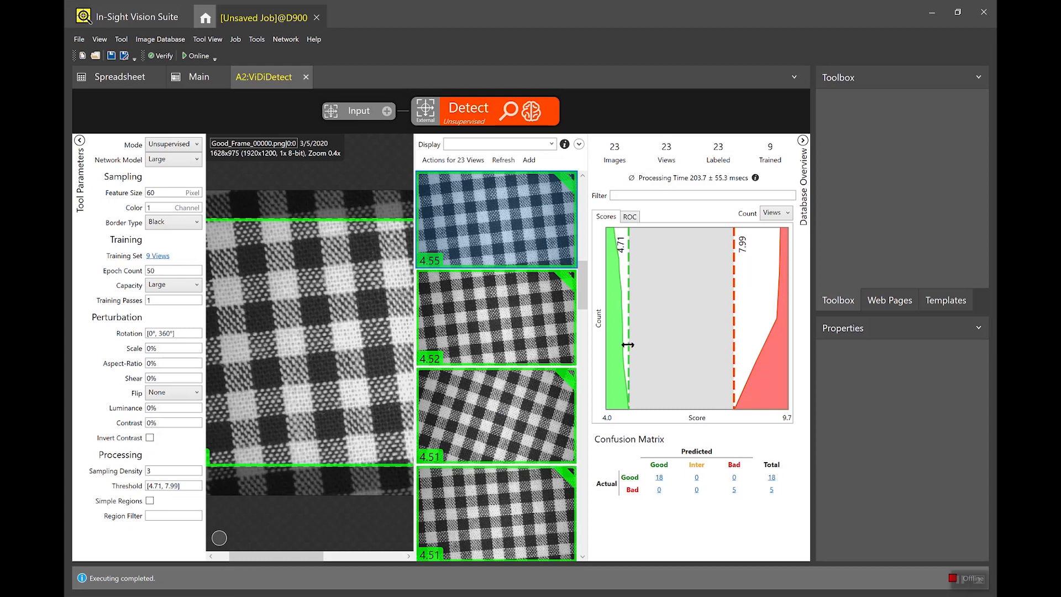
mouse_move(755, 420)
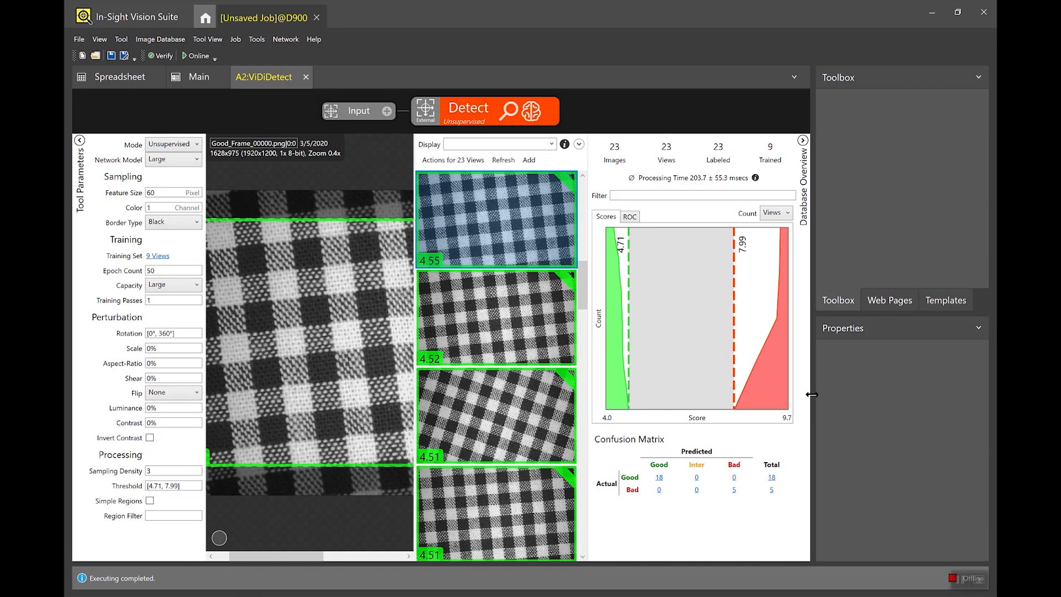
mouse_move(681, 400)
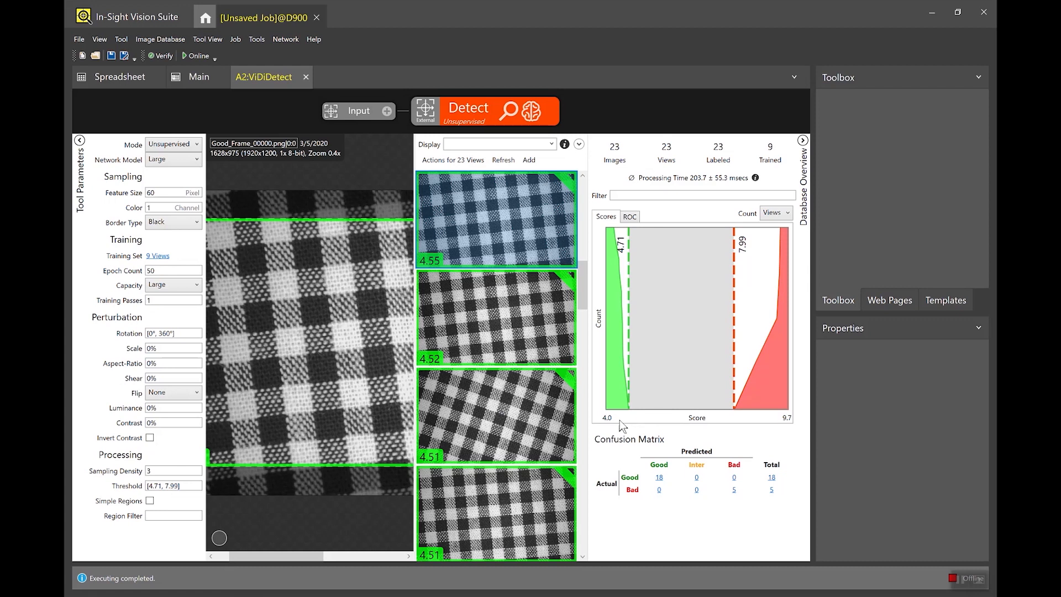
scroll("down", 3)
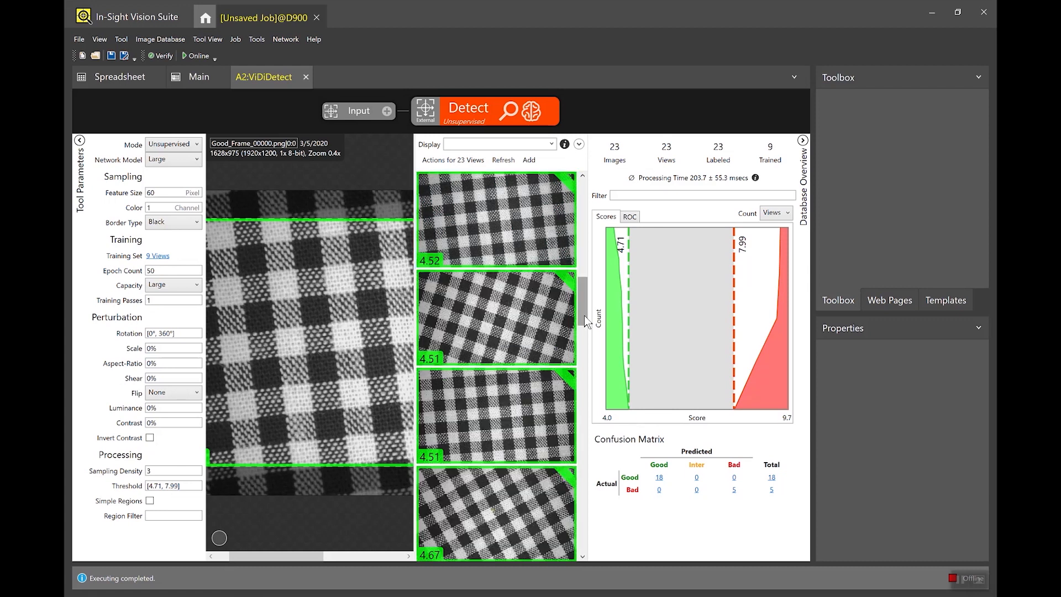
scroll("down", 3)
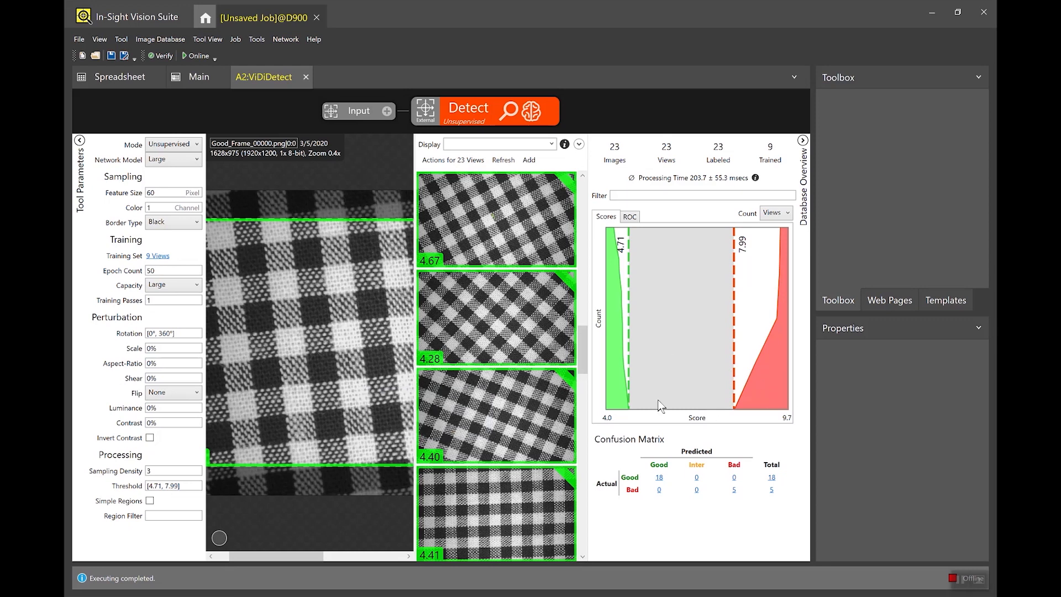
scroll("down", 3)
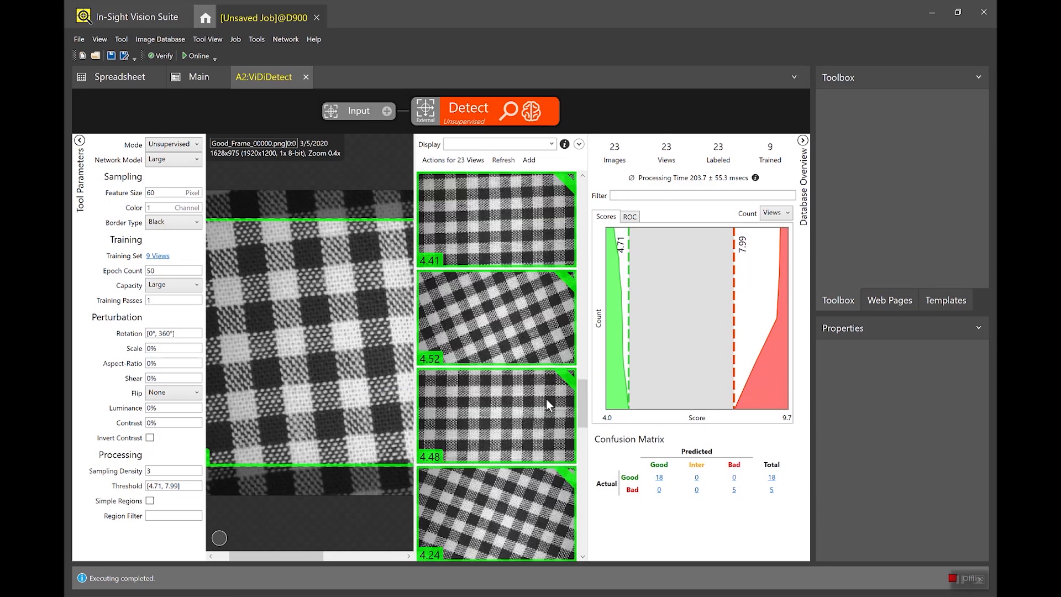
left_click(550, 144)
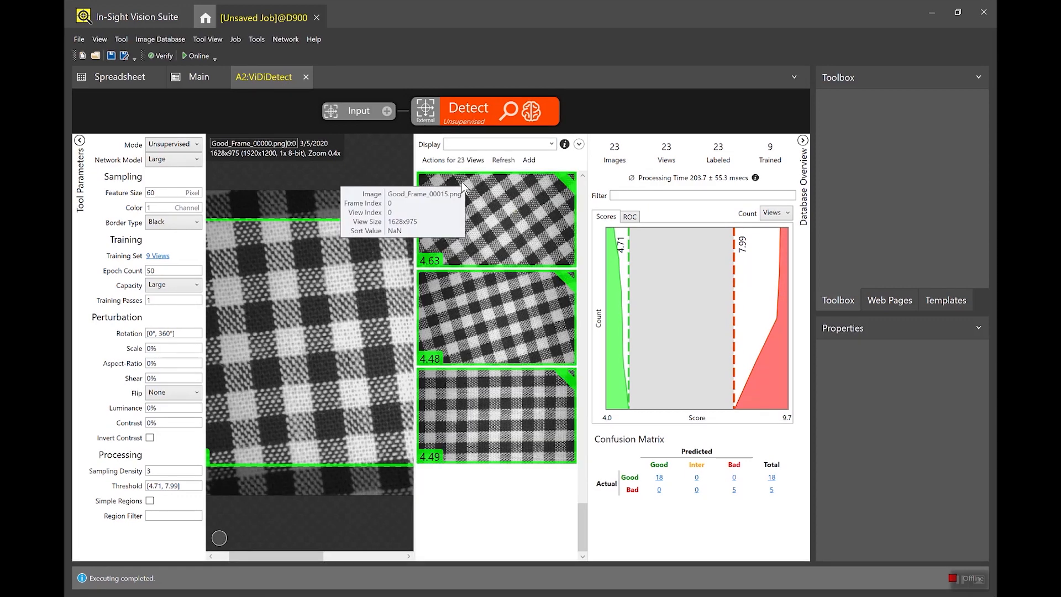
mouse_move(590, 484)
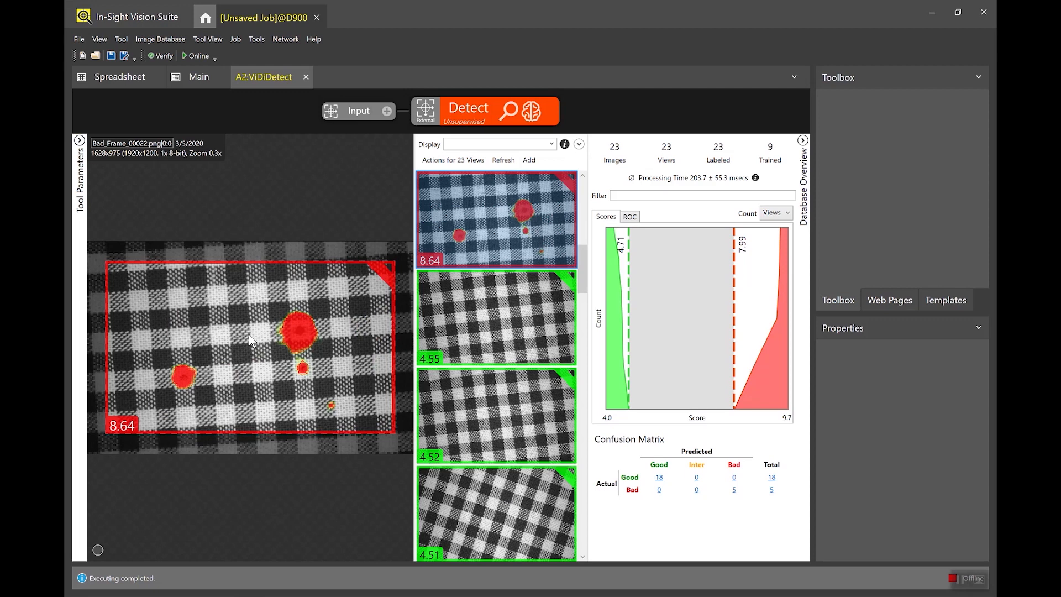
Drag the green lower threshold line on the Scores histogram from 4.71 up to 6.51
scroll("down", 3)
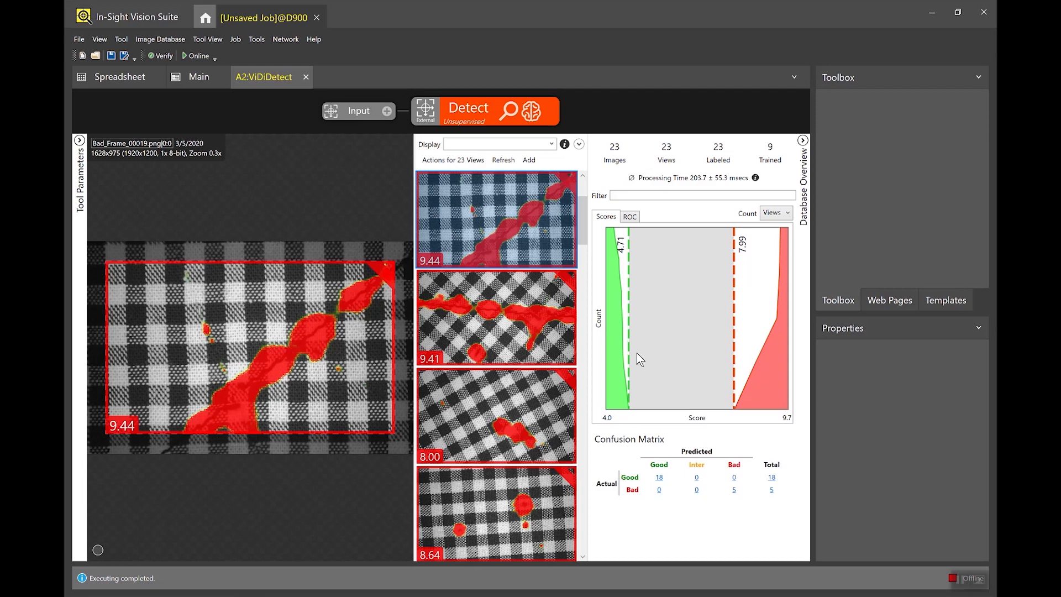
mouse_move(624, 351)
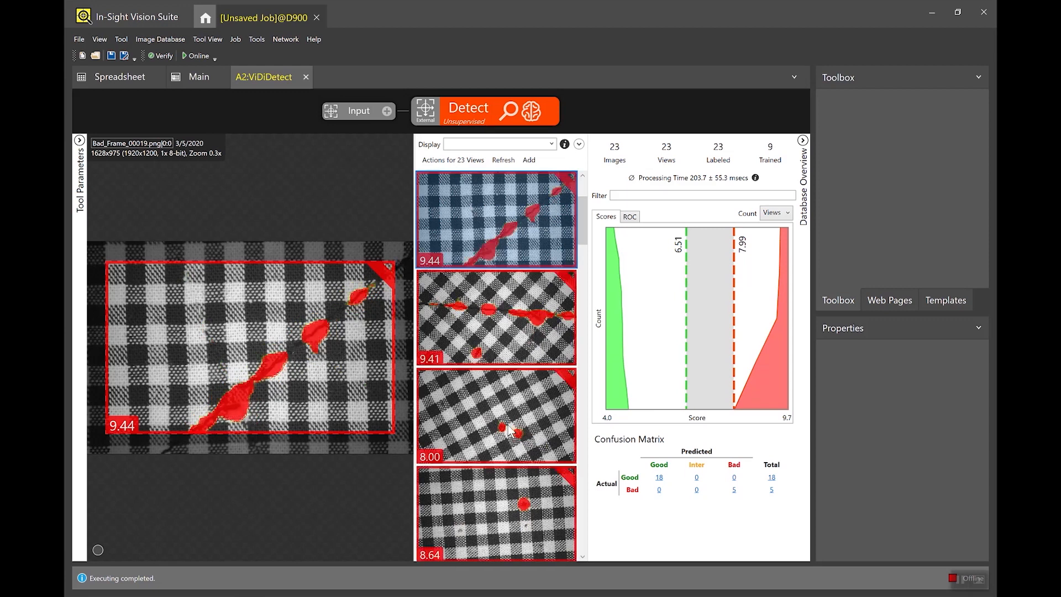
left_click(496, 416)
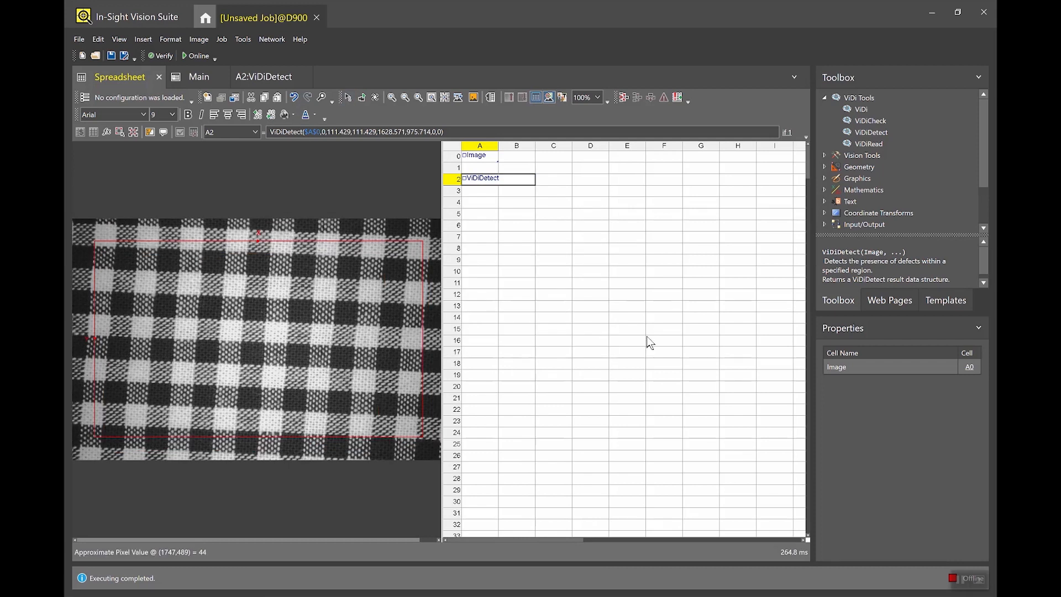
mouse_move(569, 283)
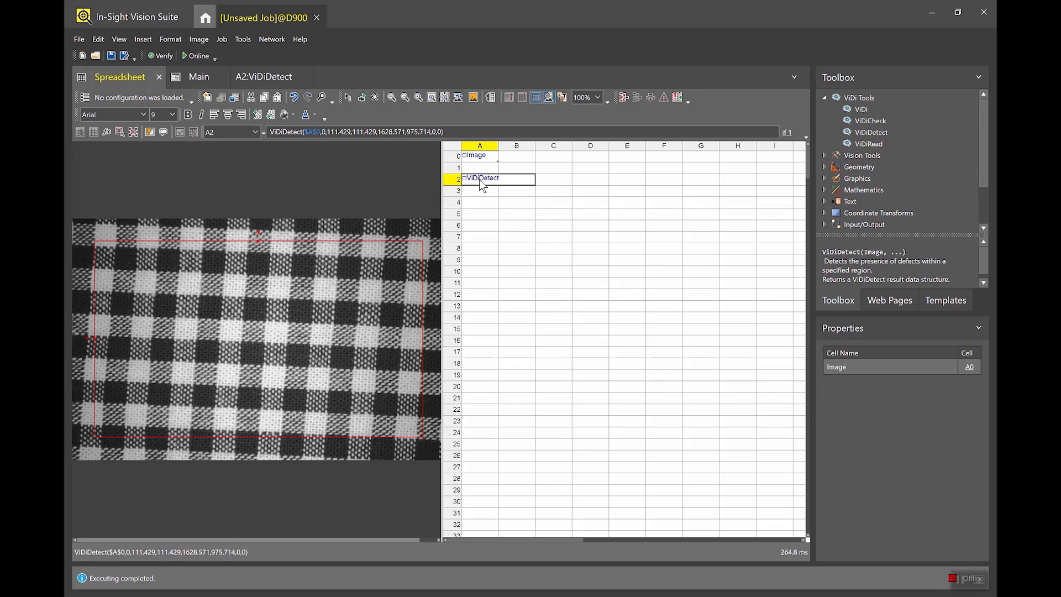
Insert getters on ViDiDetect cell A2 listing the 9.433 score, thresholds, pass state and five region measurements
right_click(481, 178)
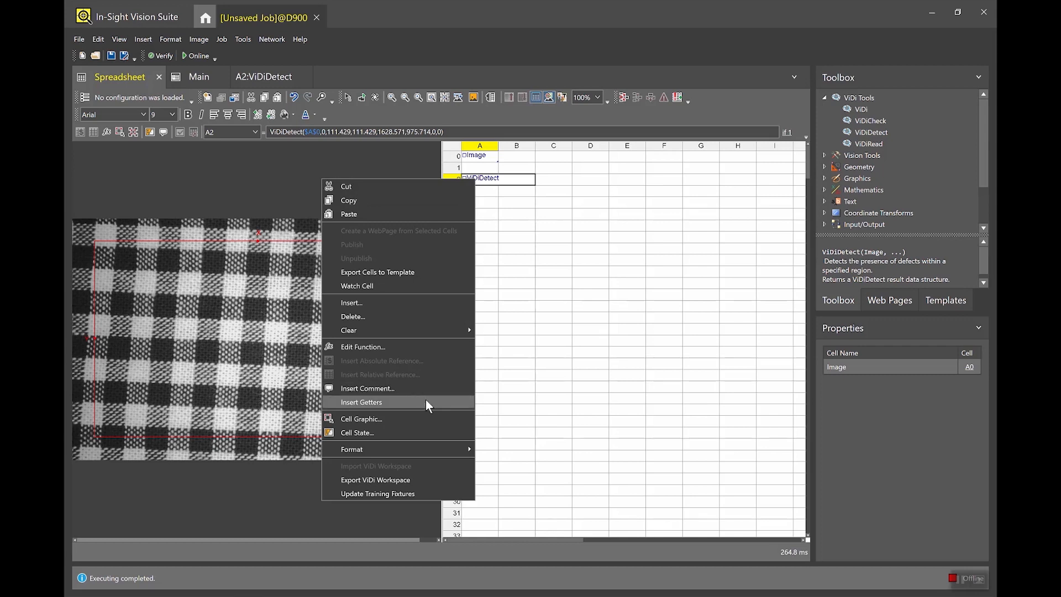
mouse_move(434, 405)
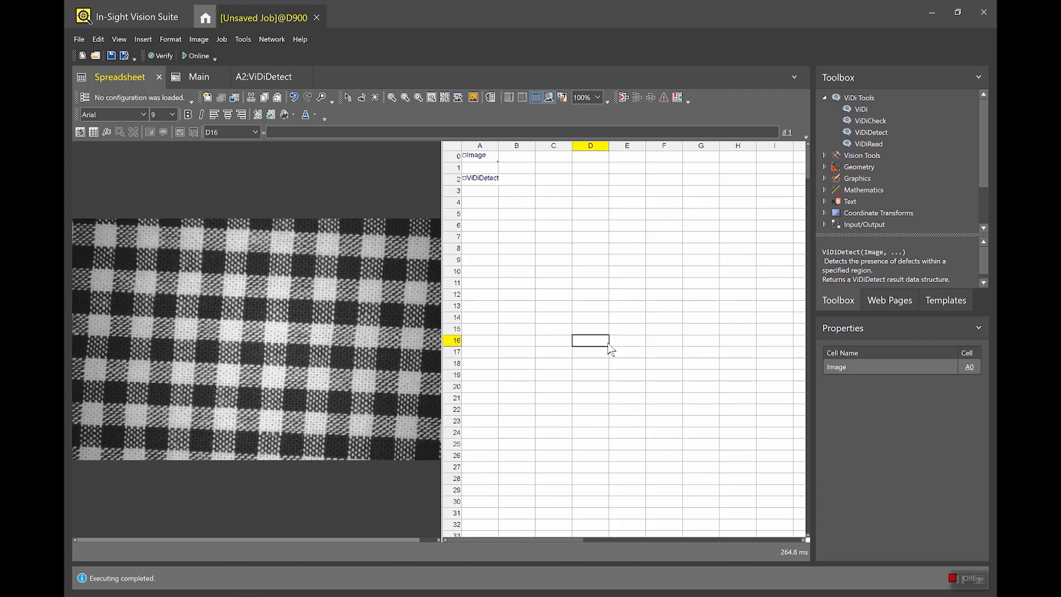
mouse_move(611, 189)
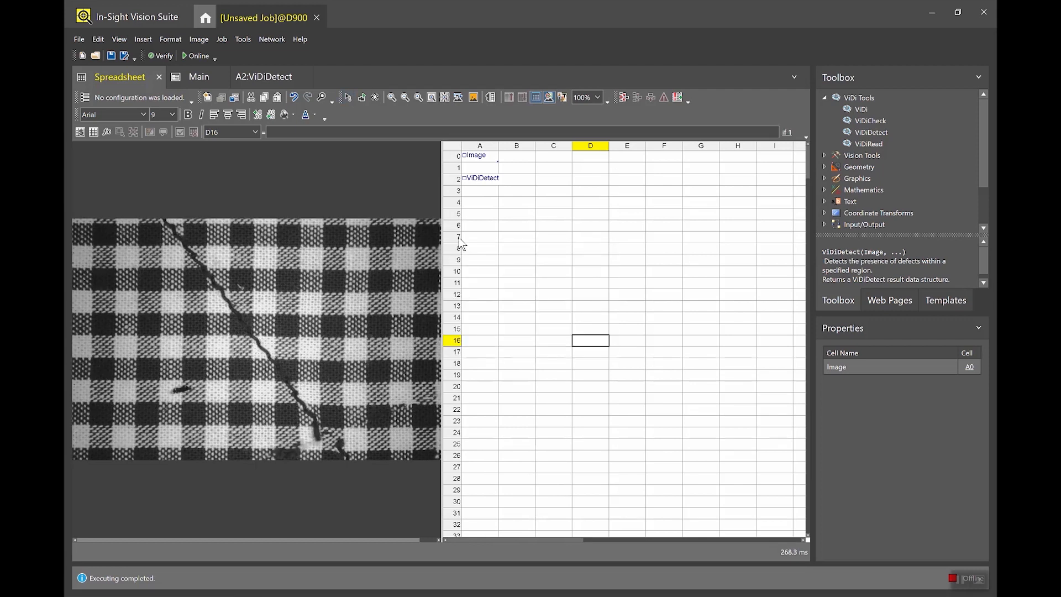
left_click(480, 177)
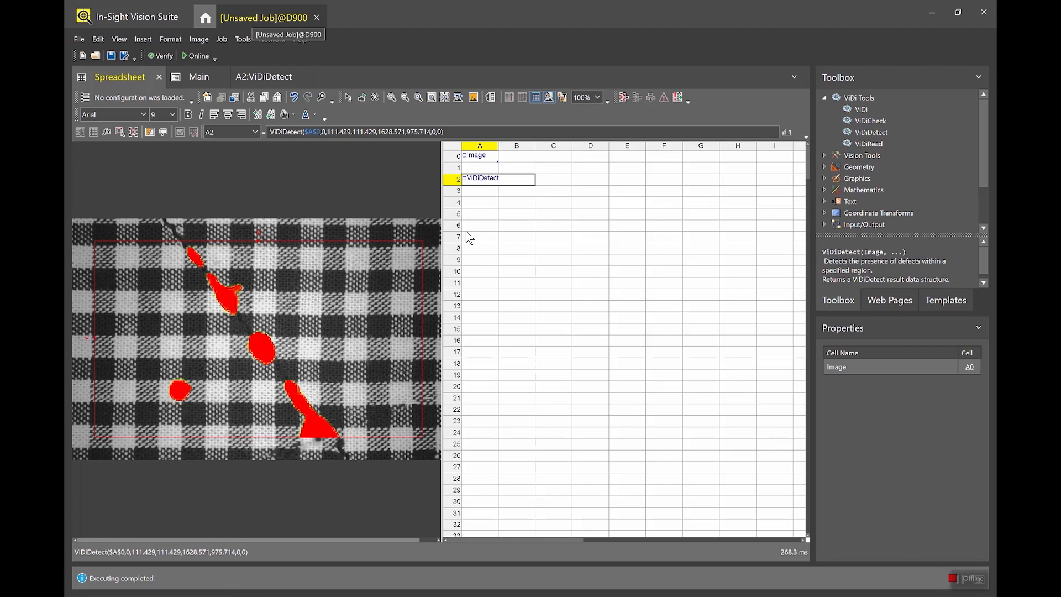
right_click(481, 178)
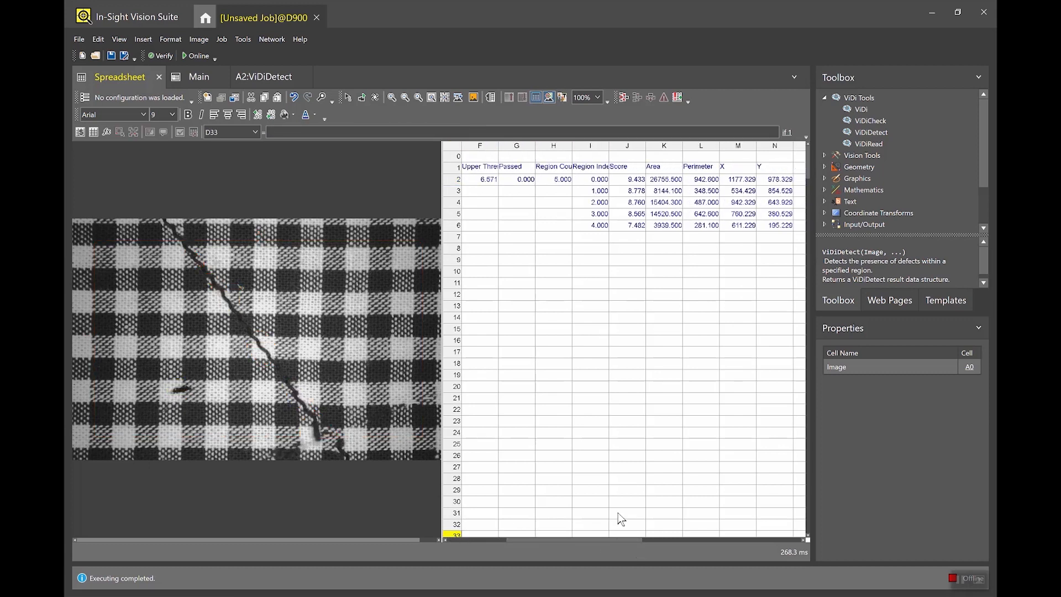
left_click(625, 190)
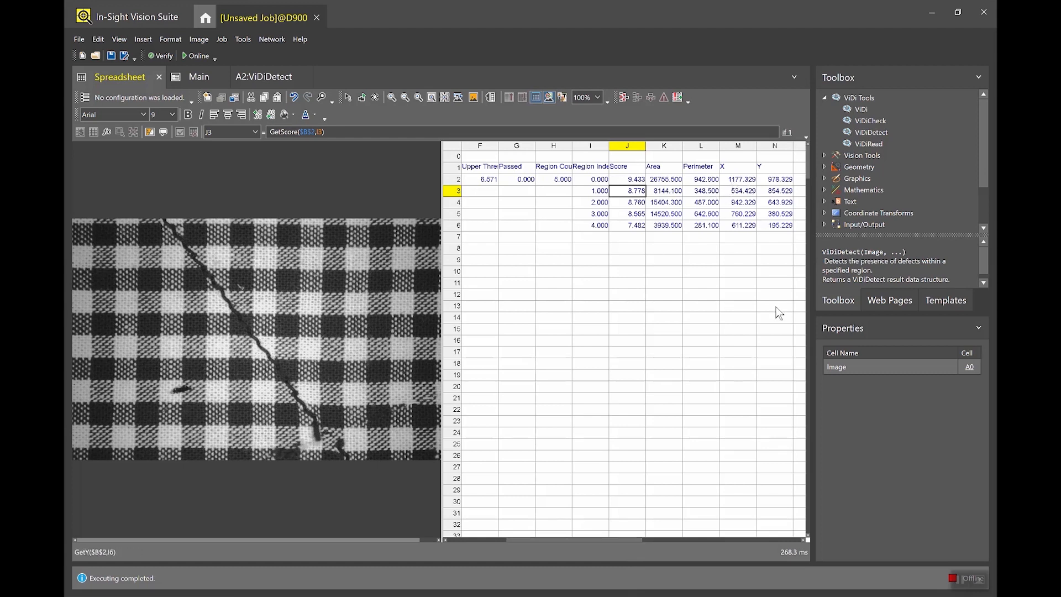
scroll("left", 3)
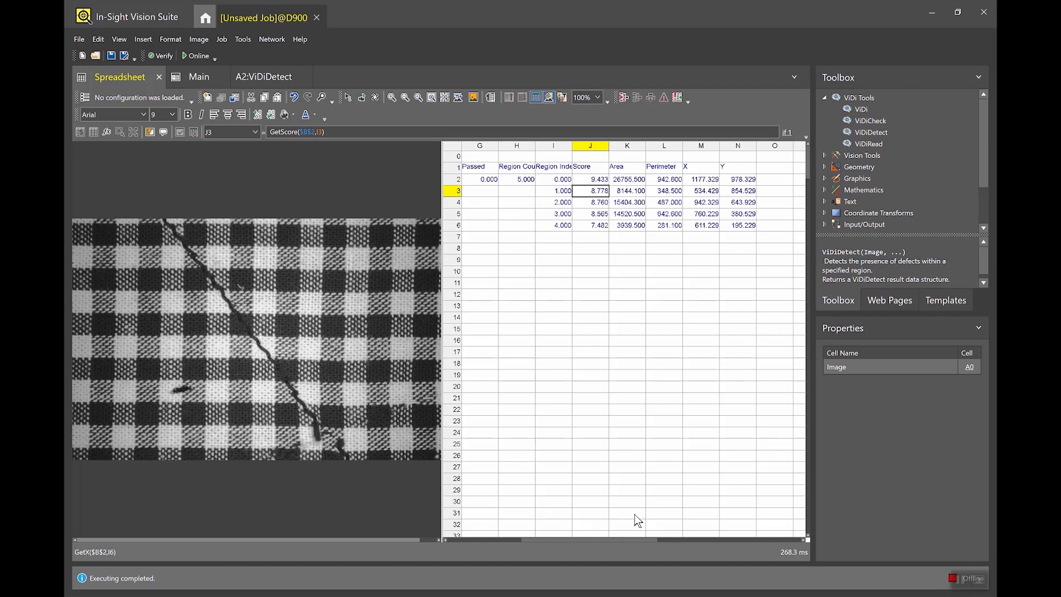
scroll("left", 3)
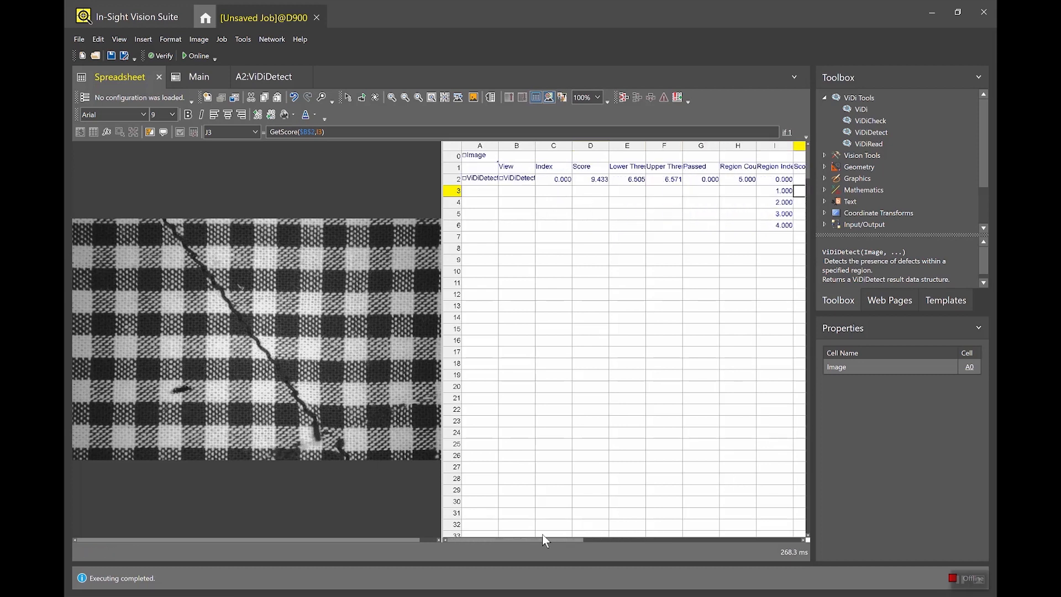
Open the Main page from the Web Pages list in the designer, then return to the spreadsheet
left_click(479, 179)
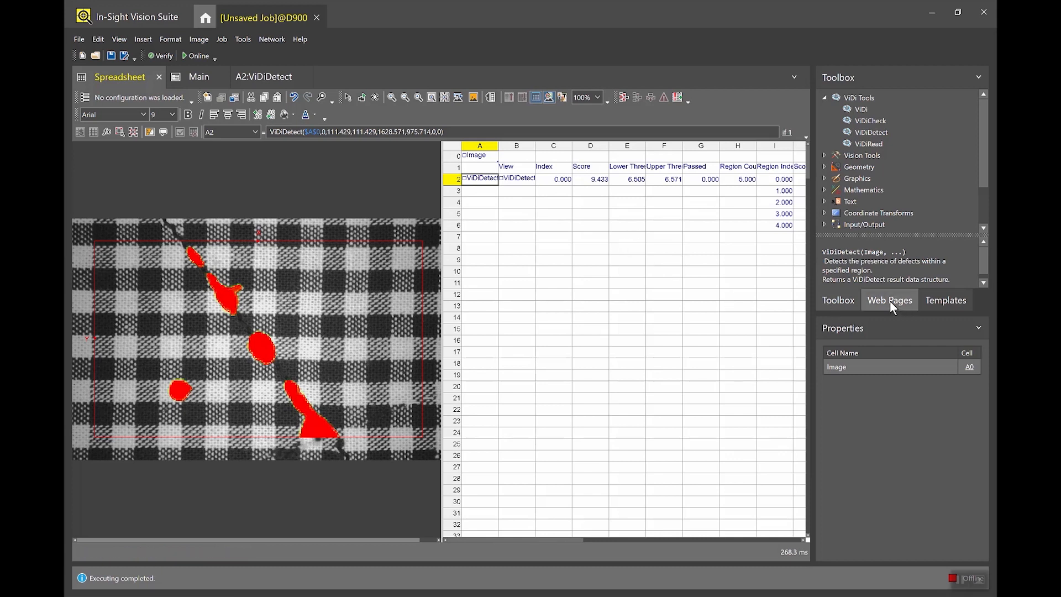
mouse_move(893, 310)
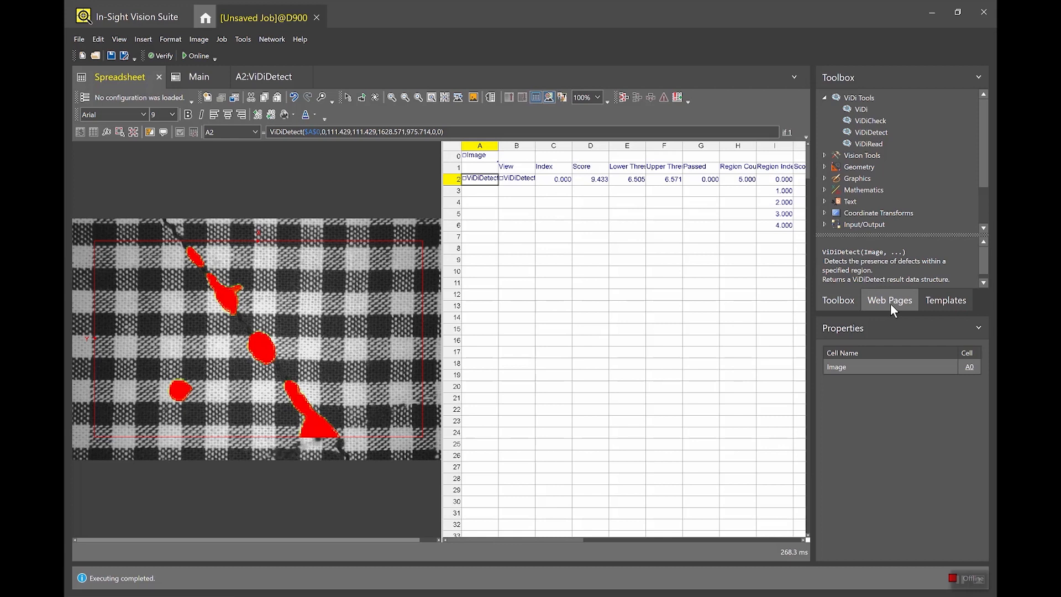
left_click(888, 300)
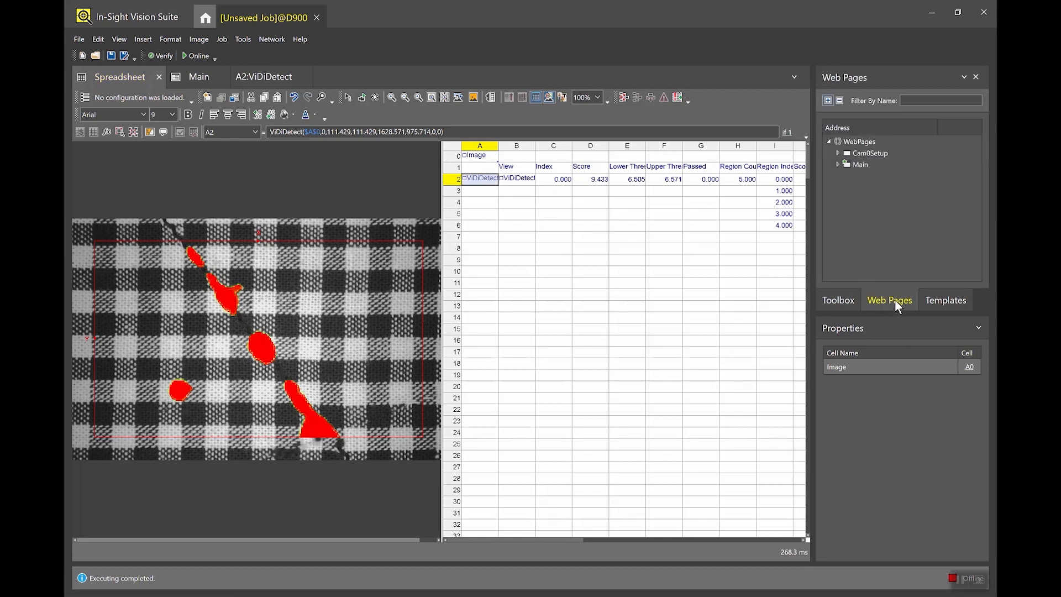
left_click(198, 76)
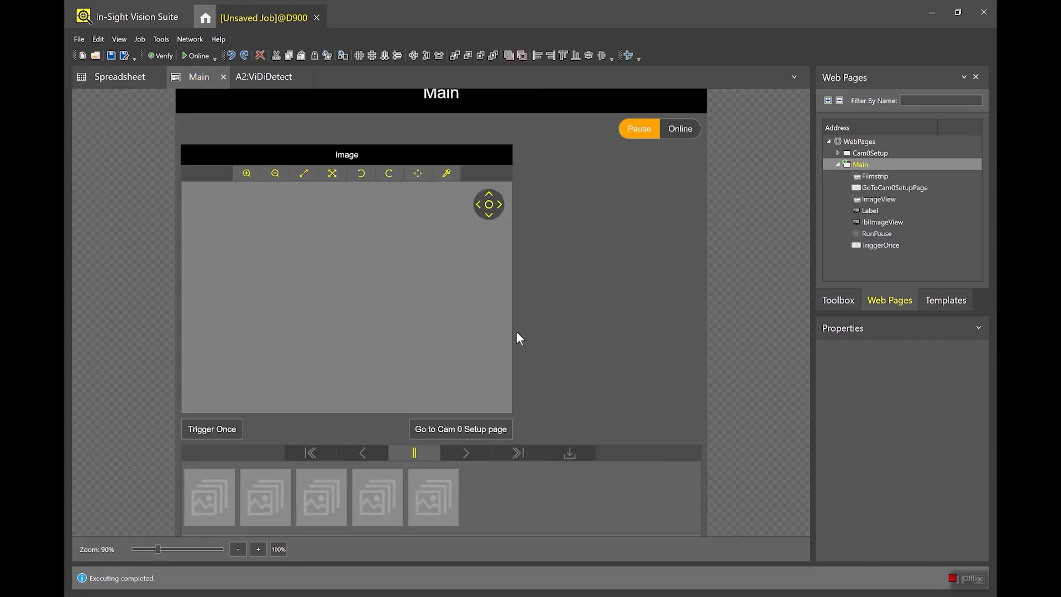
mouse_move(674, 377)
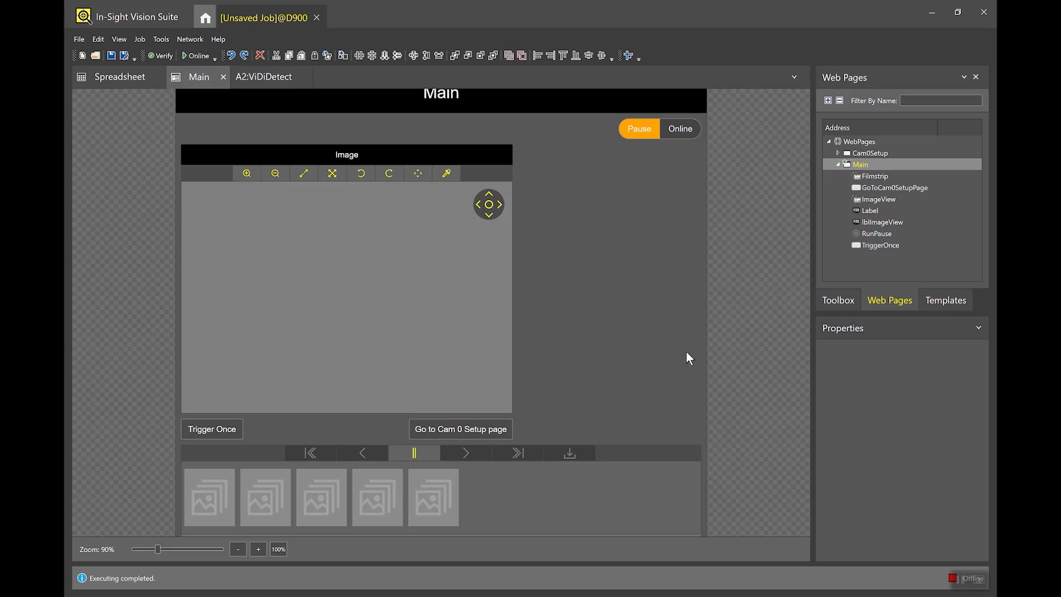
mouse_move(644, 239)
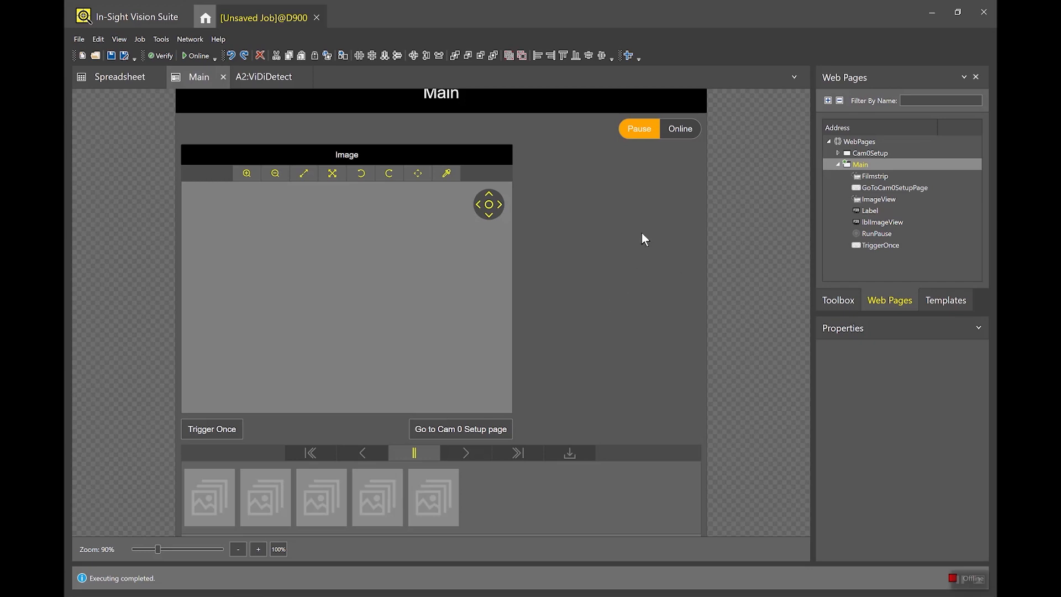
left_click(120, 76)
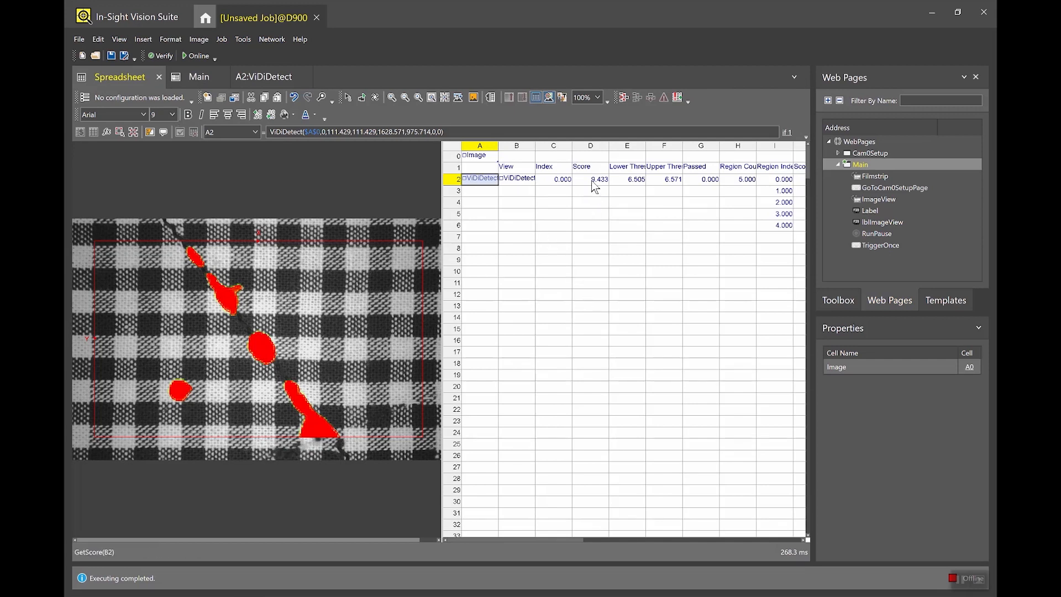
Name the 9.433 value in cell D2 'Score' and go back to the Main web page
right_click(591, 179)
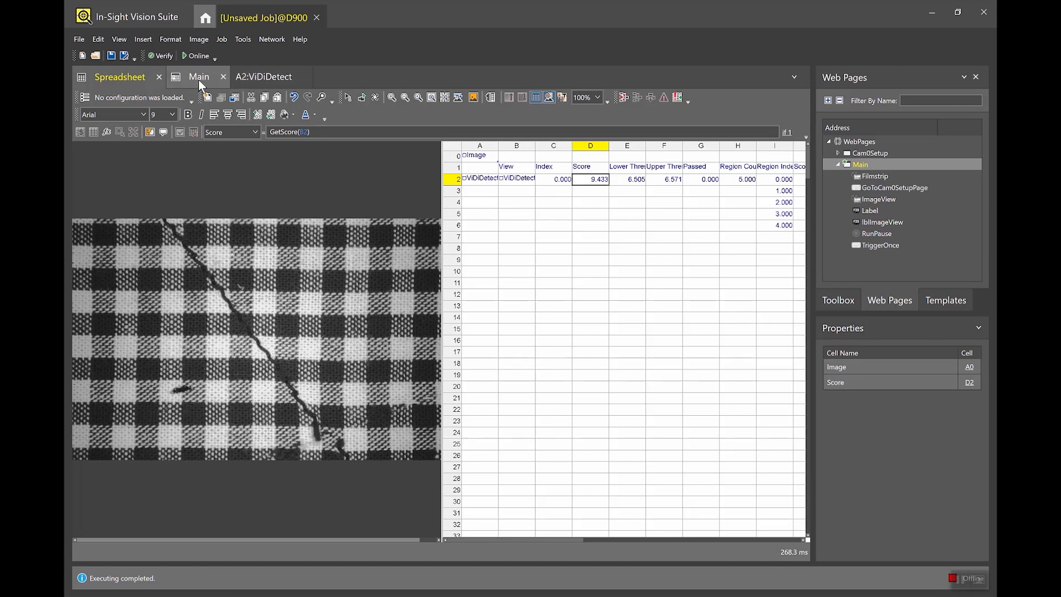
left_click(198, 77)
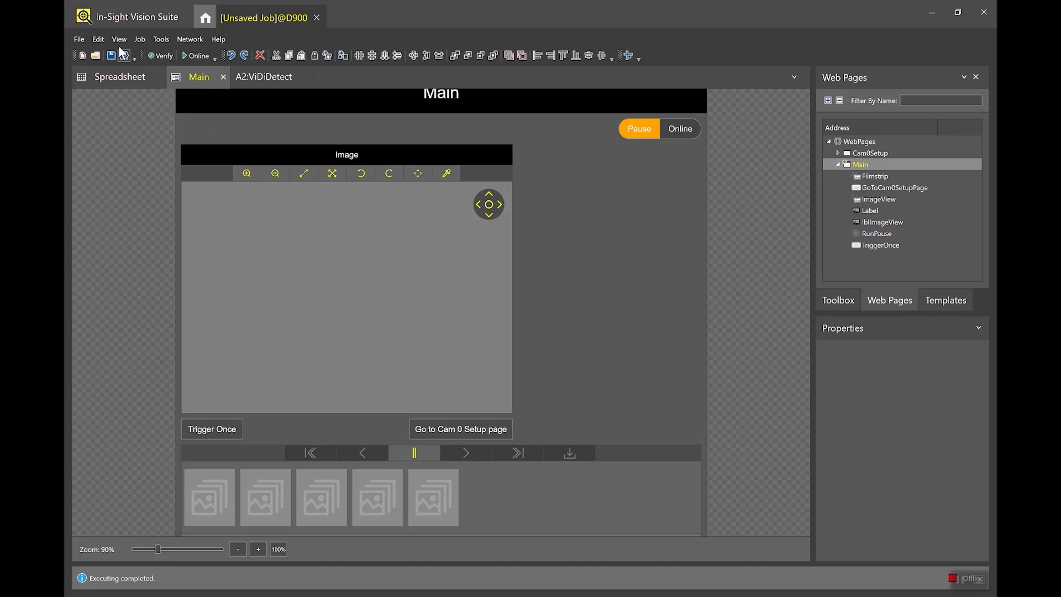
Filter Tags by 'Sco' and drag the Score tag from InspectionTask > Spreadsheet beside the image view
left_click(118, 39)
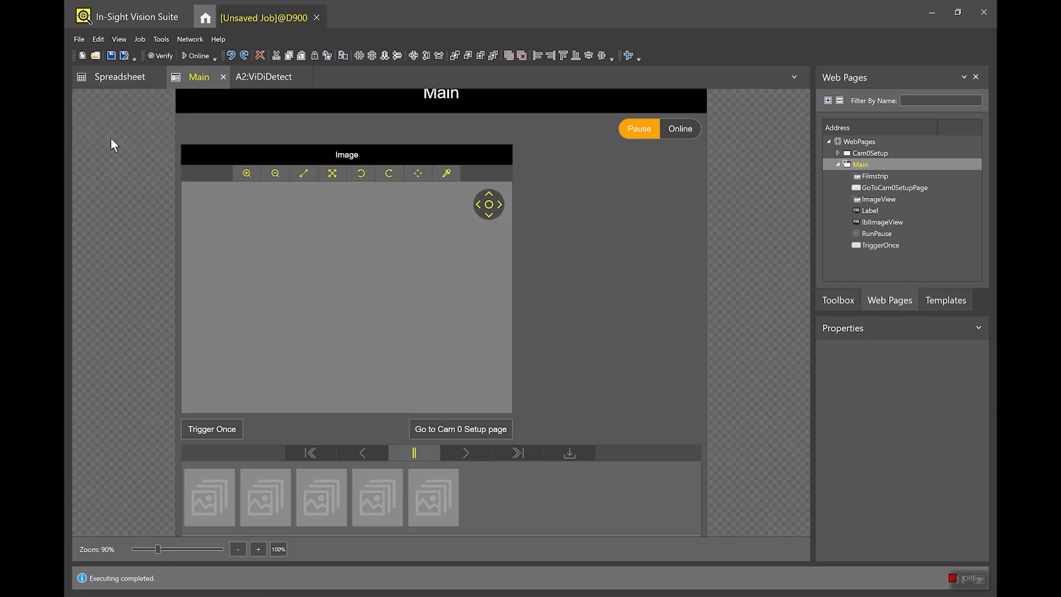
left_click(912, 299)
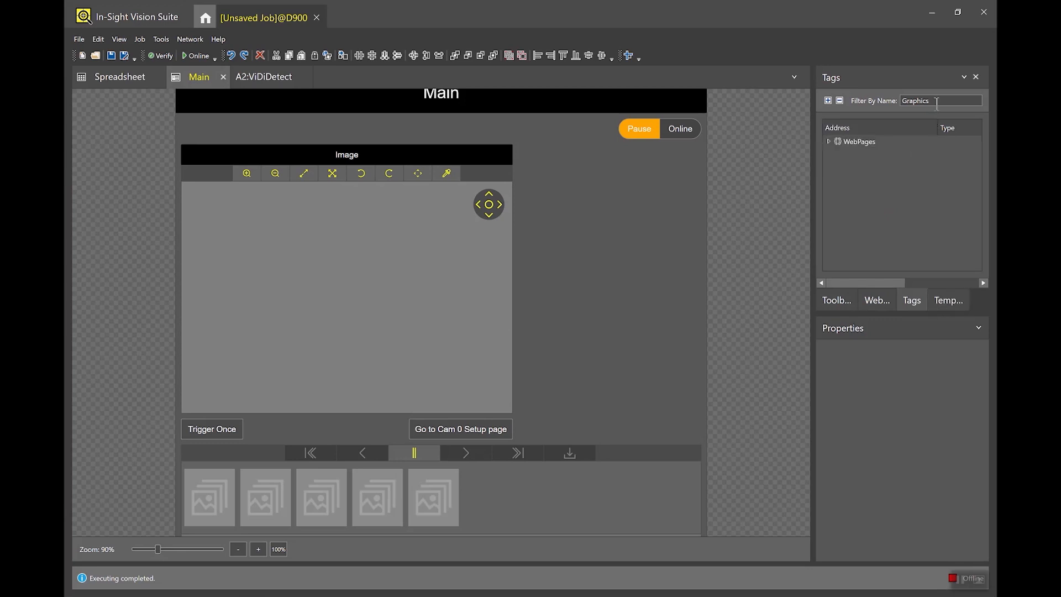
type("Score")
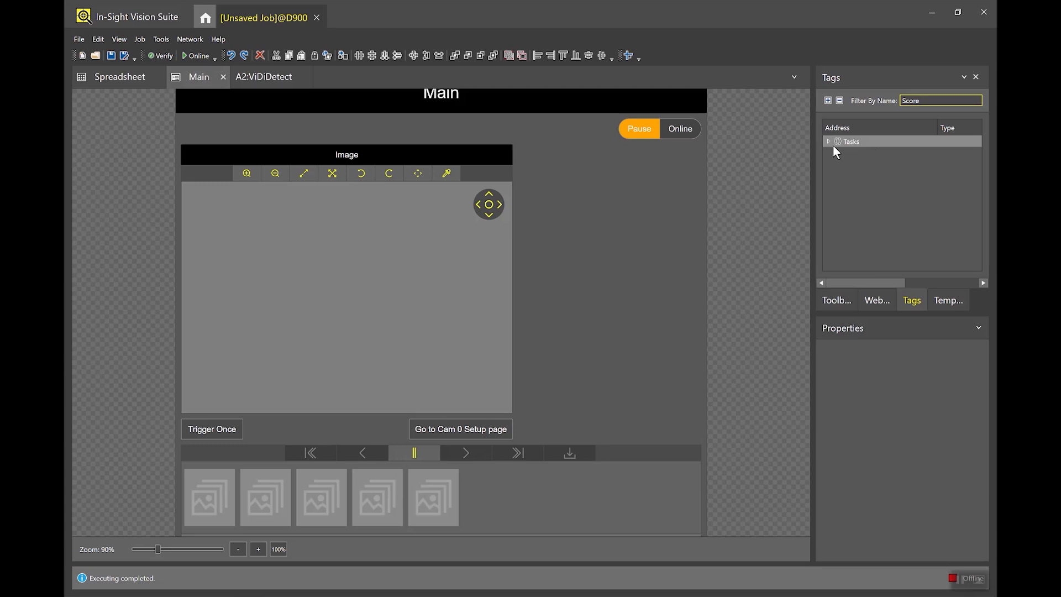
left_click(828, 140)
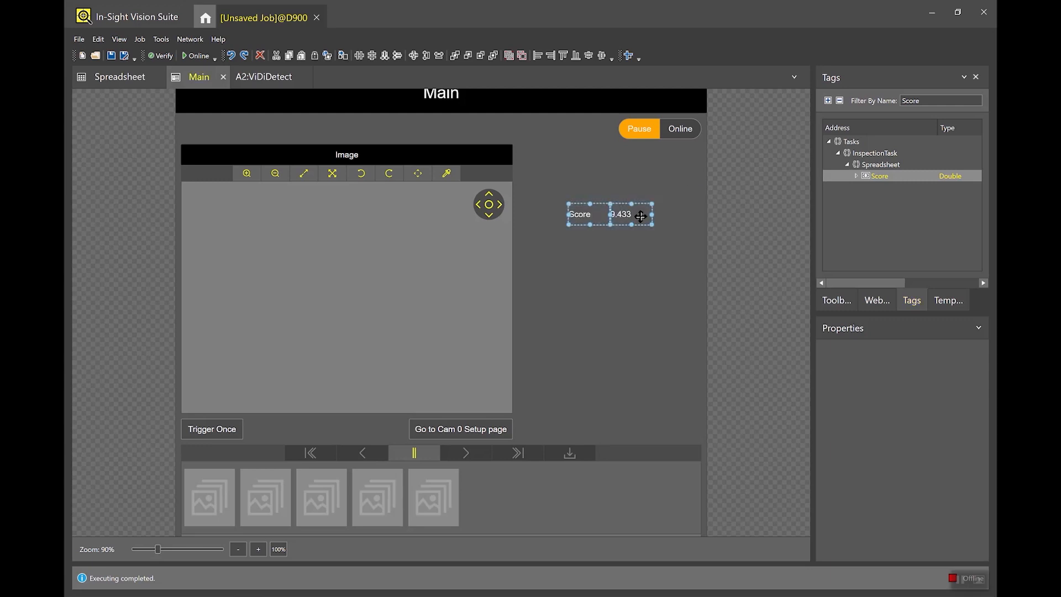
left_click_drag(620, 215, 653, 183)
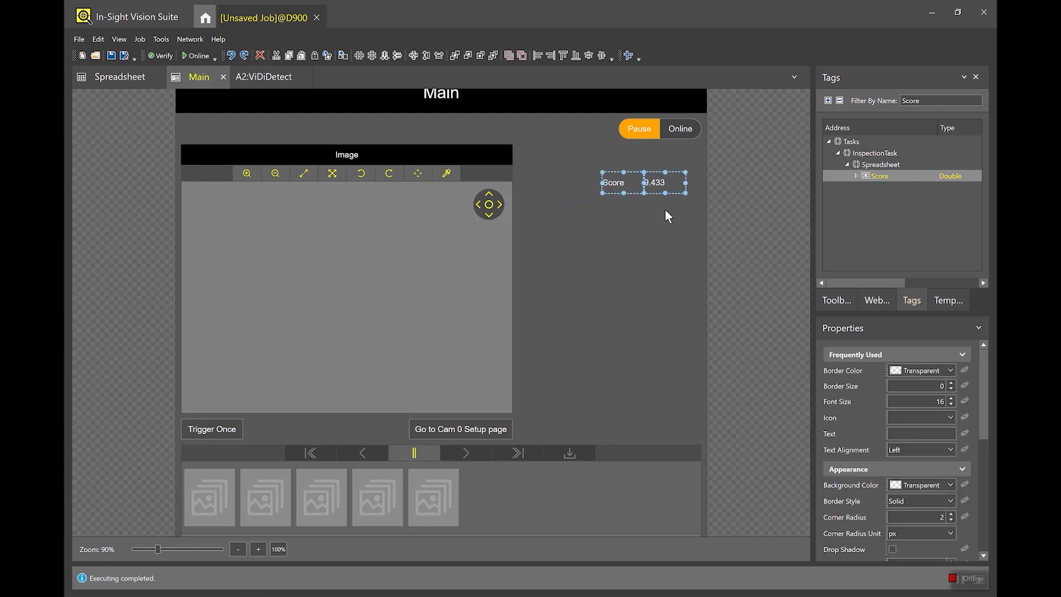
left_click(662, 233)
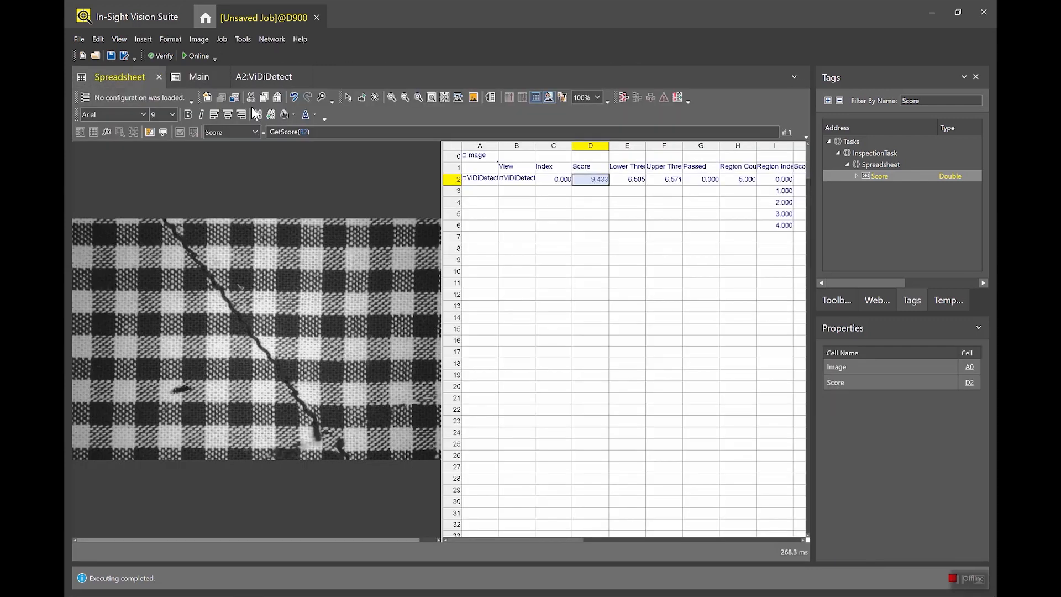
Insert a ListBox control at B8 driving ViDiDetect's Show graphics, then go to the Main page
left_click(479, 201)
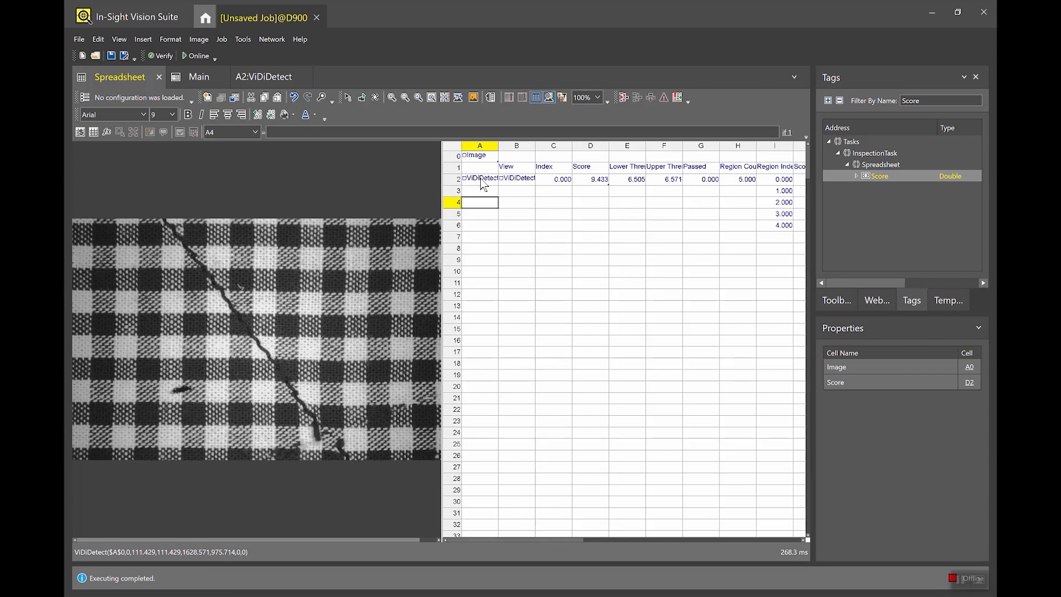
left_click(479, 178)
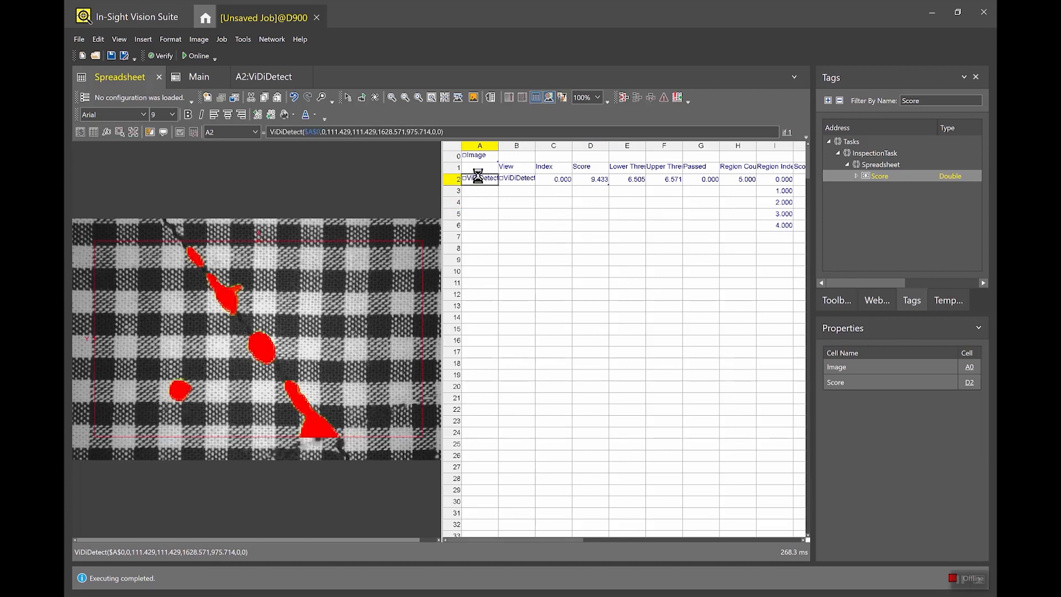
double_click(479, 178)
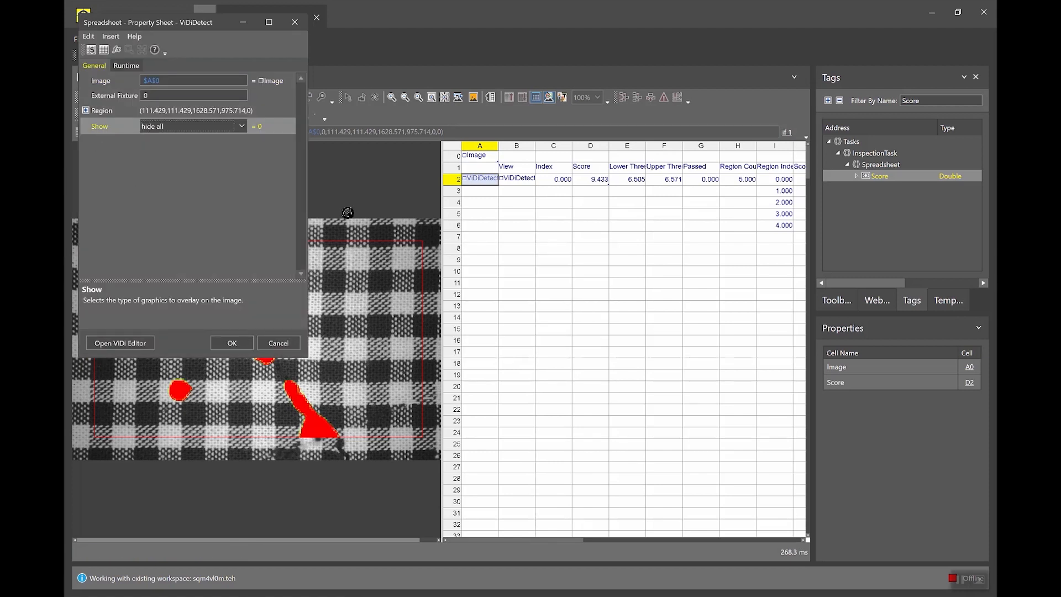
mouse_move(522, 243)
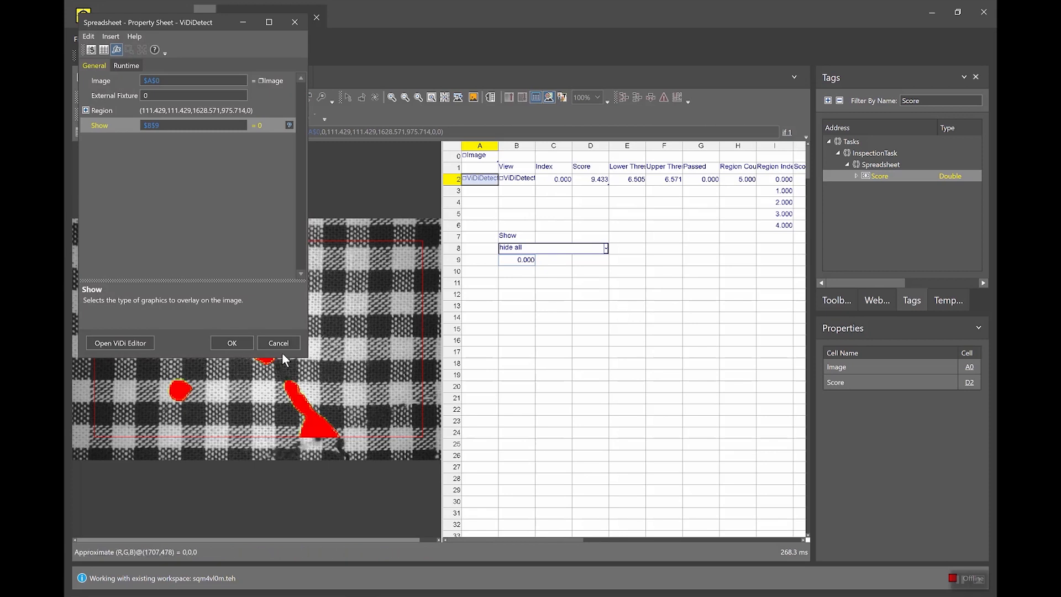
left_click(231, 343)
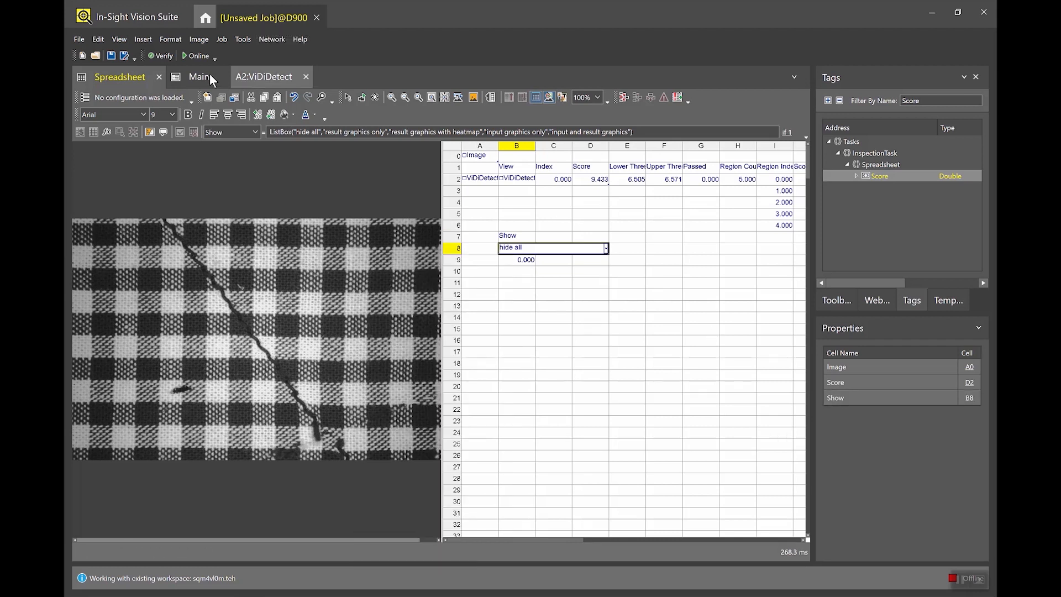
left_click(198, 76)
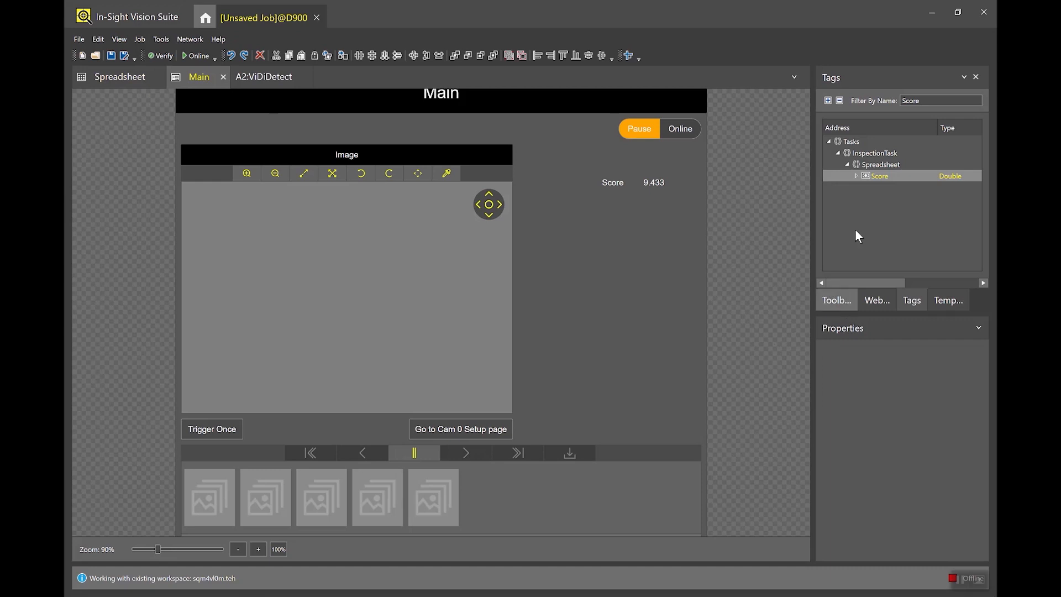
Filter Tags by 'Show', drag the Show dropdown beside the Score, then return to the spreadsheet
left_click(941, 101)
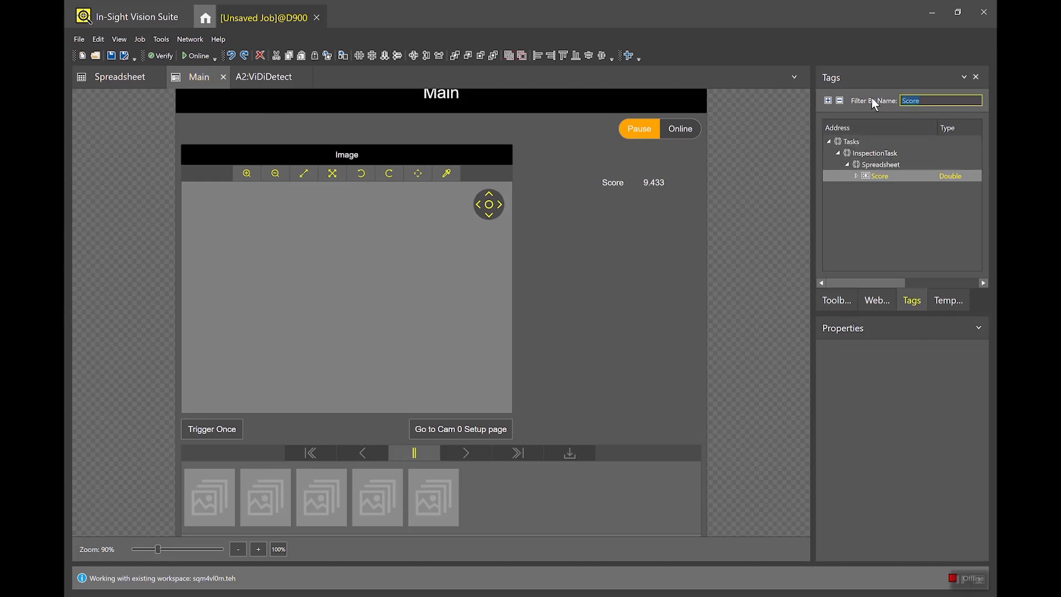
type("Show")
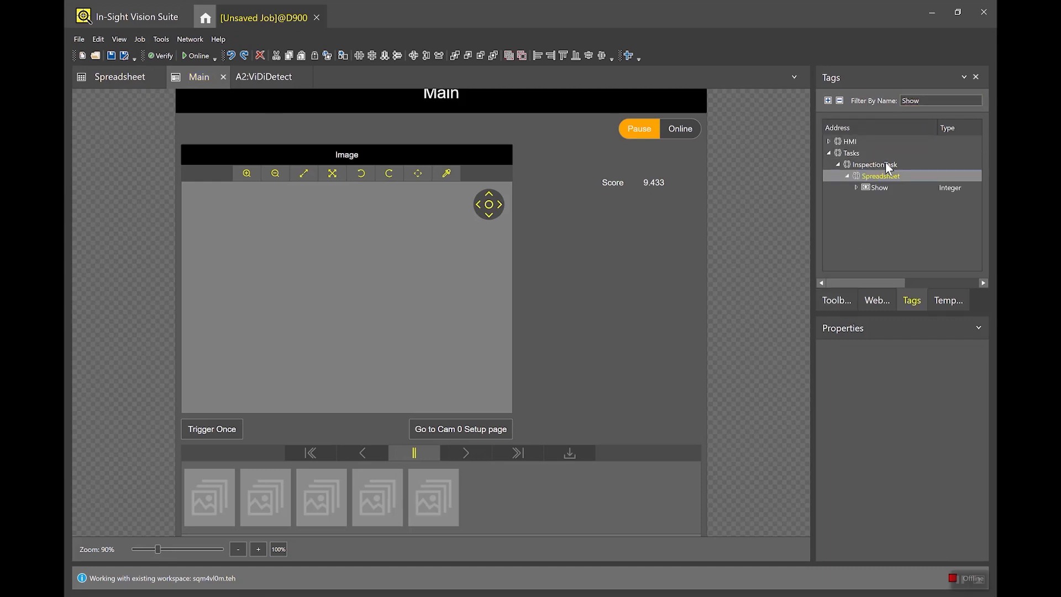
left_click(879, 188)
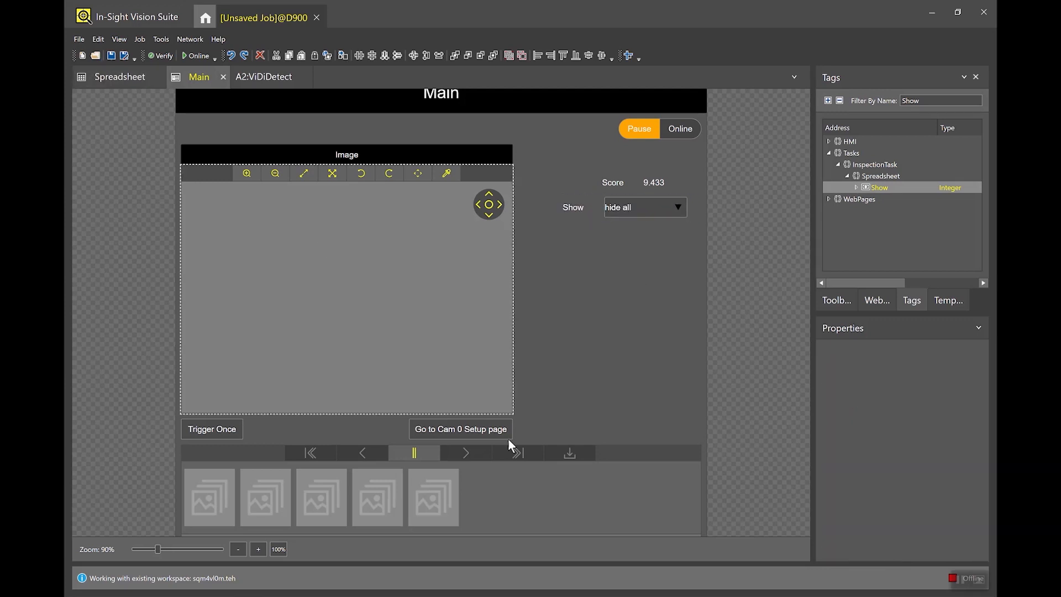
mouse_move(471, 551)
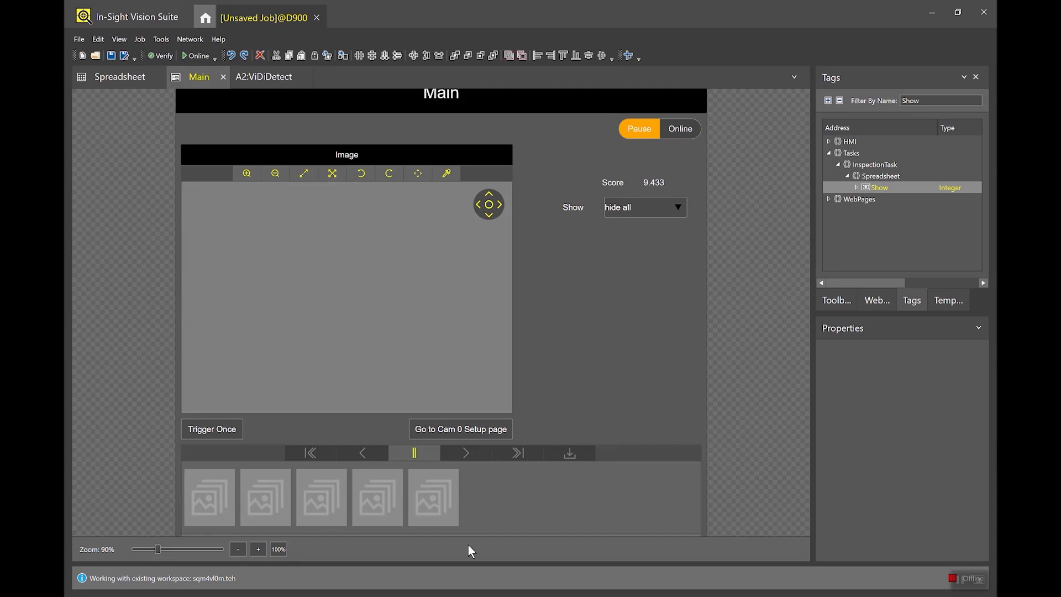
mouse_move(117, 267)
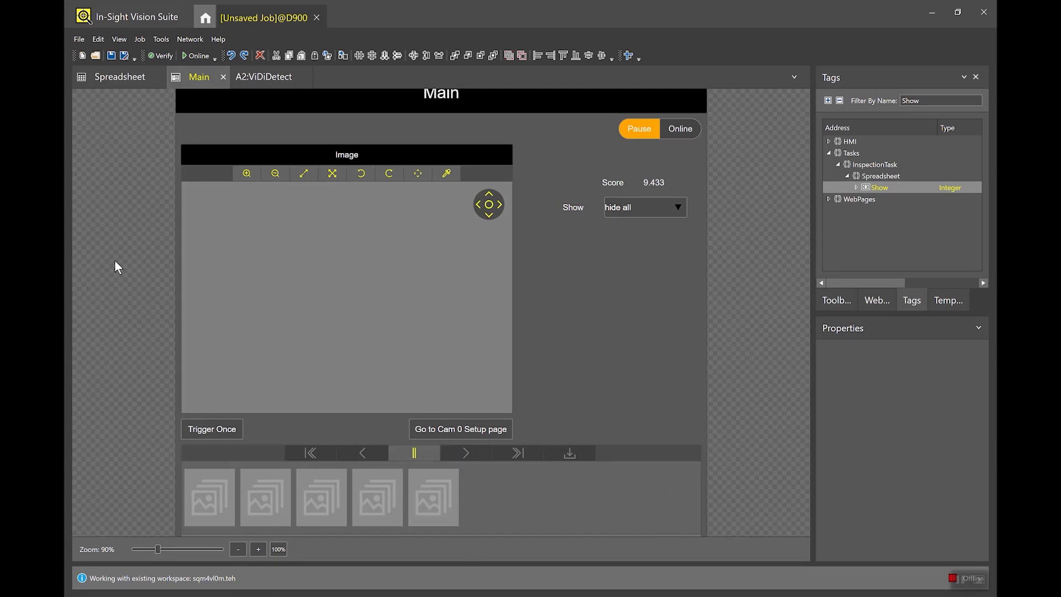
mouse_move(176, 105)
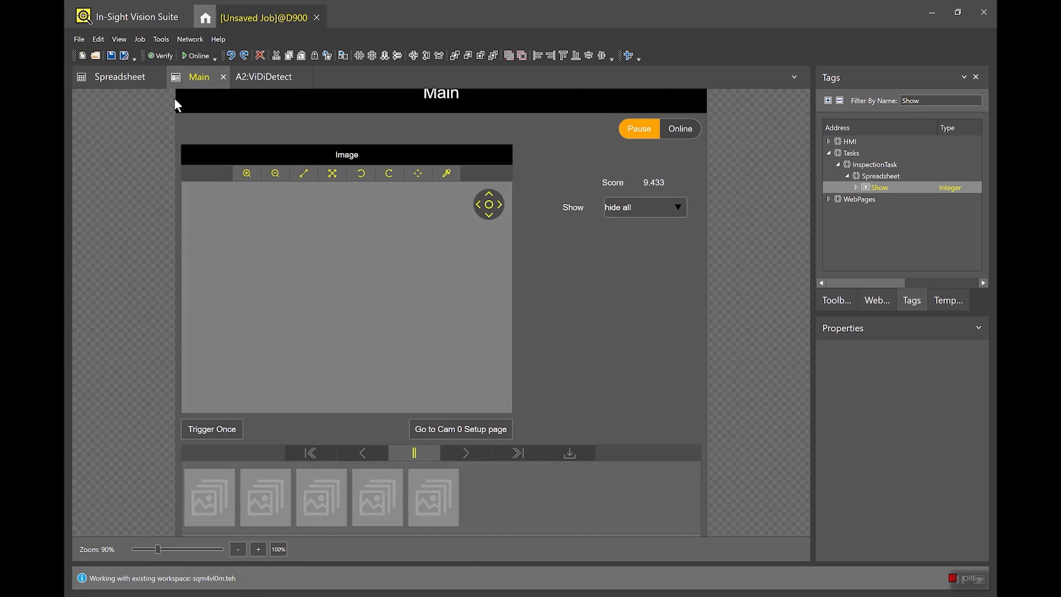
left_click(120, 76)
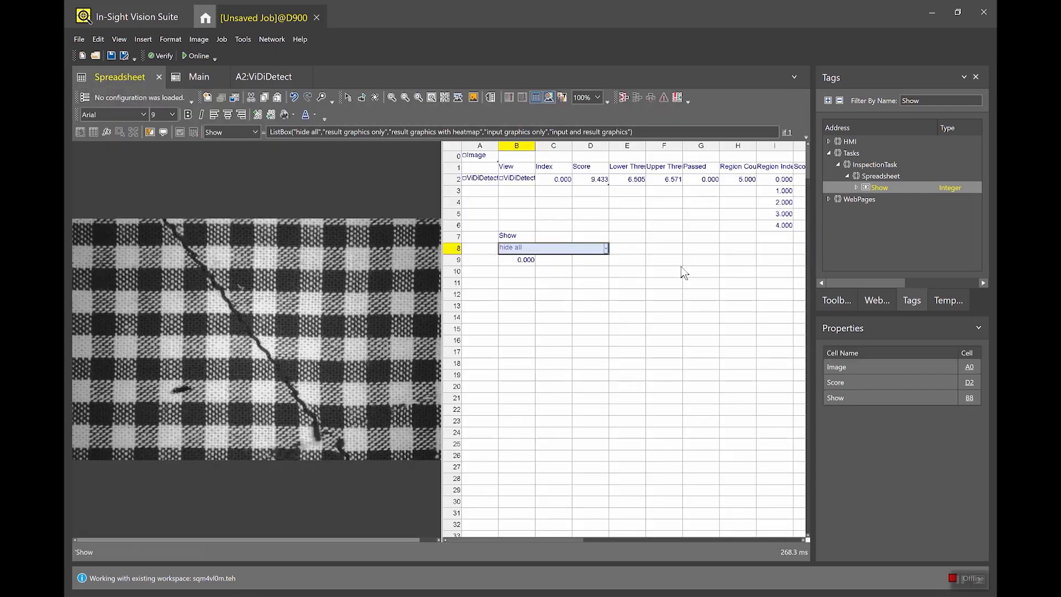
Set Passed cell G2 as the filmstrip Watch Cell queuing Pass and Fail Results
left_click(701, 180)
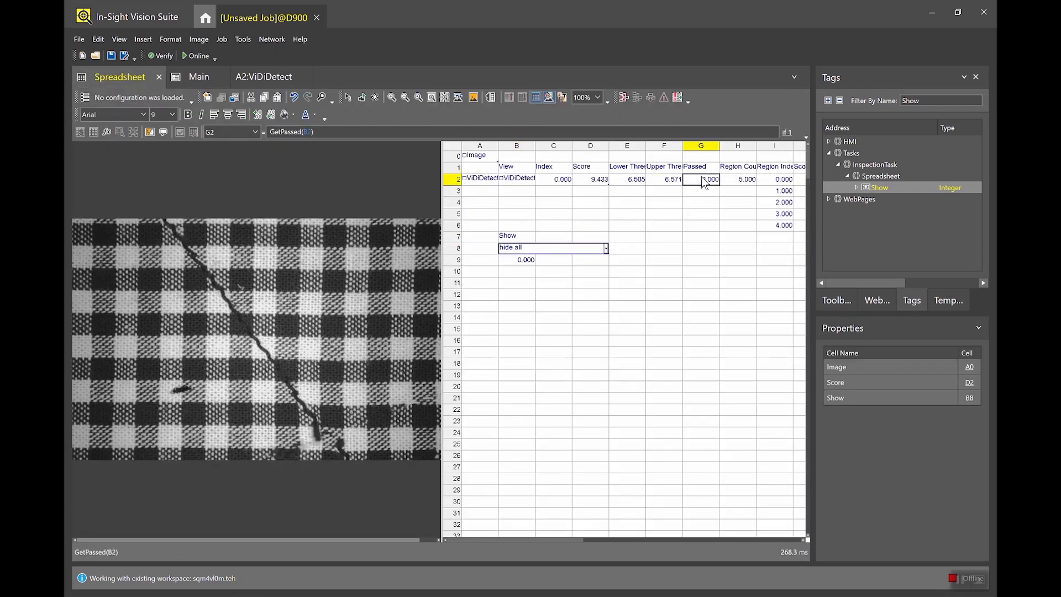
right_click(701, 179)
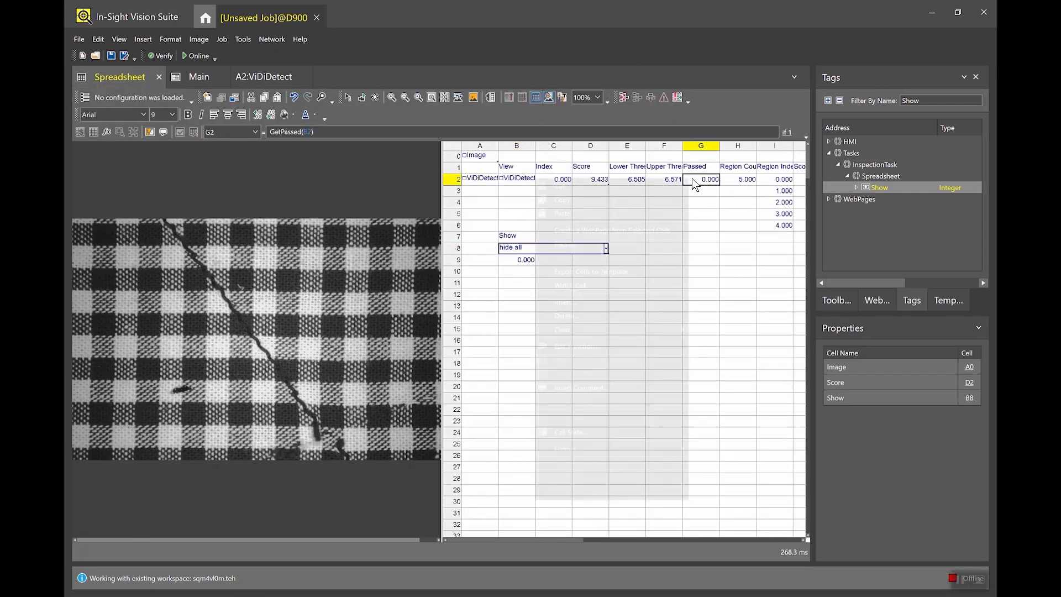
right_click(700, 179)
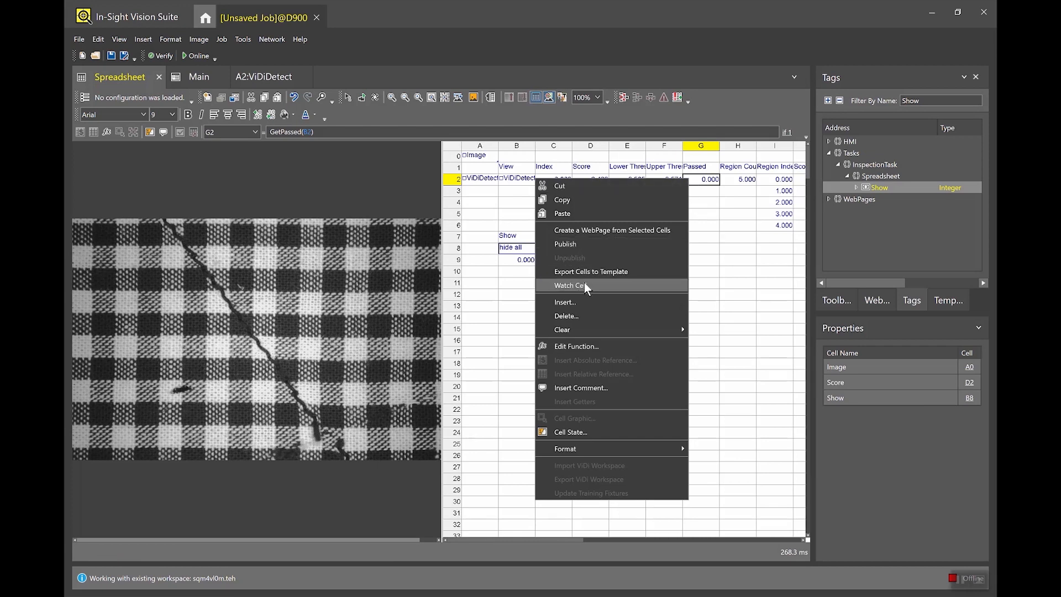
left_click(571, 285)
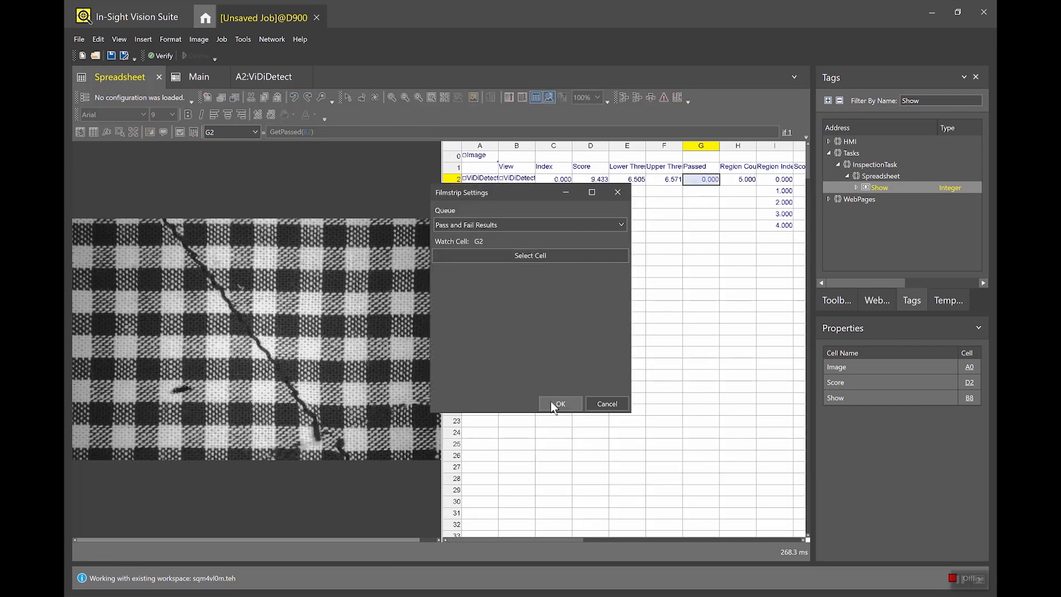
left_click(560, 404)
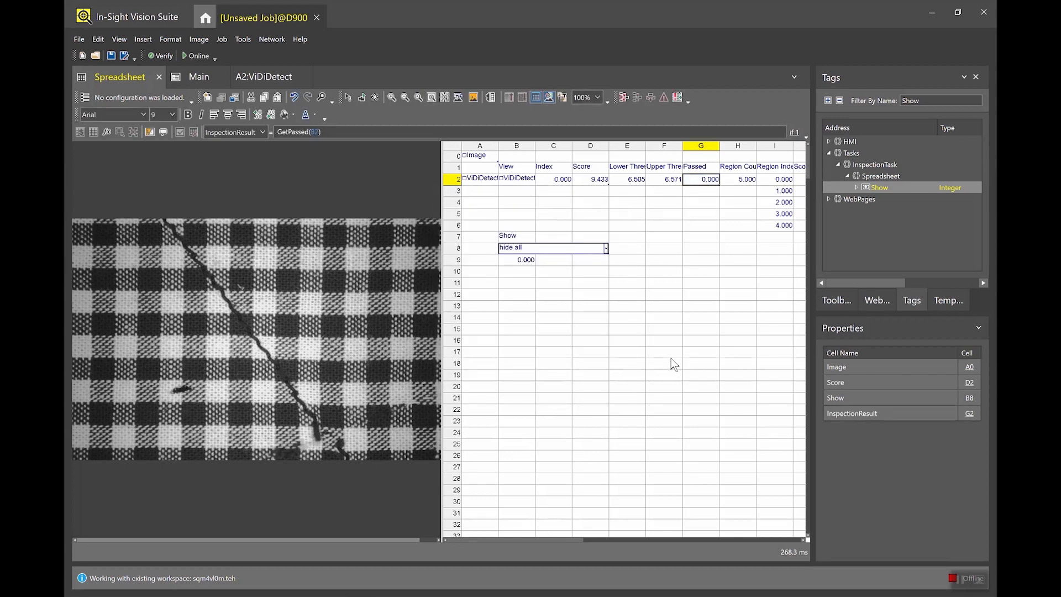
mouse_move(338, 171)
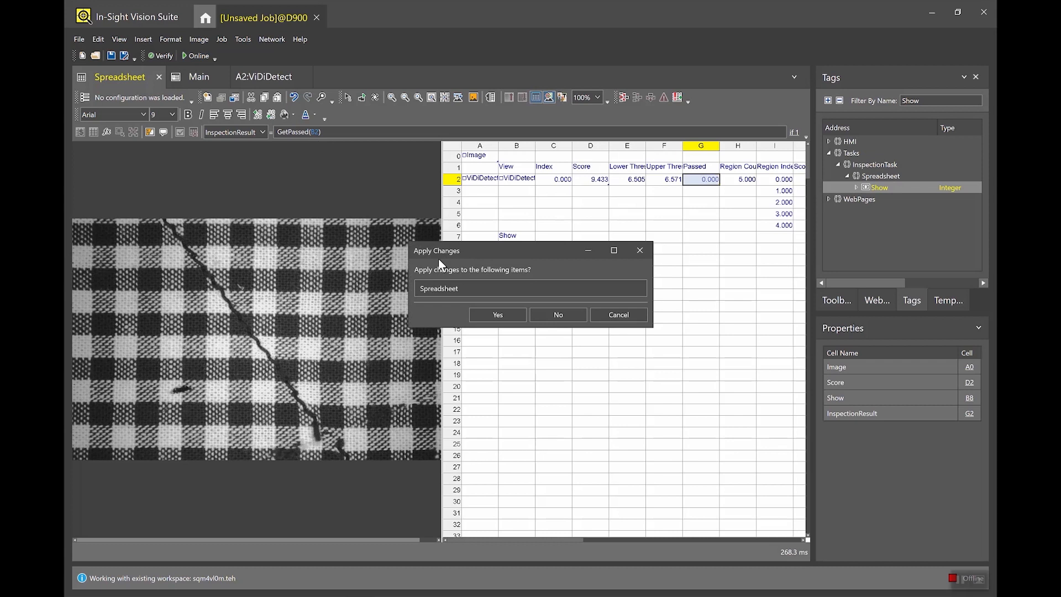
Apply changes with Yes, go Online and choose 'input and result graphics' in the Show dropdown
left_click(496, 314)
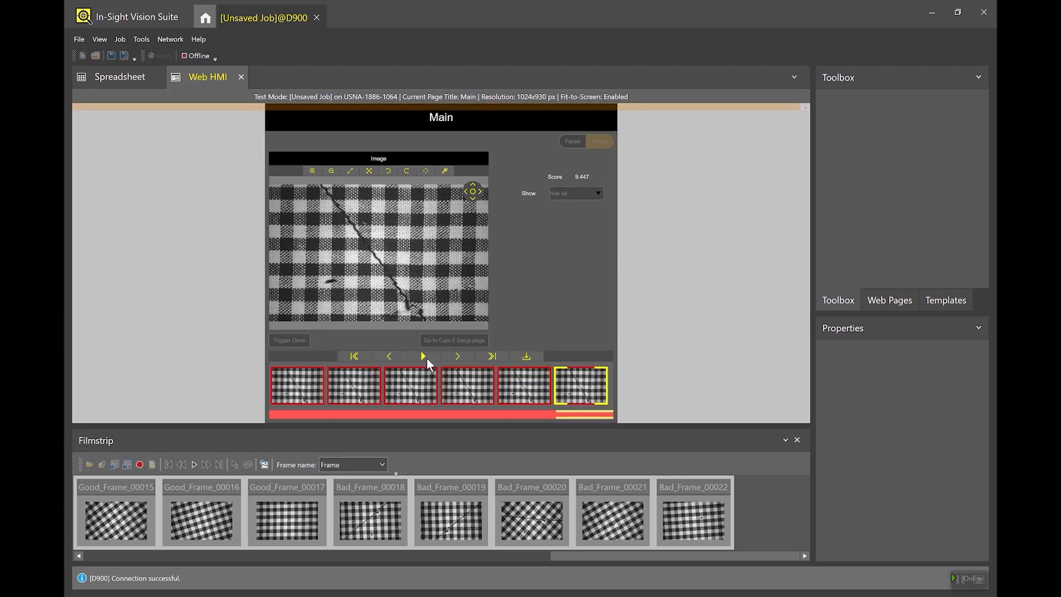
left_click(424, 356)
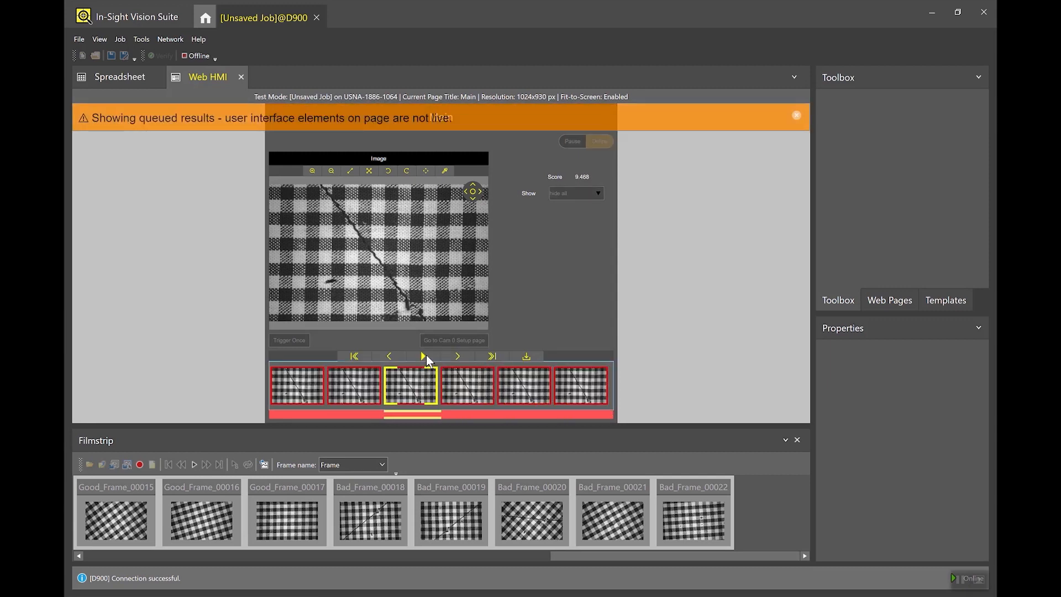
left_click(424, 356)
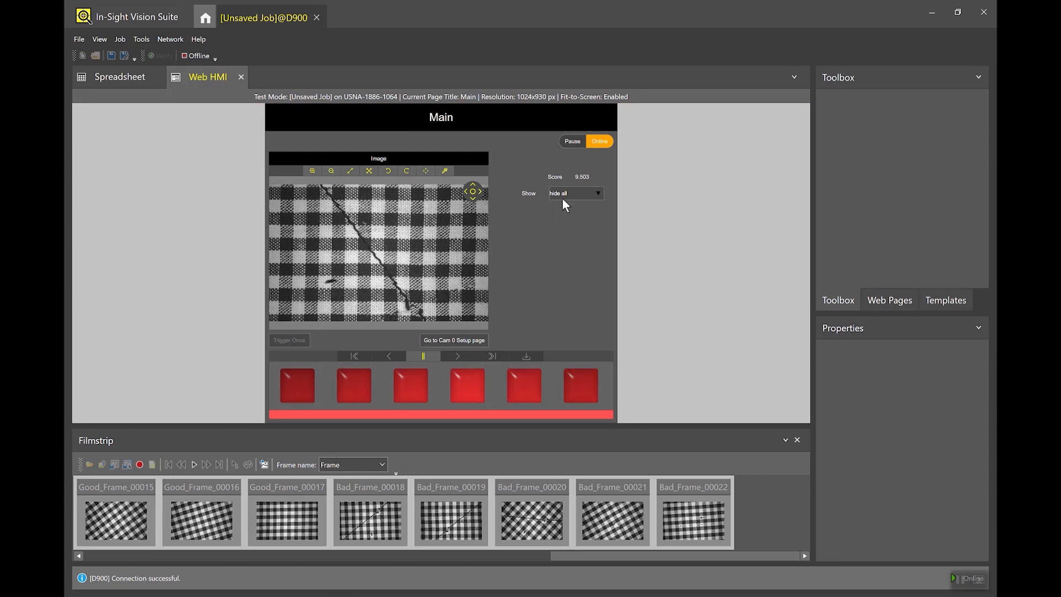
left_click(575, 192)
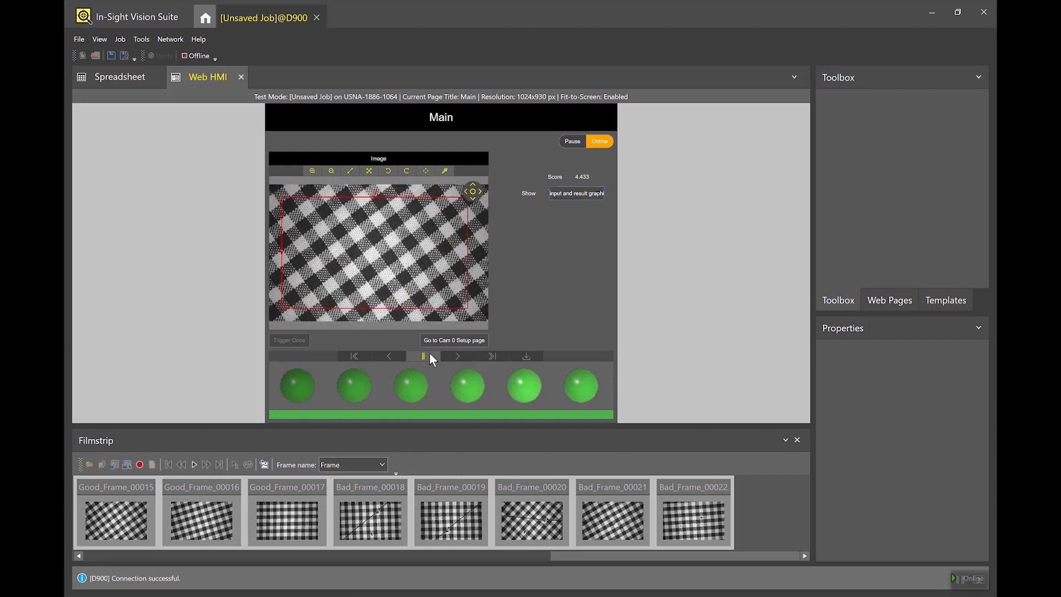
left_click(421, 356)
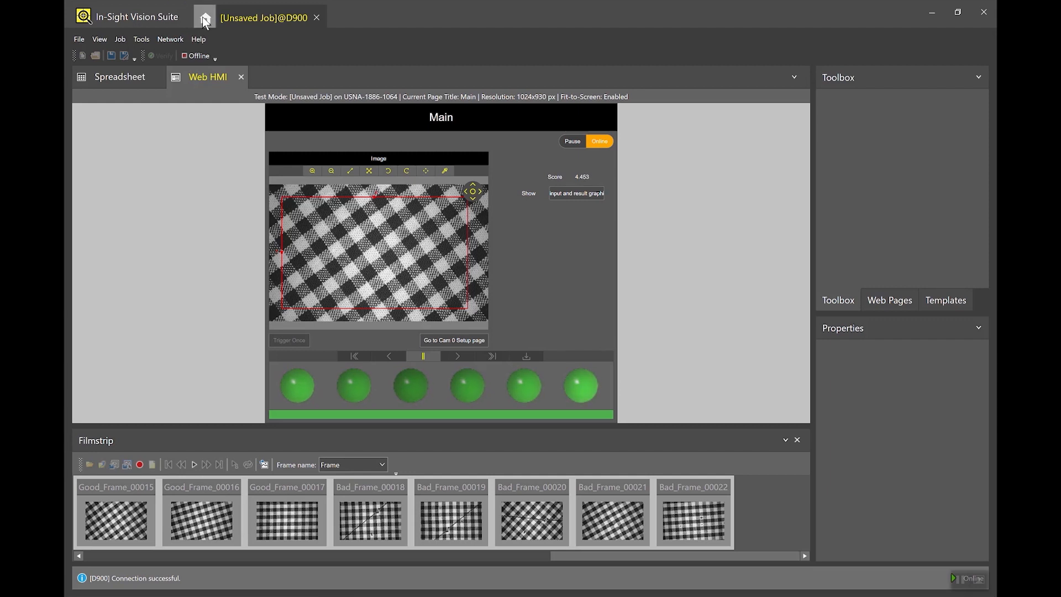
From the Home tab select the D900 system and use Open HMI to launch it in the browser
left_click(205, 17)
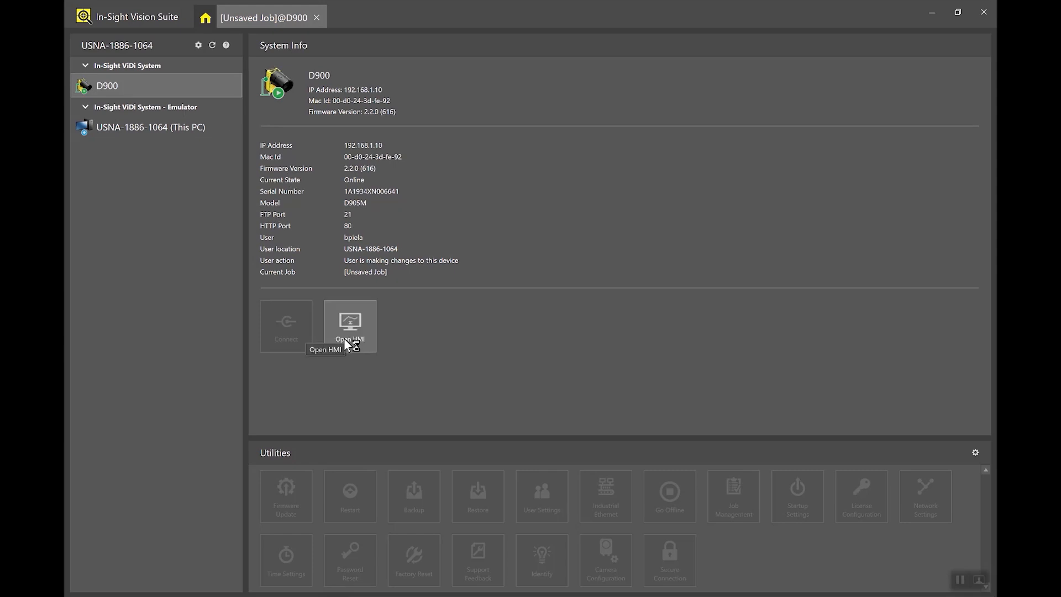
left_click(351, 325)
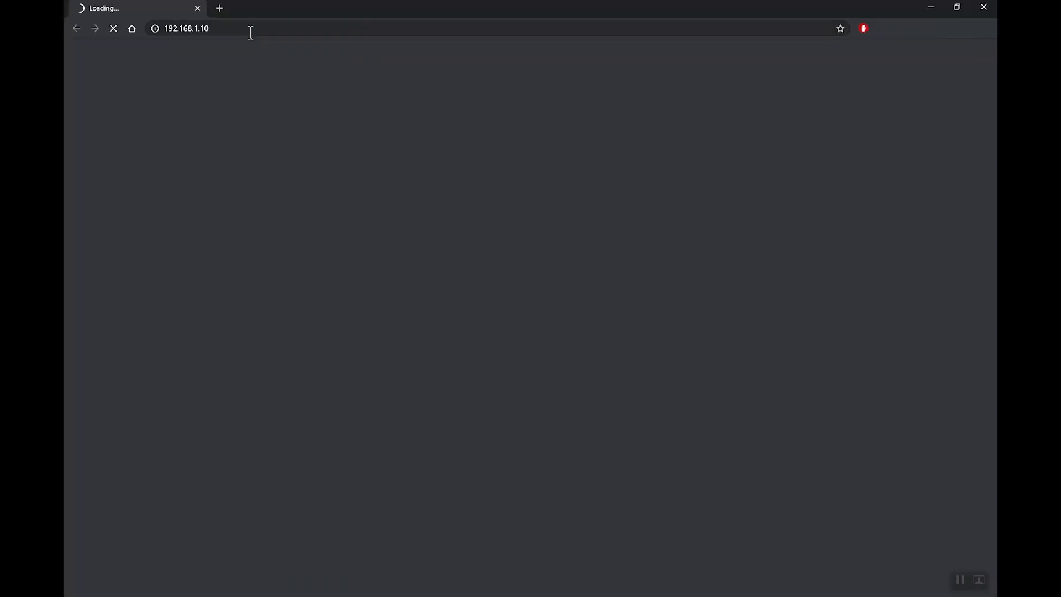